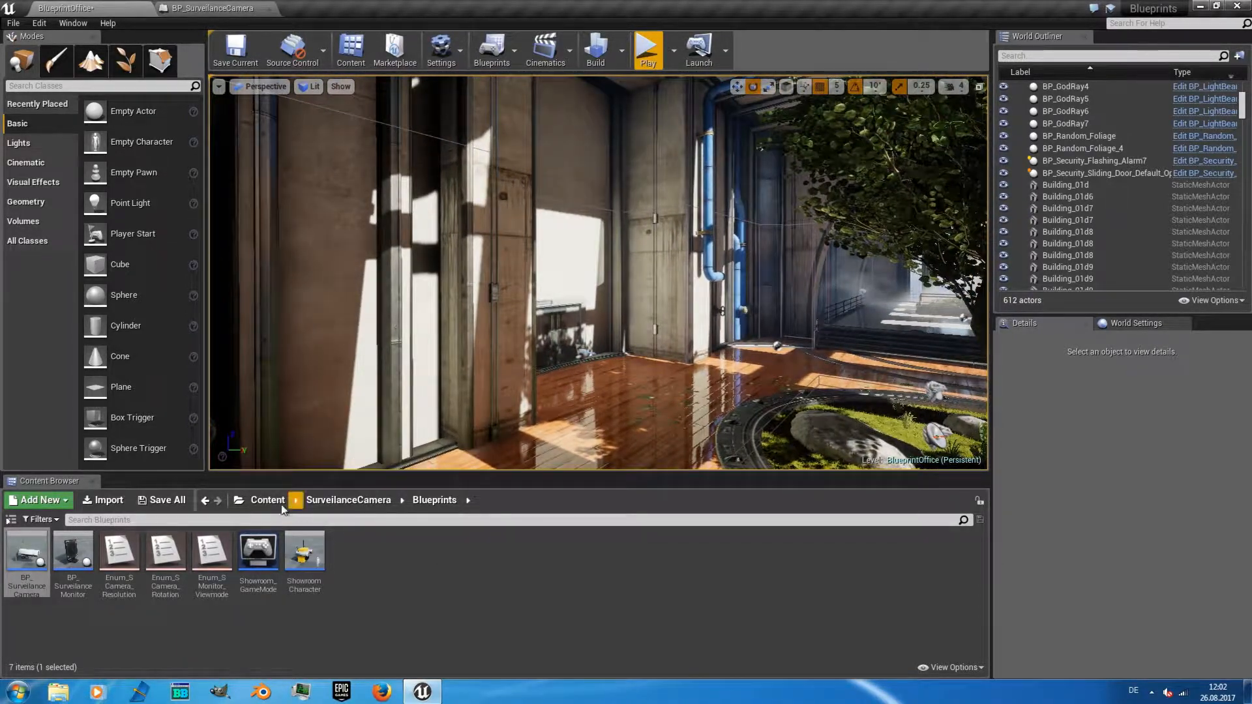
# Step: Navigate the Content Browser back to the root Content folder via the path breadcrumb
pyautogui.click(267, 500)
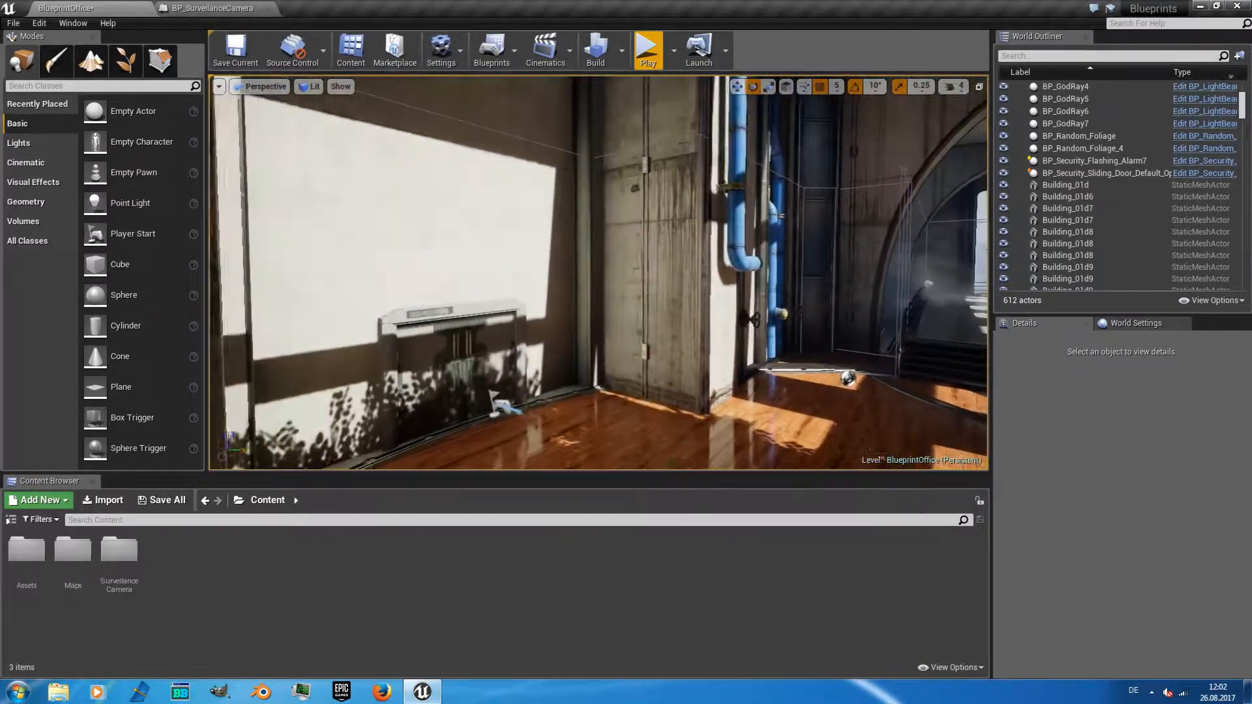
pyautogui.moveTo(119, 551)
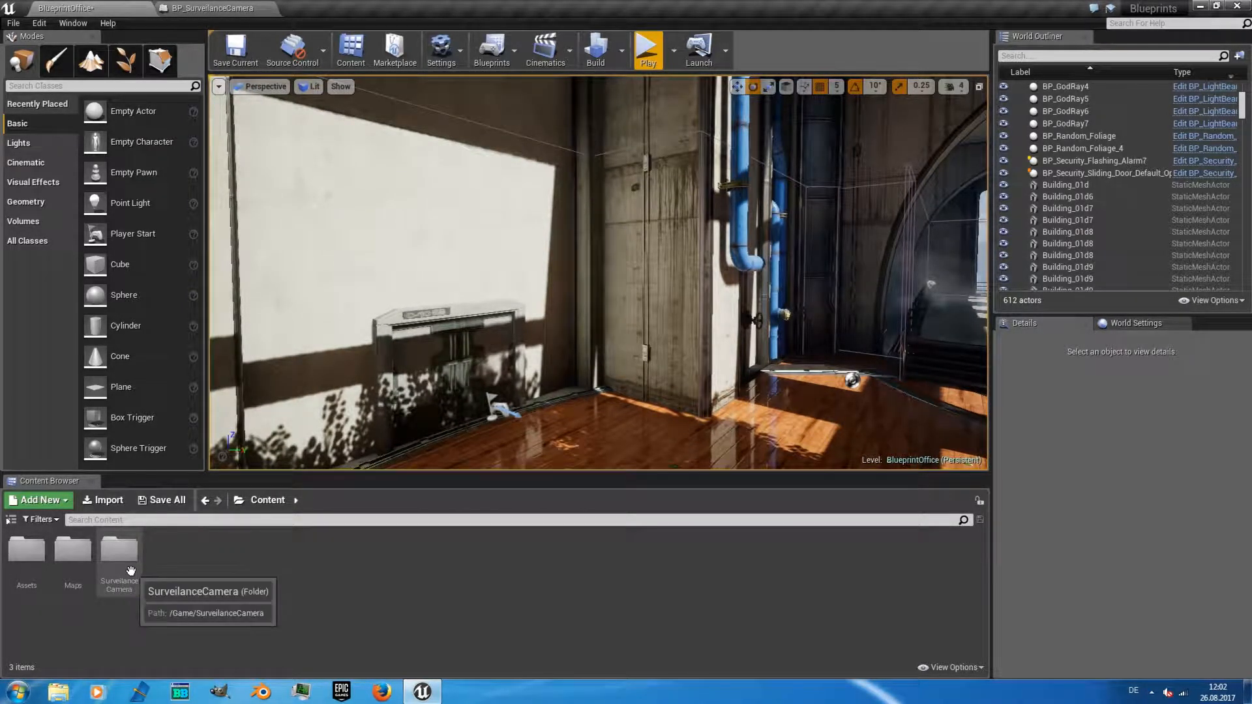
# Step: Open the SurveillanceCamera folder in the Content Browser
pyautogui.doubleClick(118, 551)
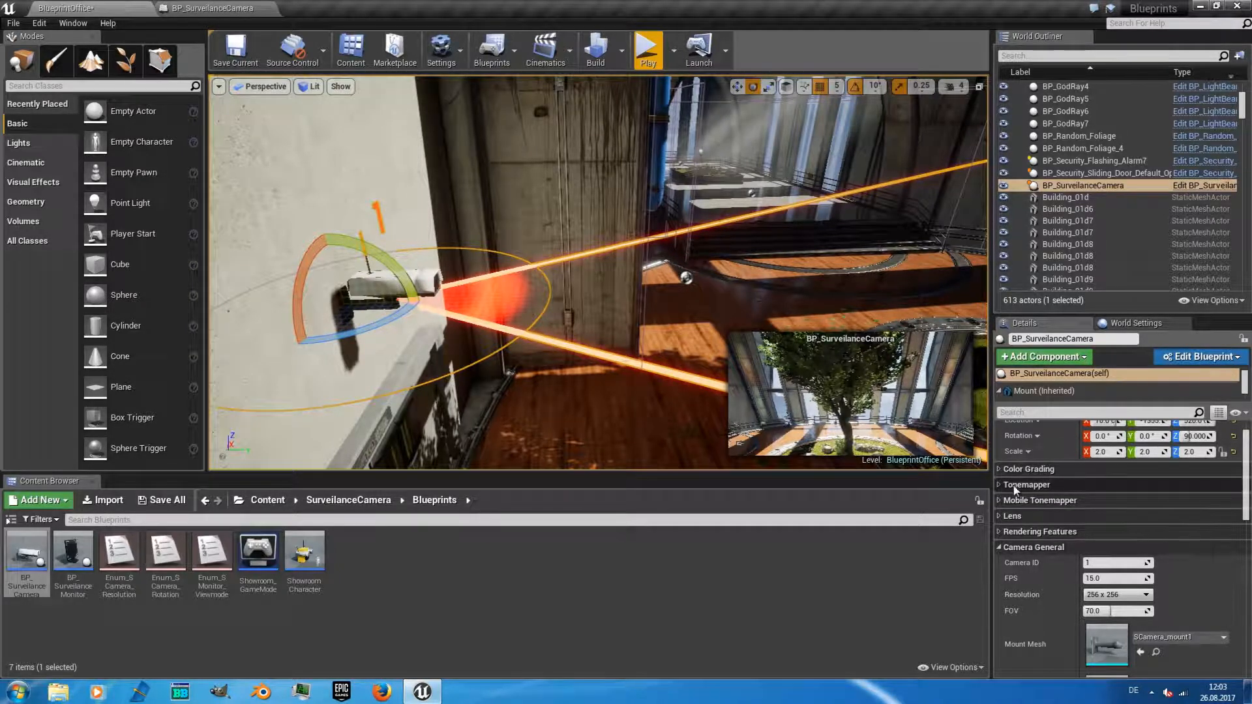
# Step: Expand Color Grading > WhiteBalance and enable the Temp override
pyautogui.click(1028, 469)
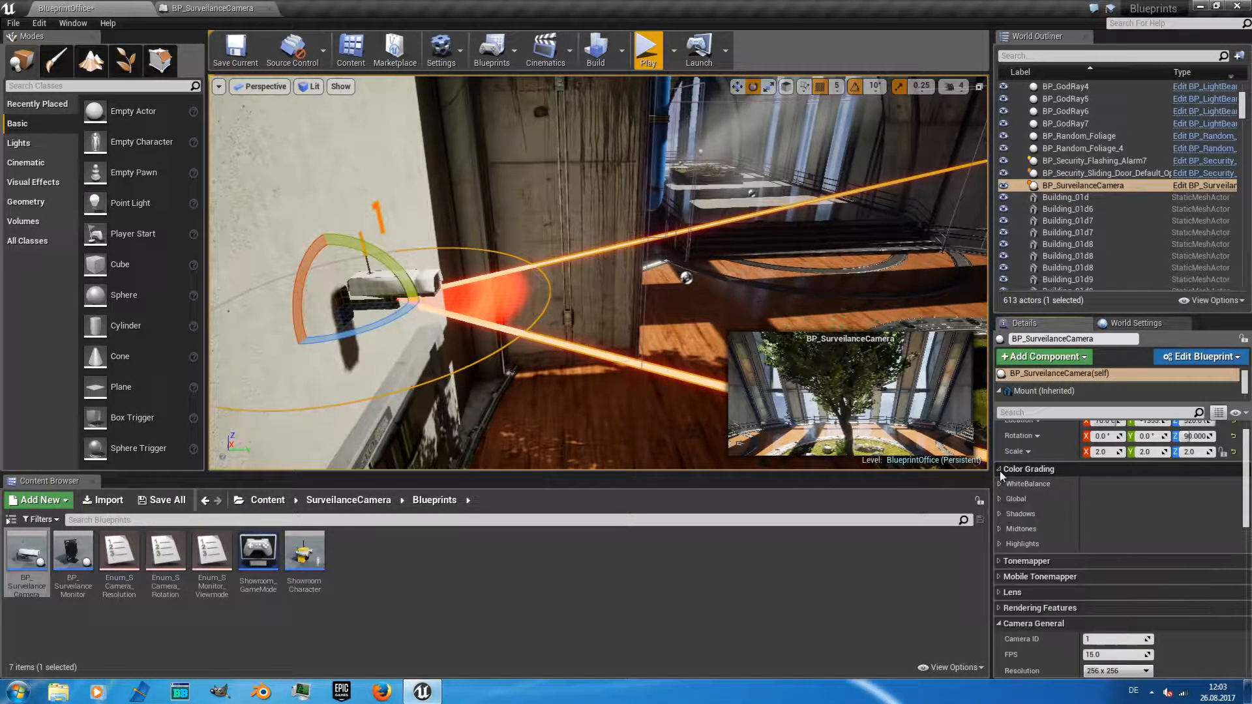
pyautogui.click(1029, 483)
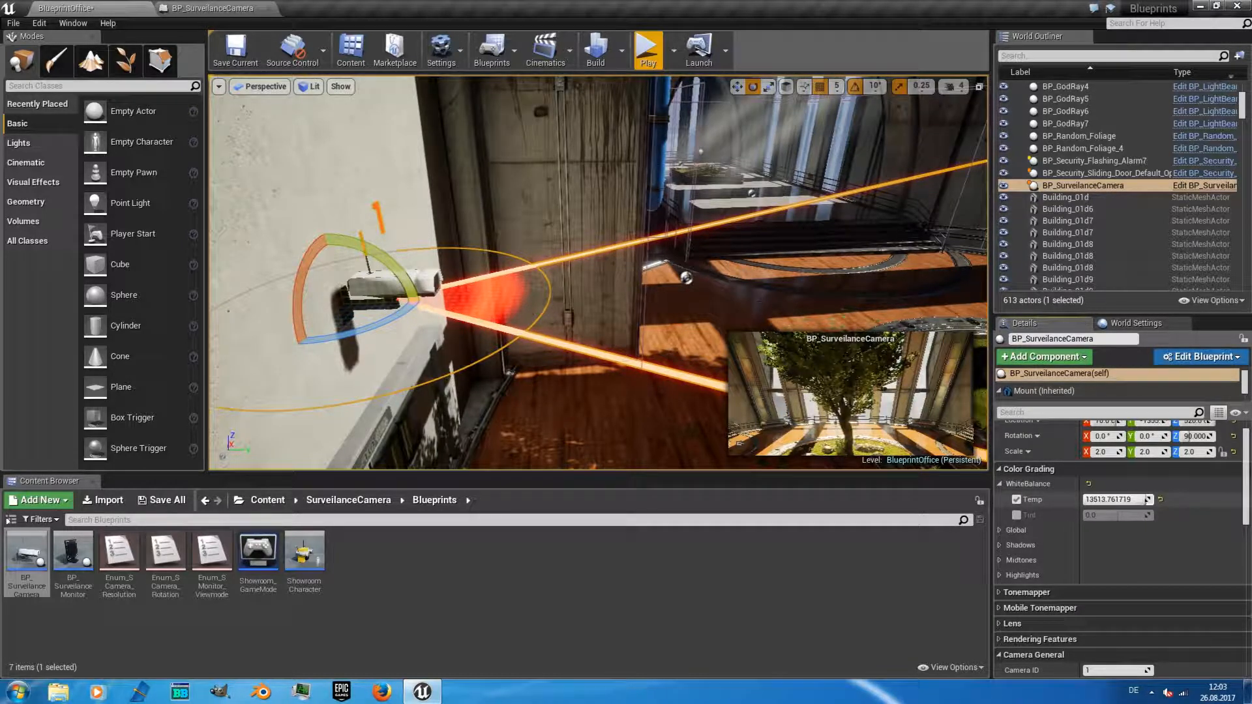
pyautogui.click(1000, 483)
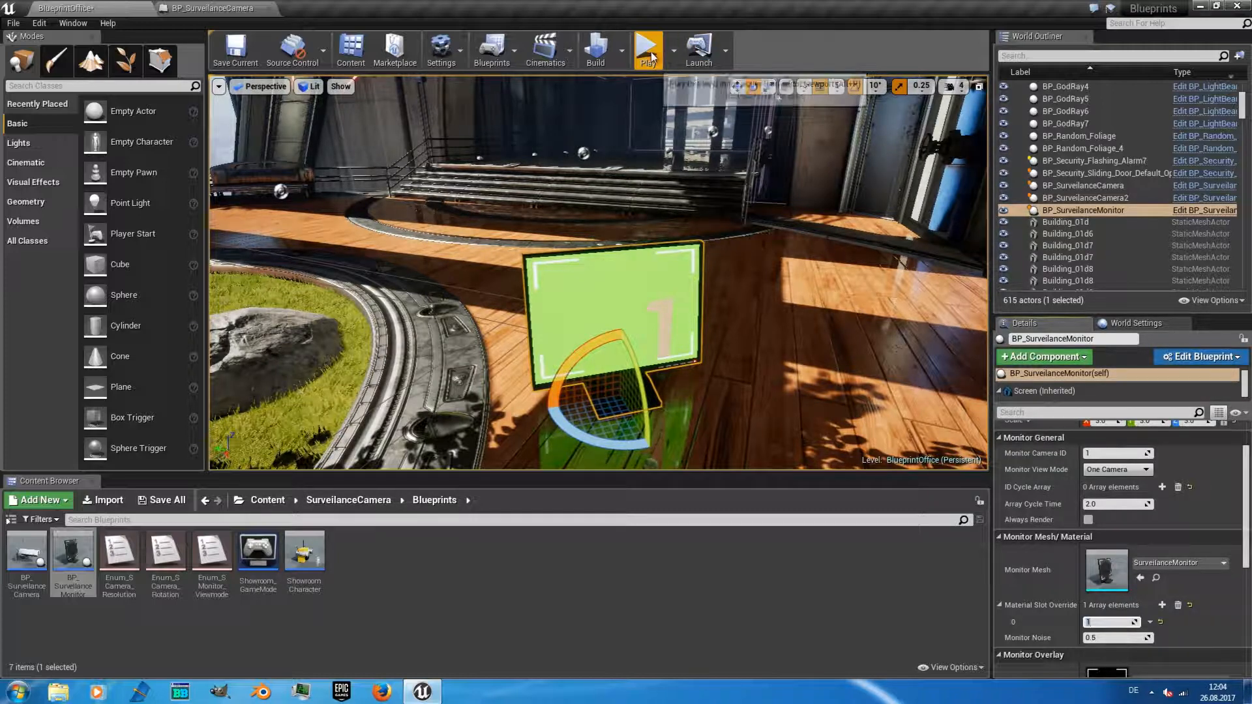
pyautogui.click(647, 50)
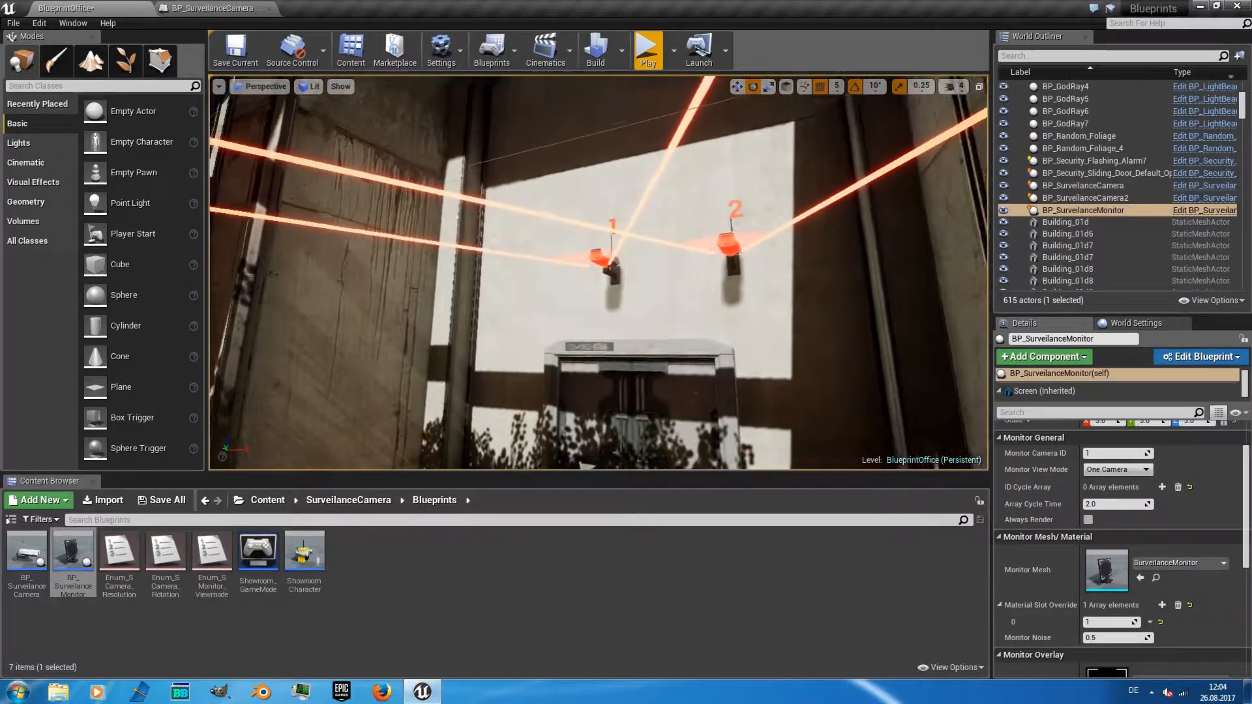
# Step: Set surveillance camera 1 to 30 FPS and 512 x 512 resolution, then preview in Play mode
pyautogui.click(1080, 185)
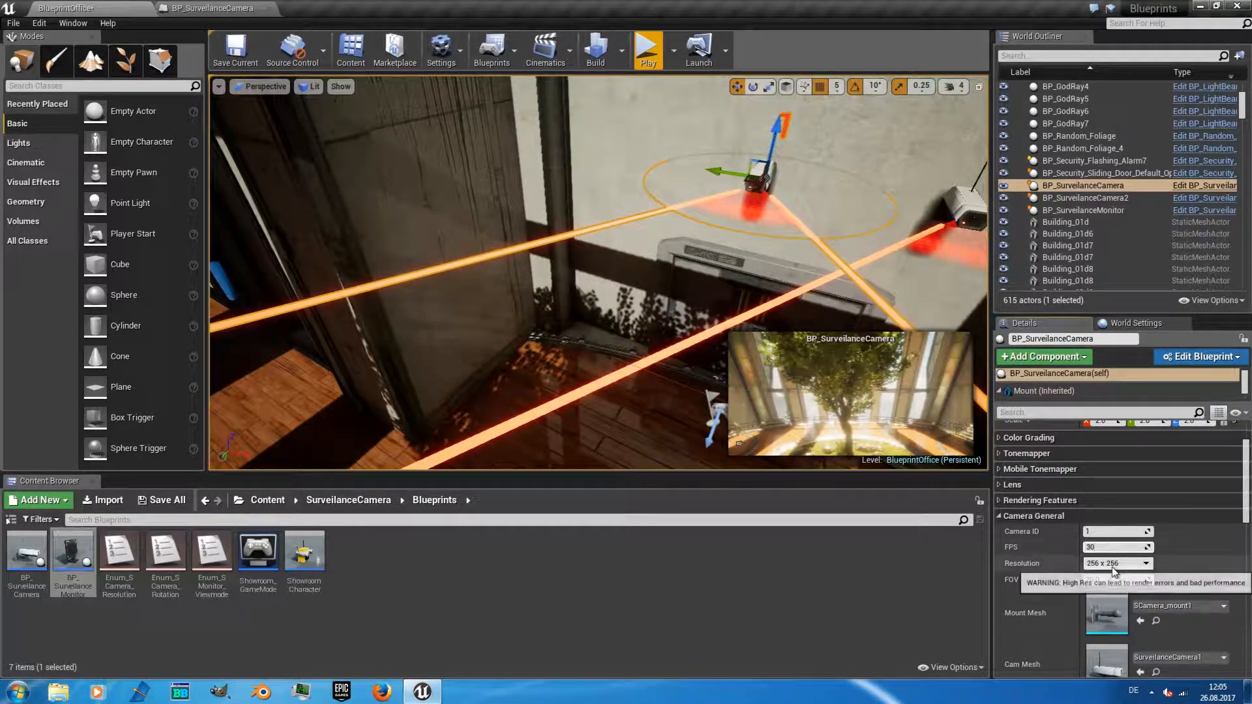
pyautogui.click(1149, 562)
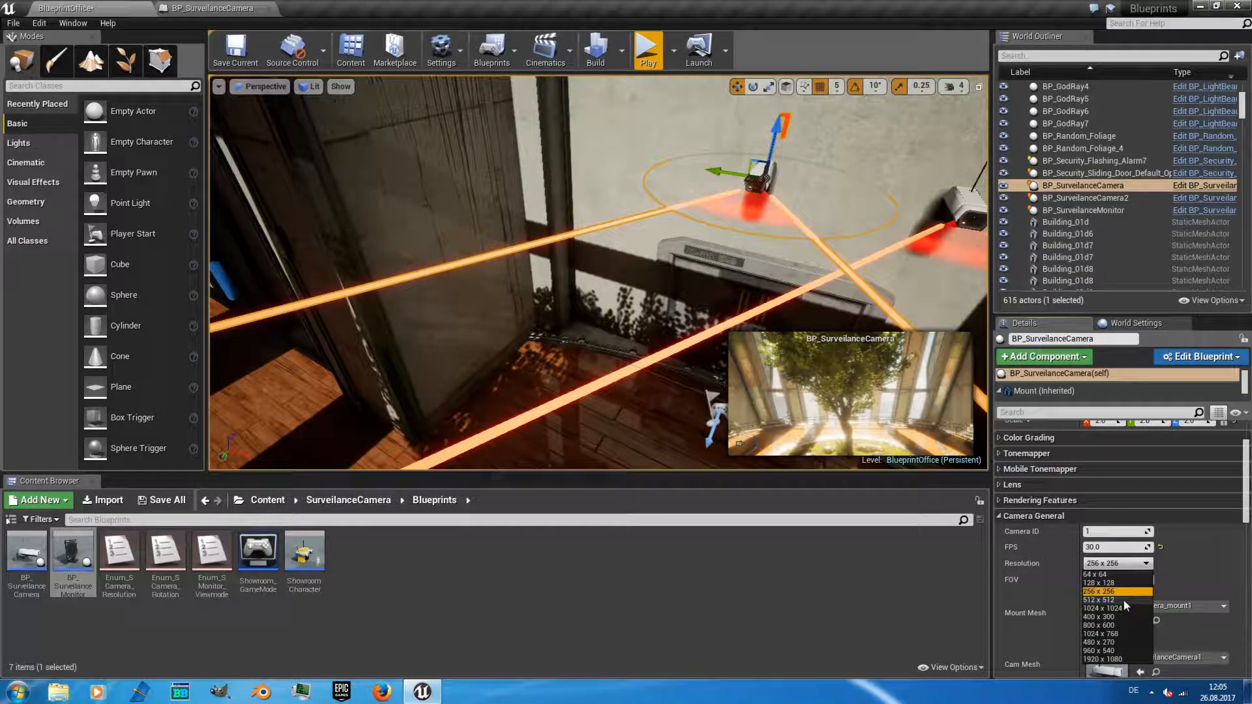
pyautogui.click(1103, 590)
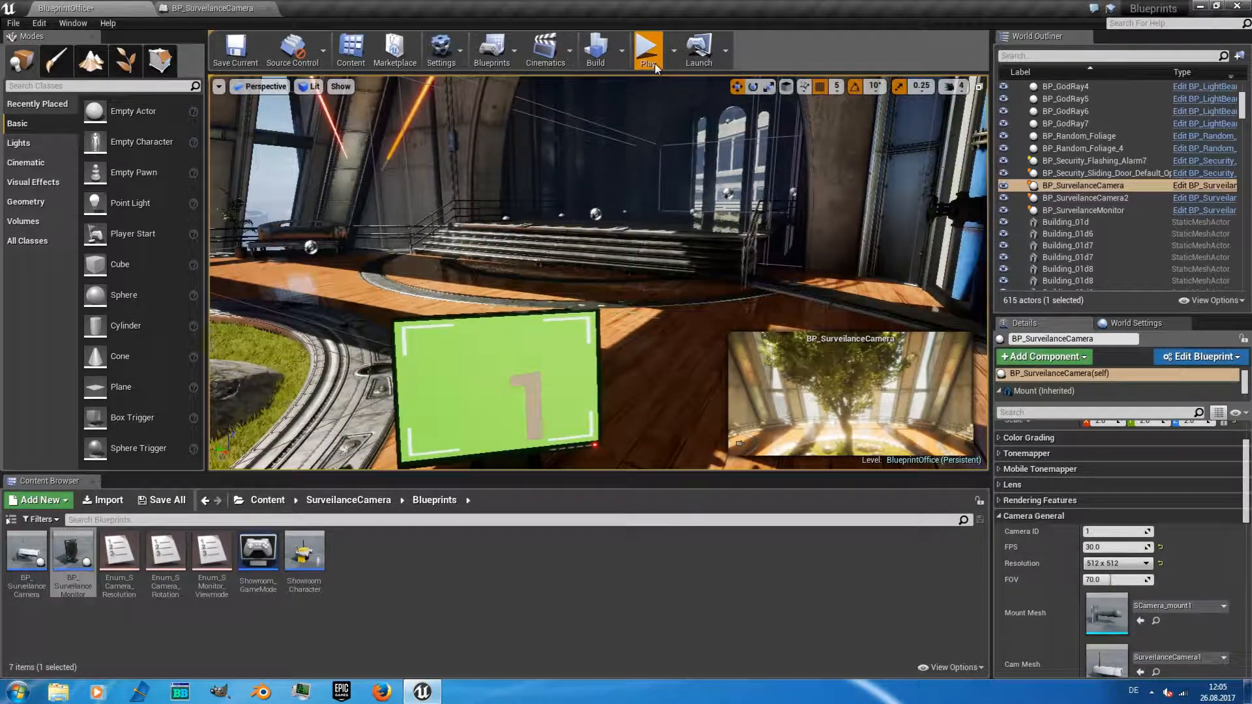
pyautogui.click(647, 50)
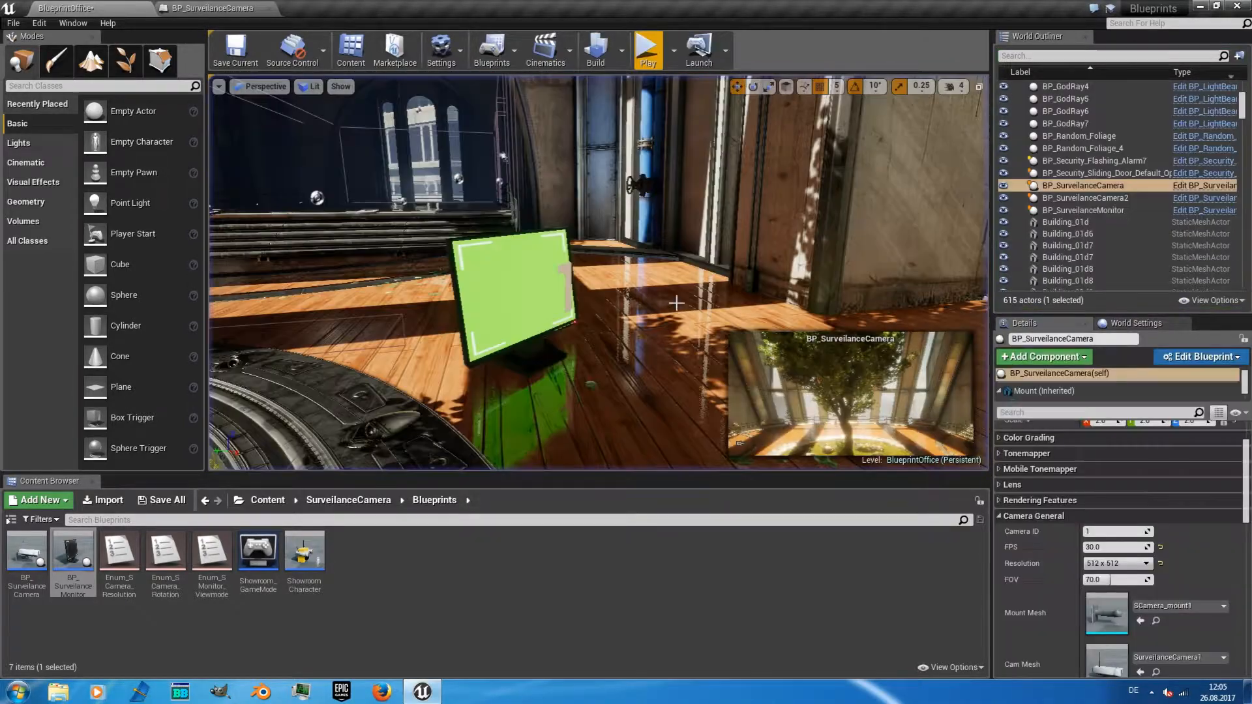
# Step: Duplicate the surveillance monitor into BP_SurveillanceMonitor2 assigned to camera ID 2
pyautogui.click(1082, 210)
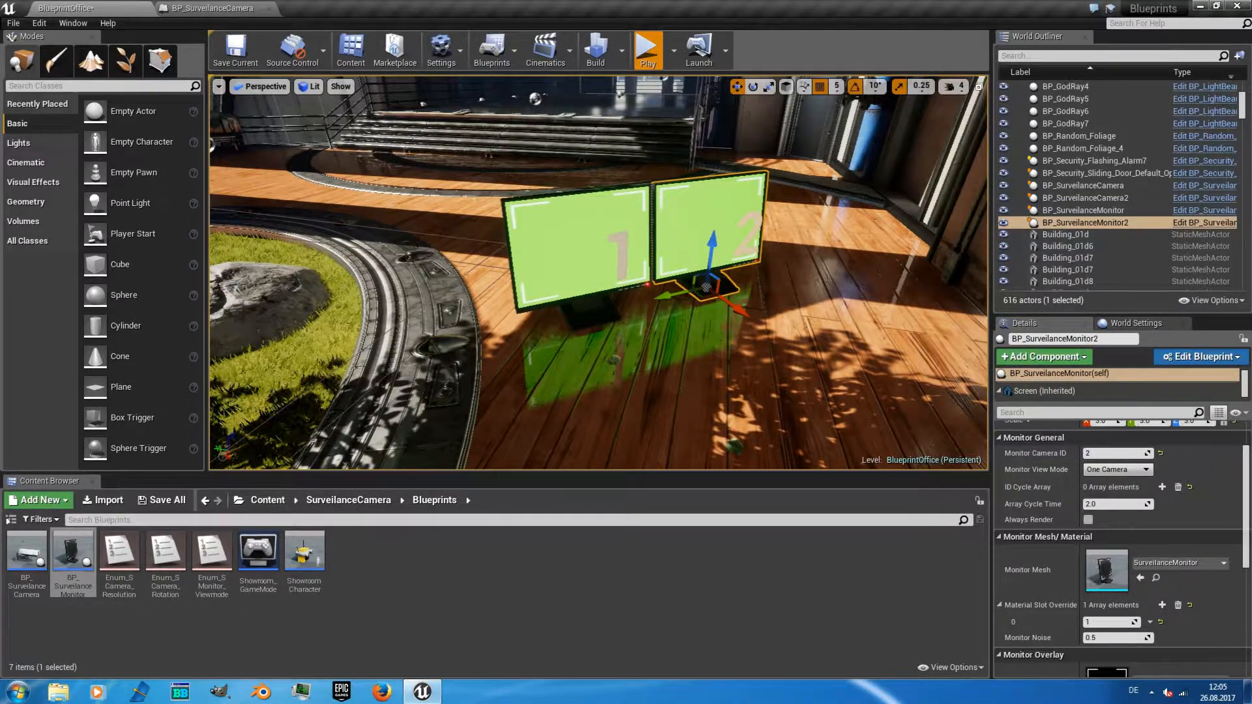
pyautogui.click(646, 49)
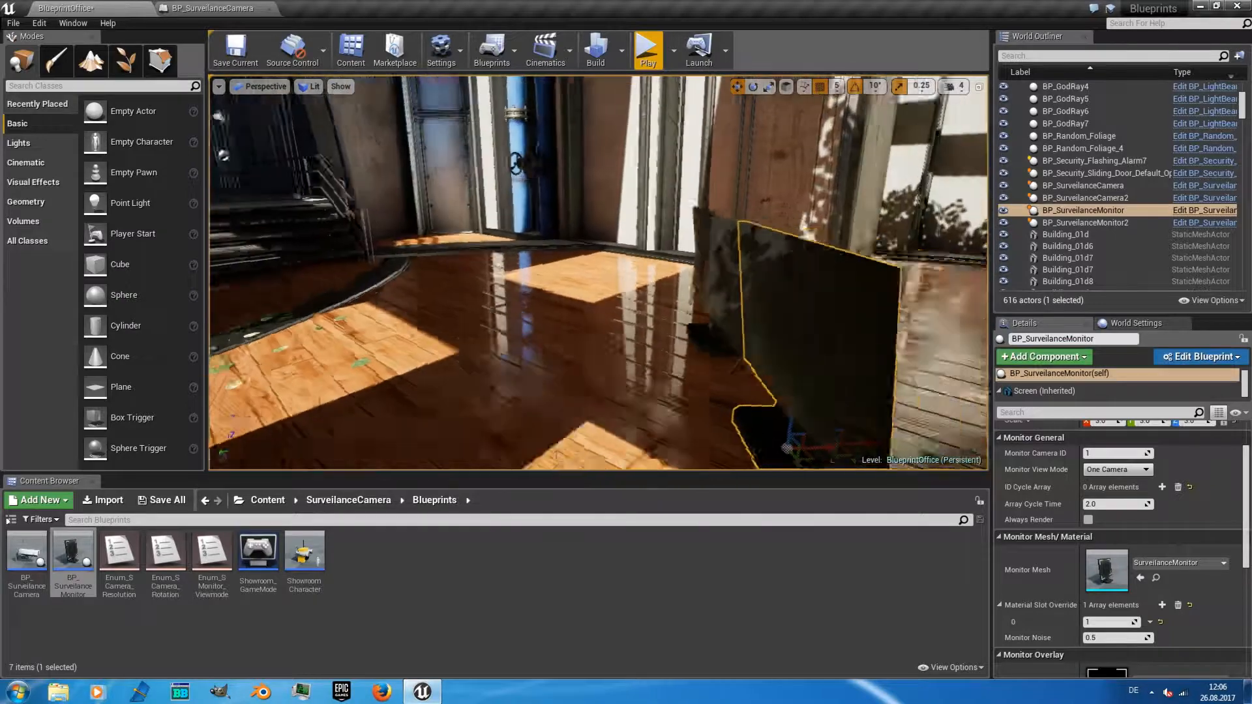
# Step: Delete the second monitor, set Monitor Mesh to the SM_Cog_Underground screen, and play
pyautogui.click(1085, 222)
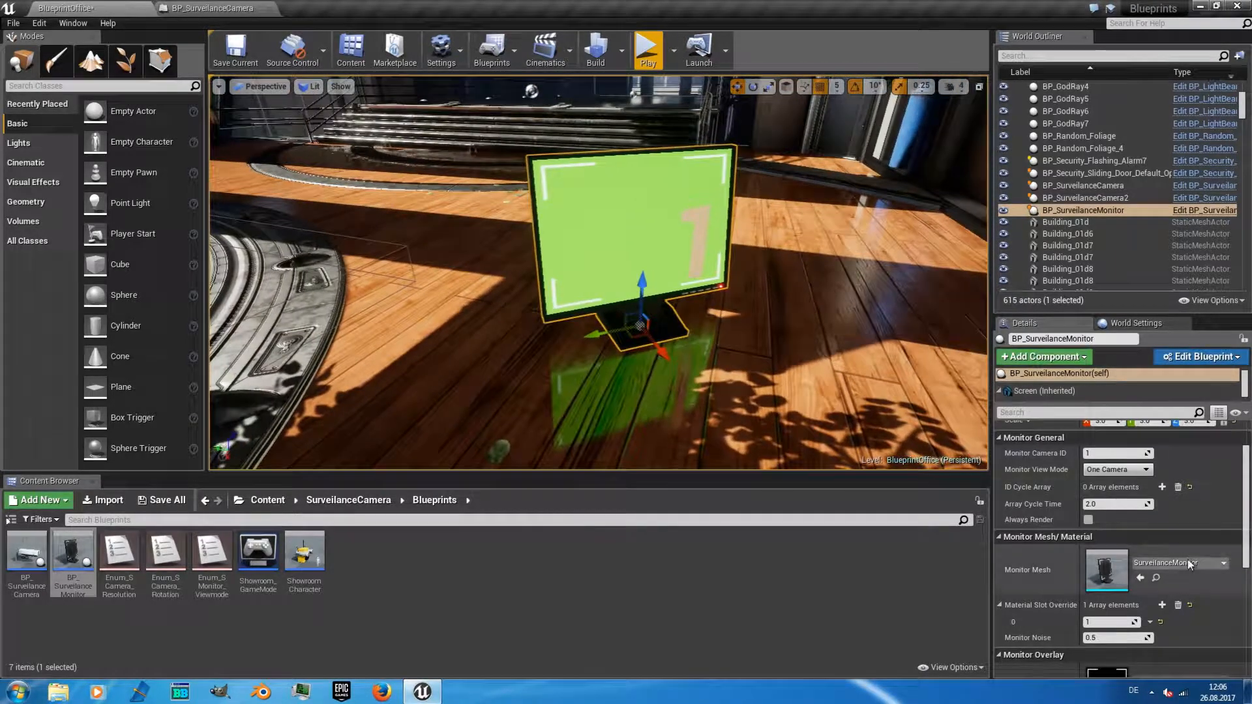
pyautogui.click(1223, 563)
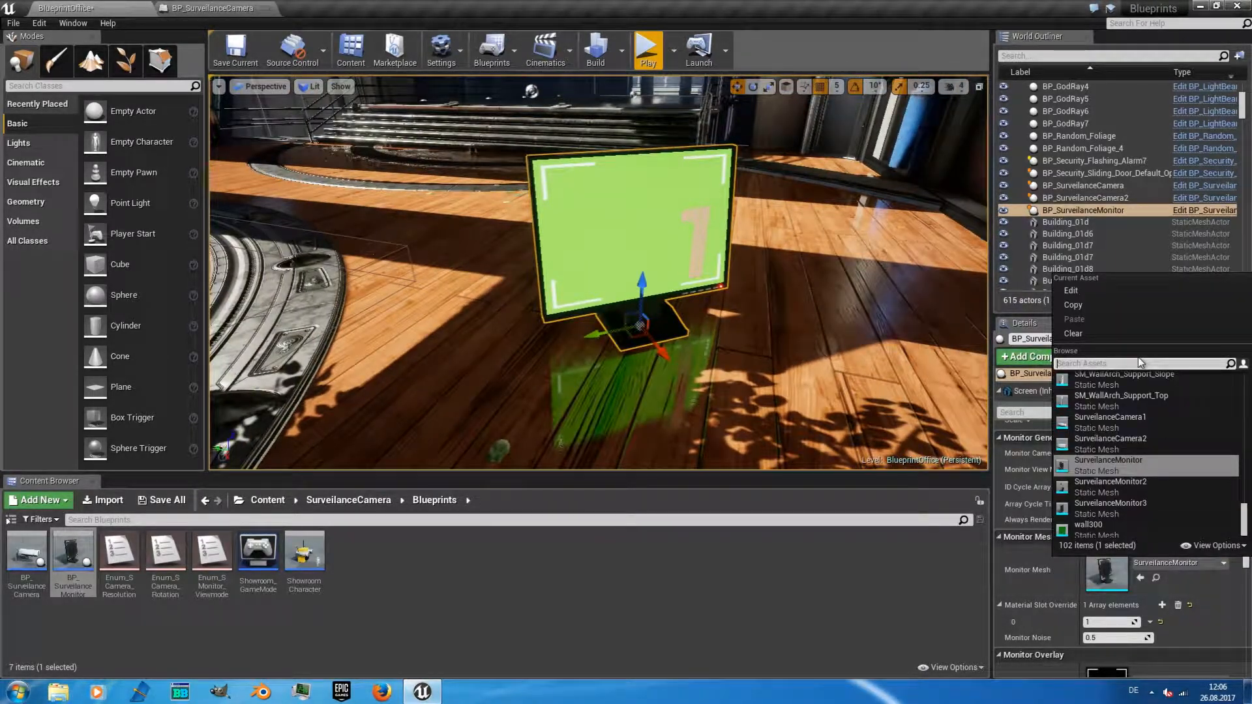
pyautogui.write('monitor')
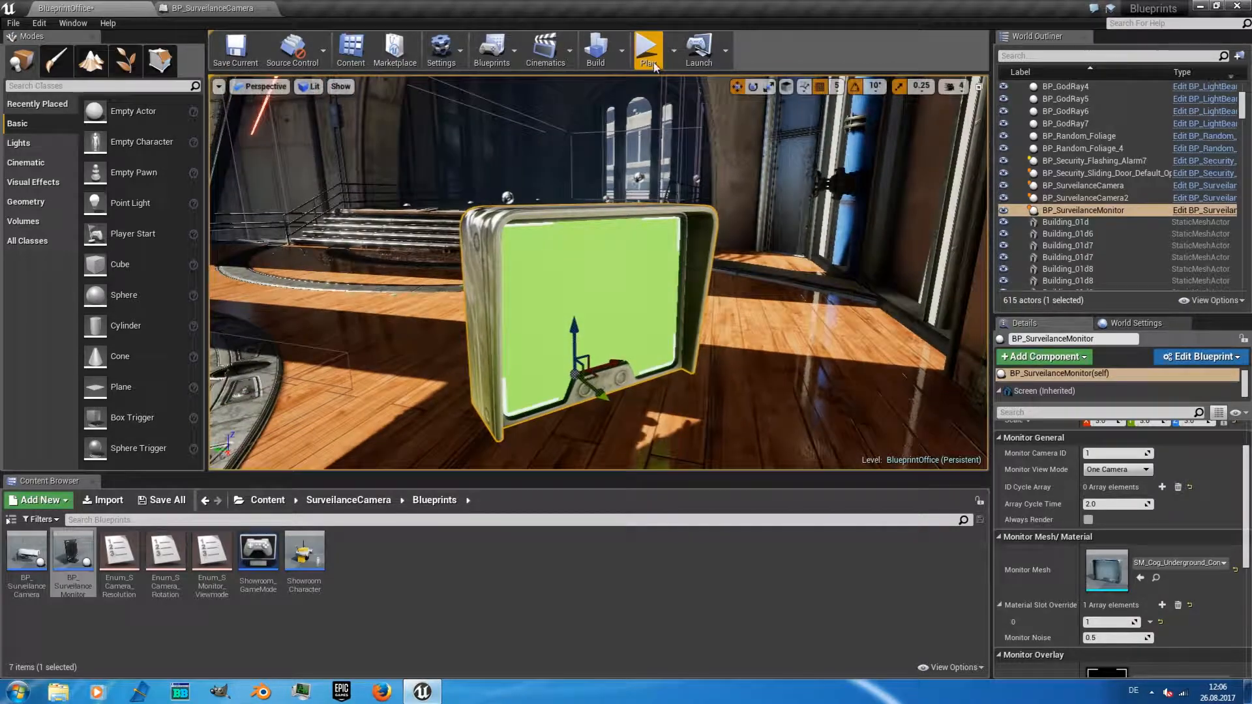
pyautogui.click(647, 49)
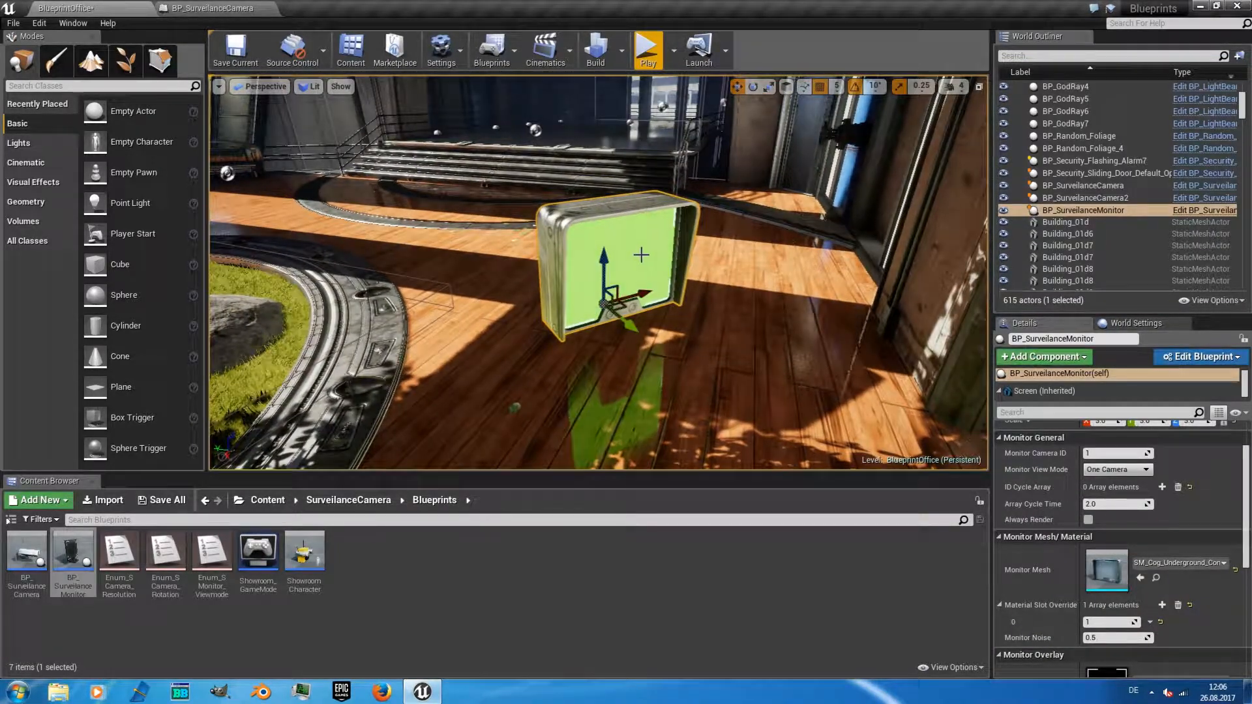
# Step: Swap the monitor mesh to the control console and clear its material slot overrides
pyautogui.click(1173, 563)
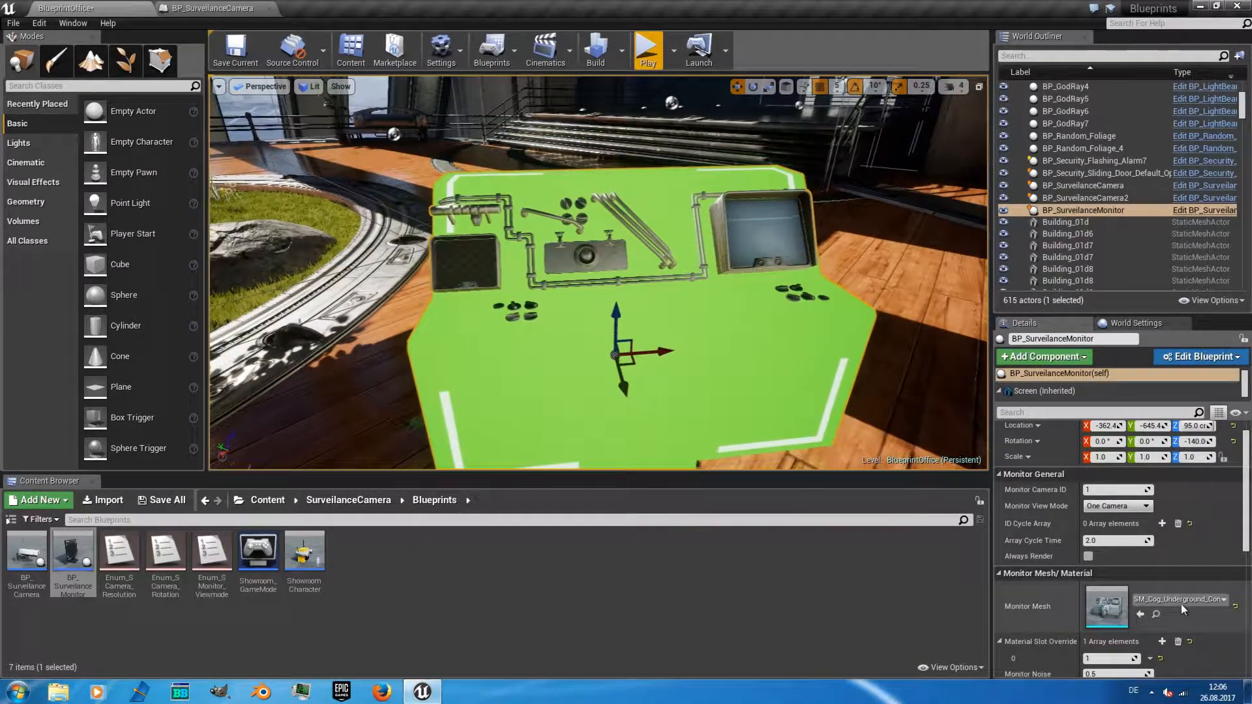
pyautogui.scroll(-3)
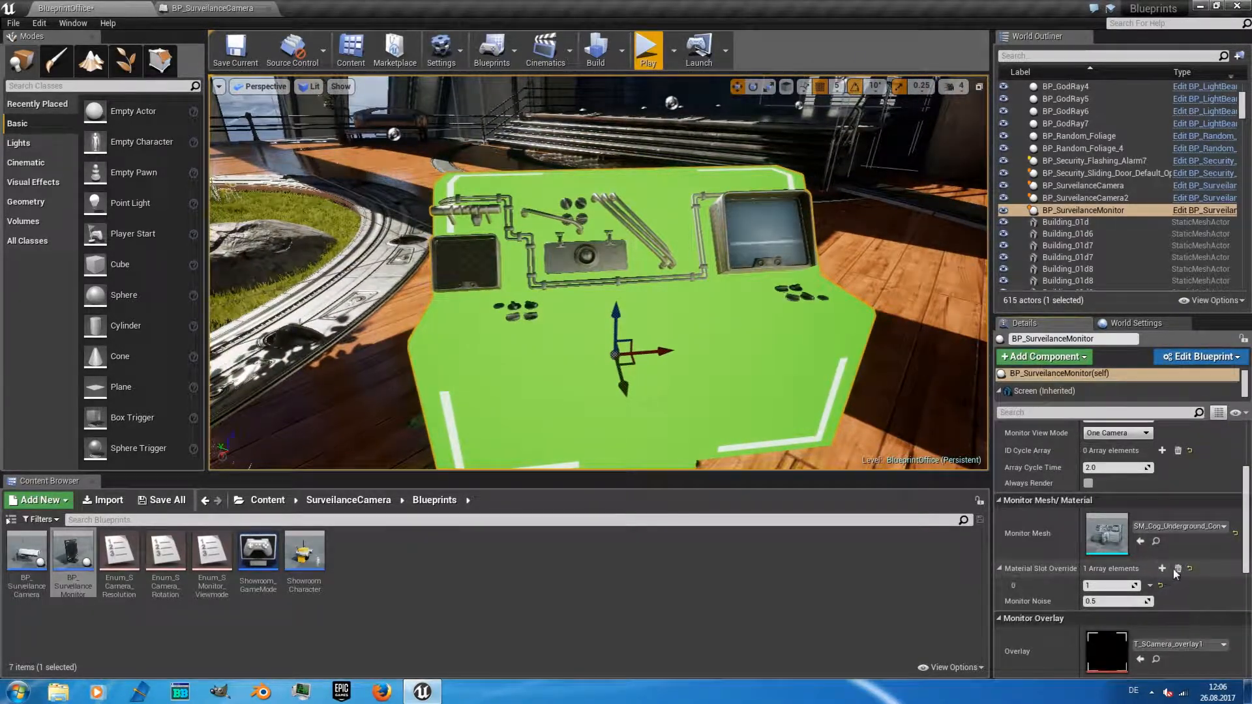
pyautogui.click(1189, 568)
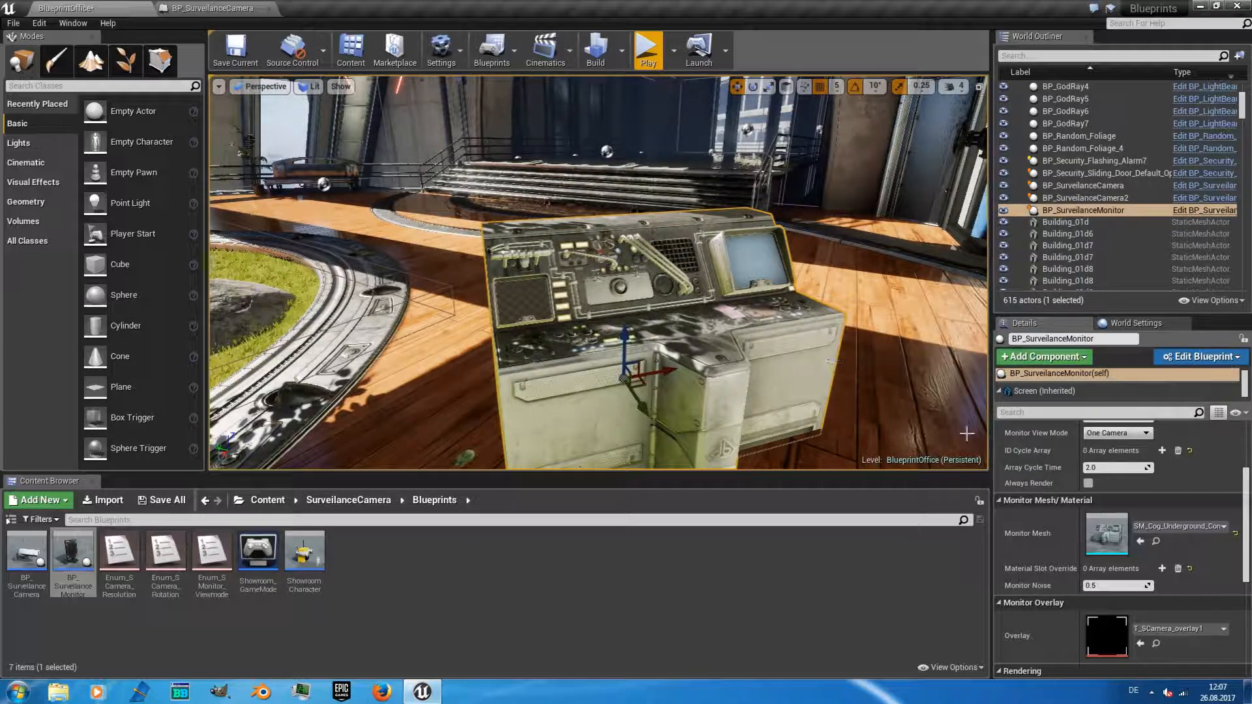
pyautogui.moveTo(1162, 568)
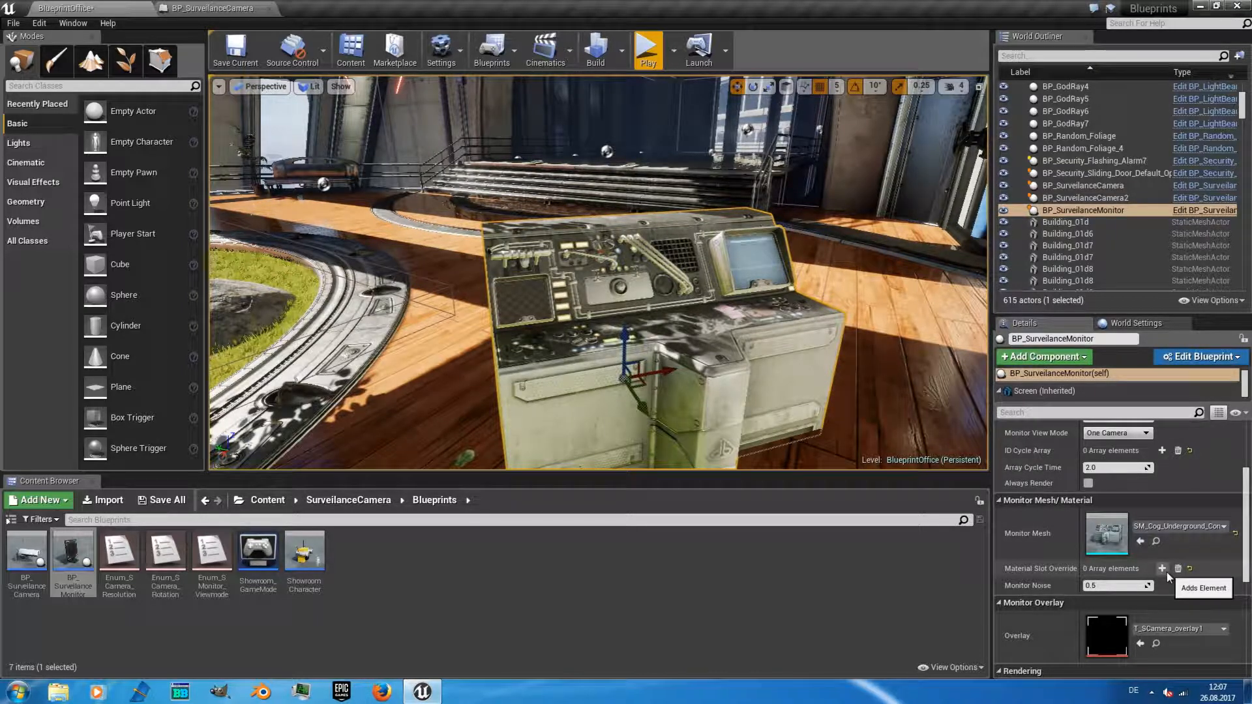
# Step: Test screen slot overrides, then restore the SurveillanceMonitor mesh at scale 3
pyautogui.click(1163, 567)
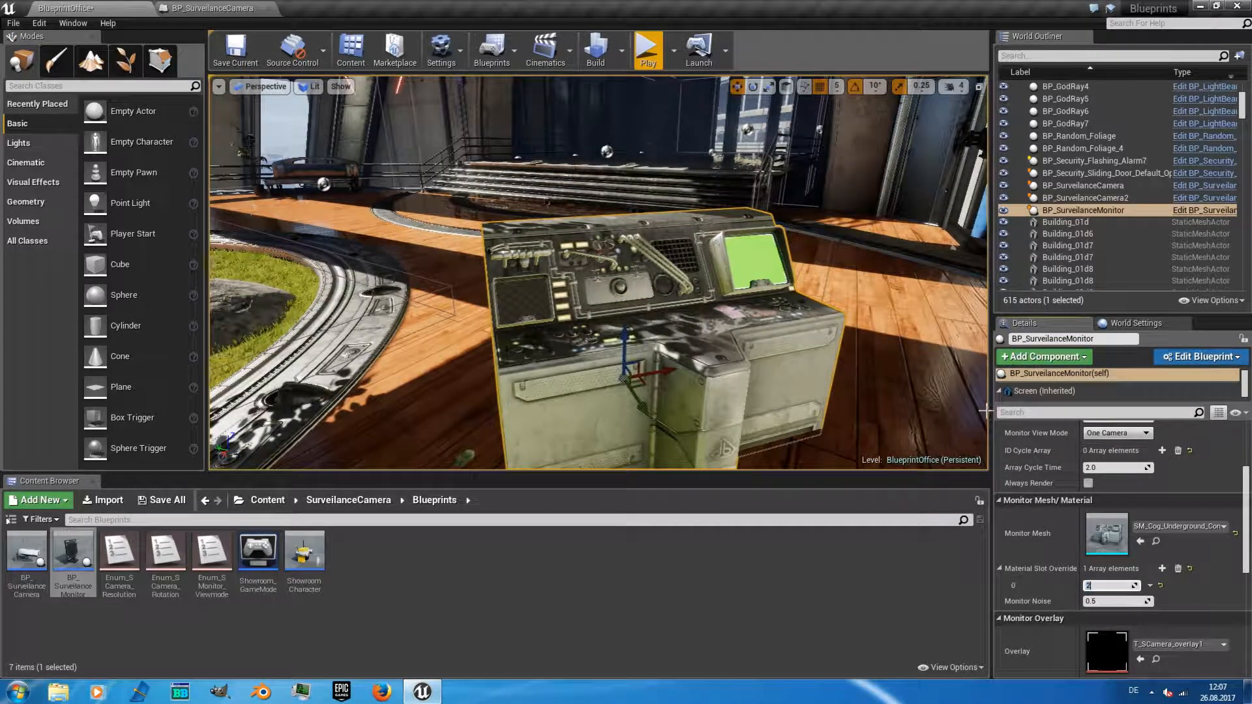
pyautogui.click(1163, 568)
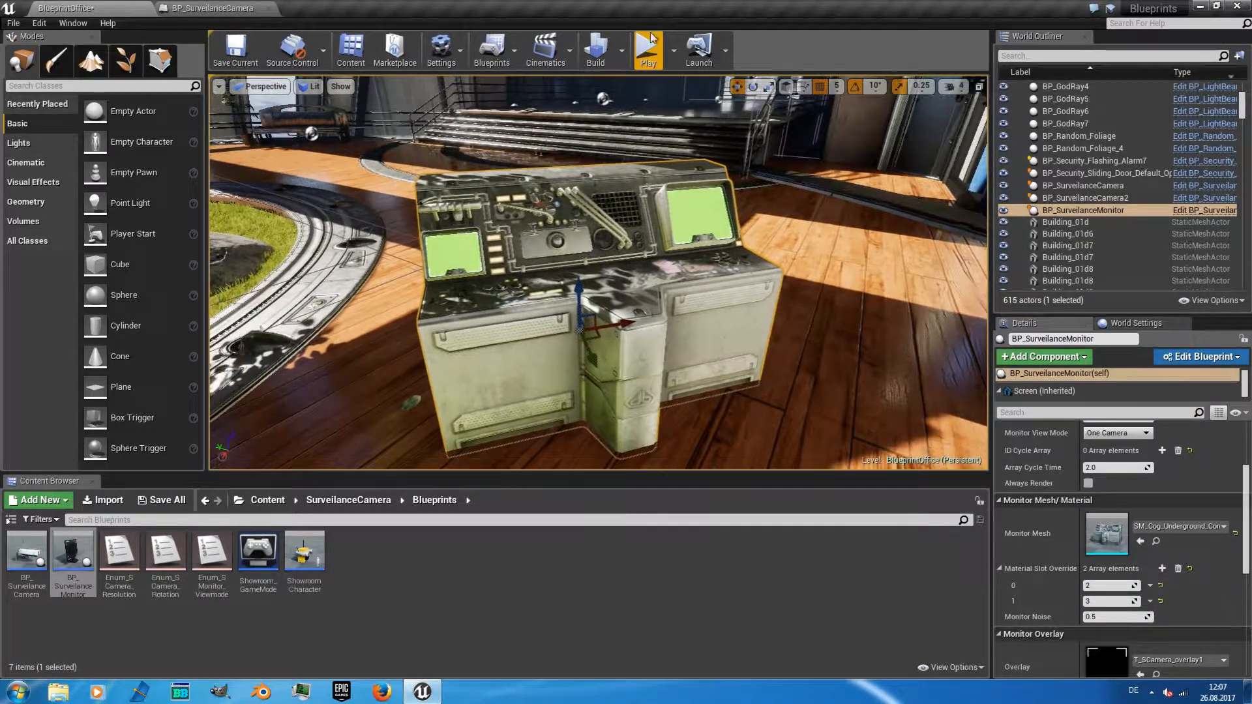
pyautogui.click(647, 50)
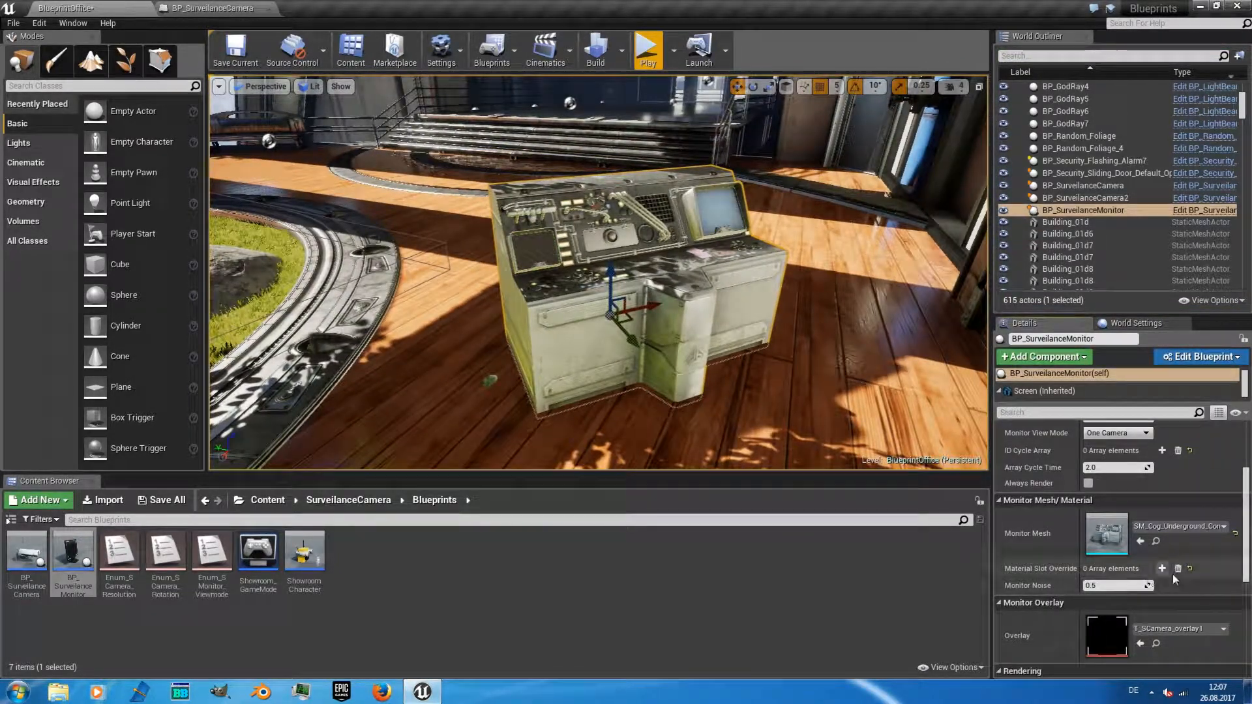
pyautogui.click(1162, 568)
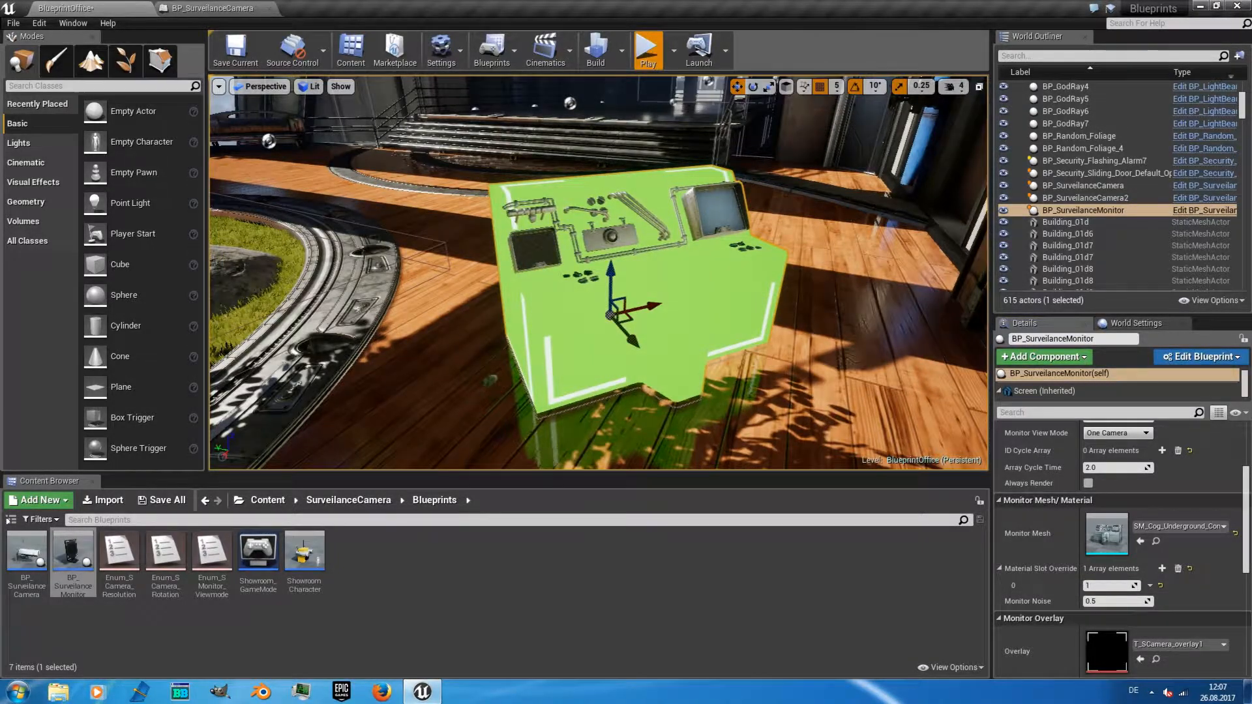
pyautogui.click(646, 48)
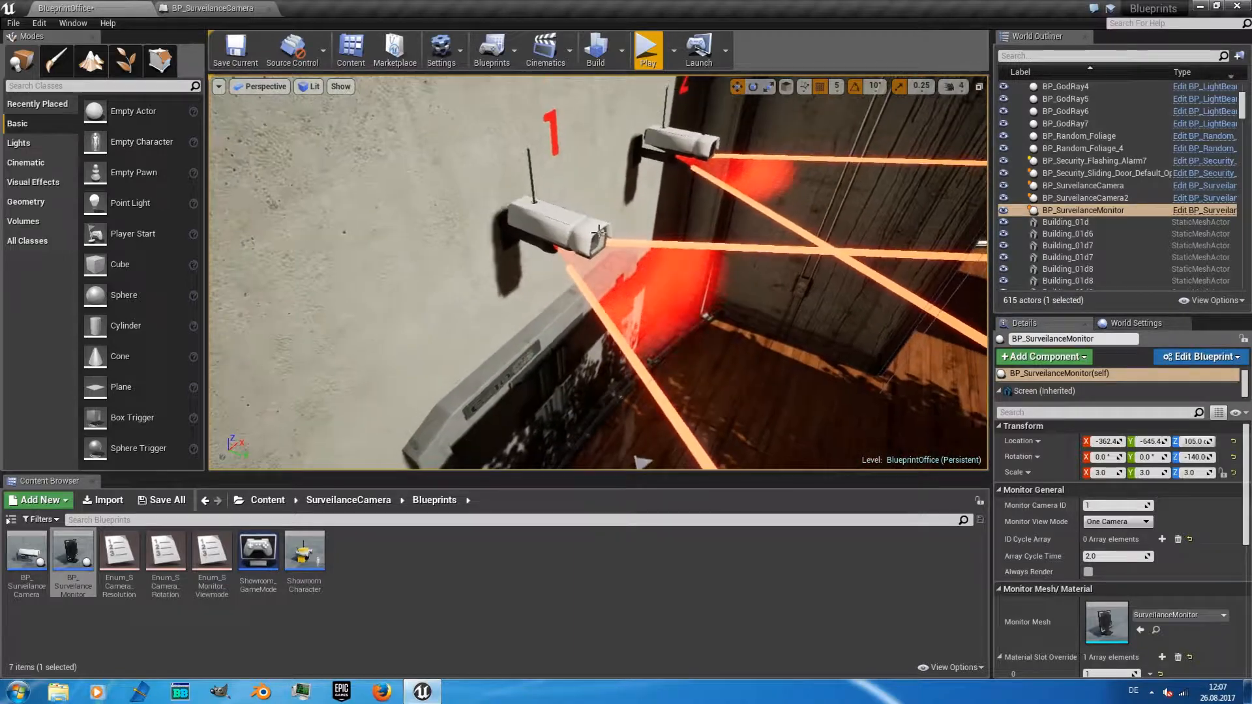
# Step: Give camera 1 the SM_Security_Camera_Lens cam mesh and SM_Security_Camera_Base mount mesh
pyautogui.click(1084, 185)
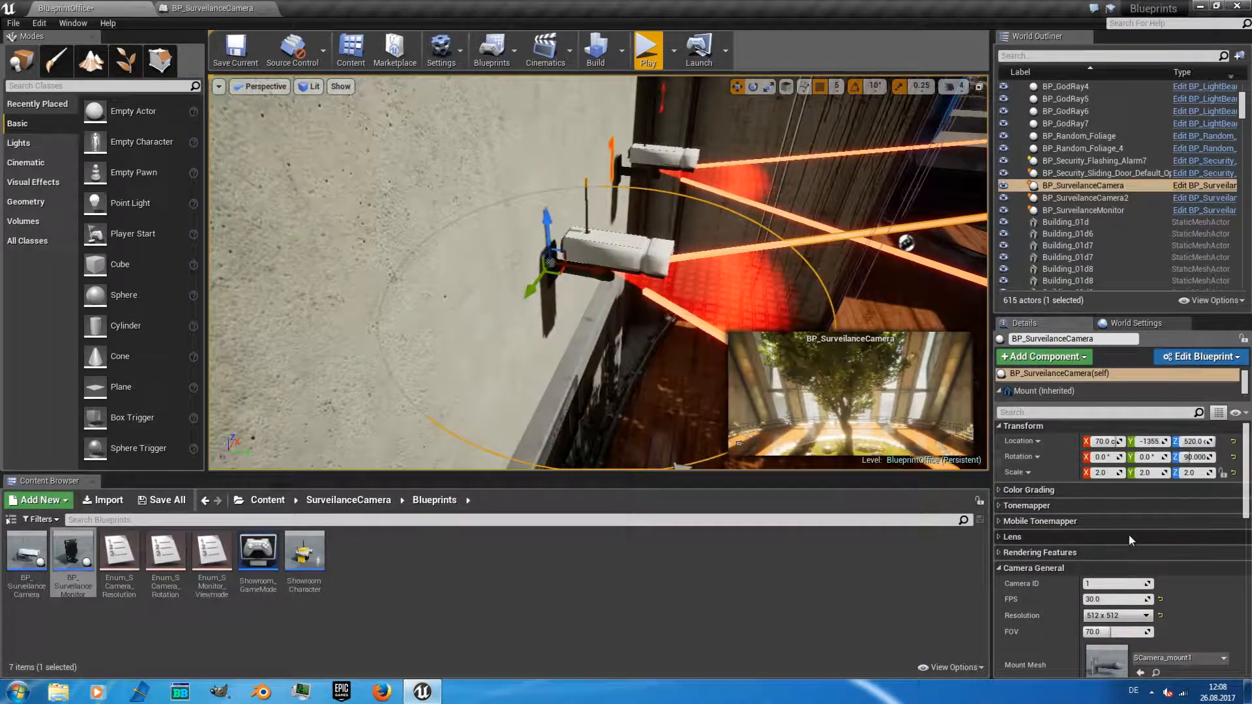
pyautogui.scroll(-3)
pyautogui.write('securit')
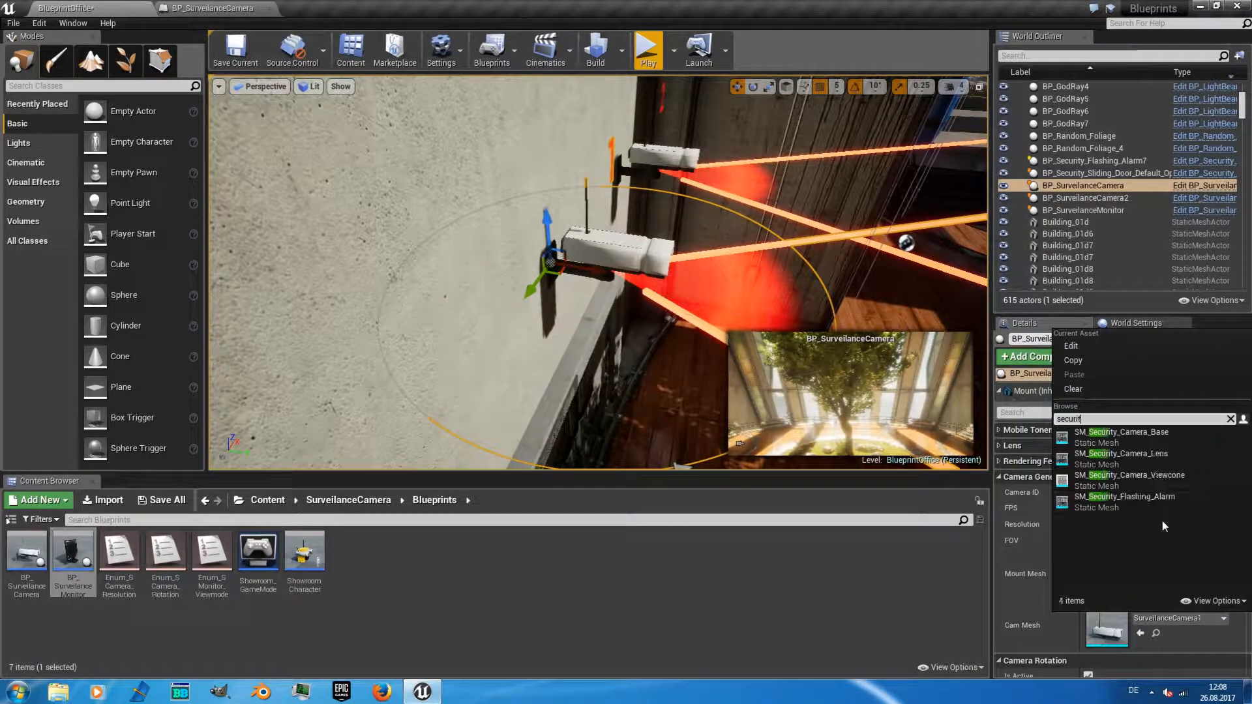
pyautogui.click(1121, 453)
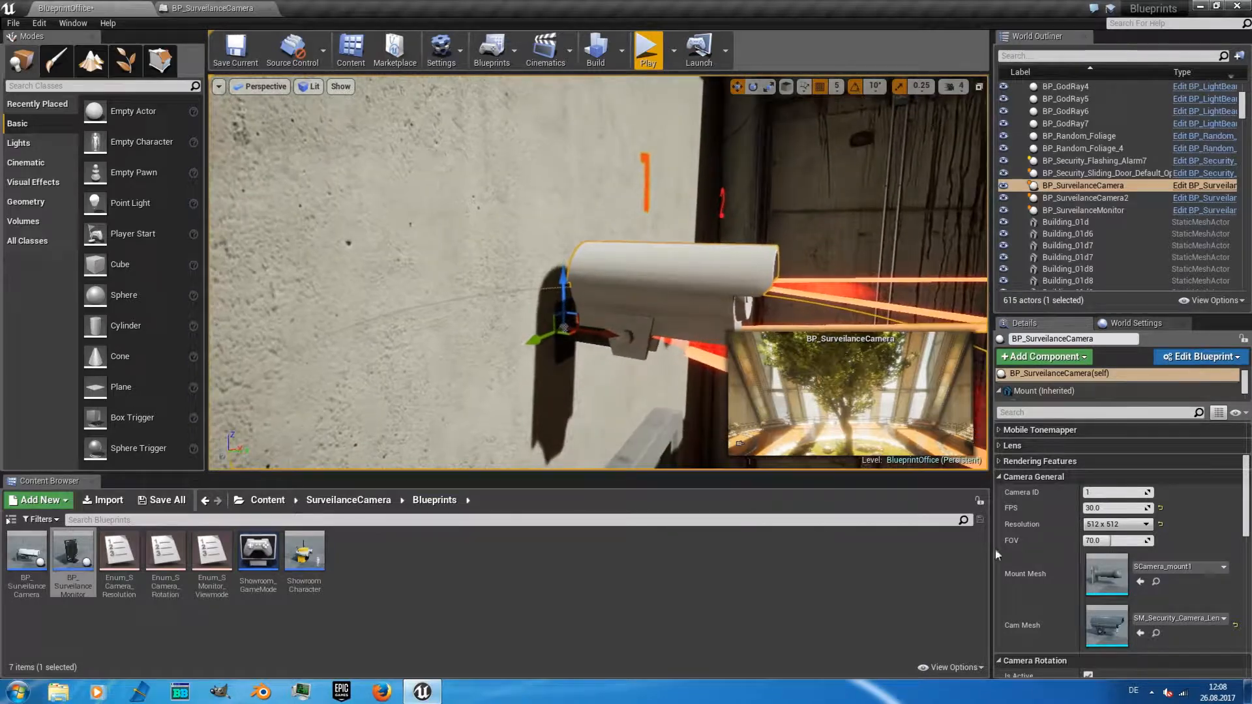
pyautogui.click(1223, 567)
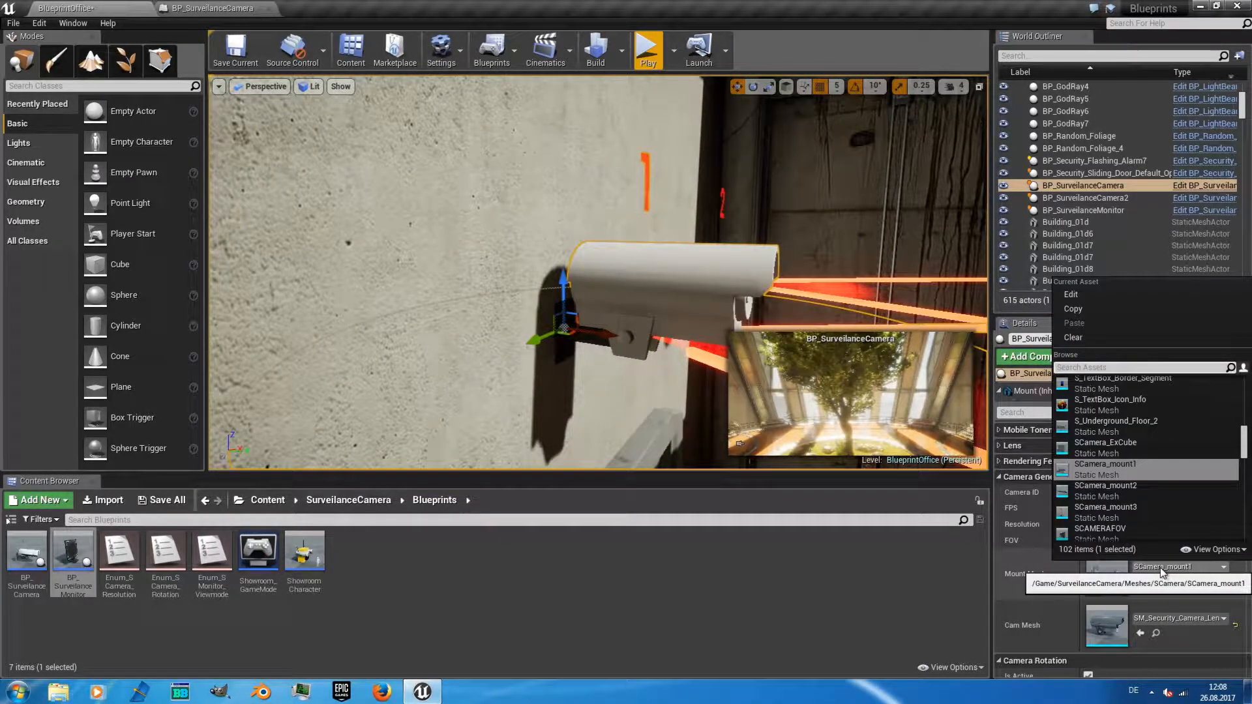
pyautogui.write('base')
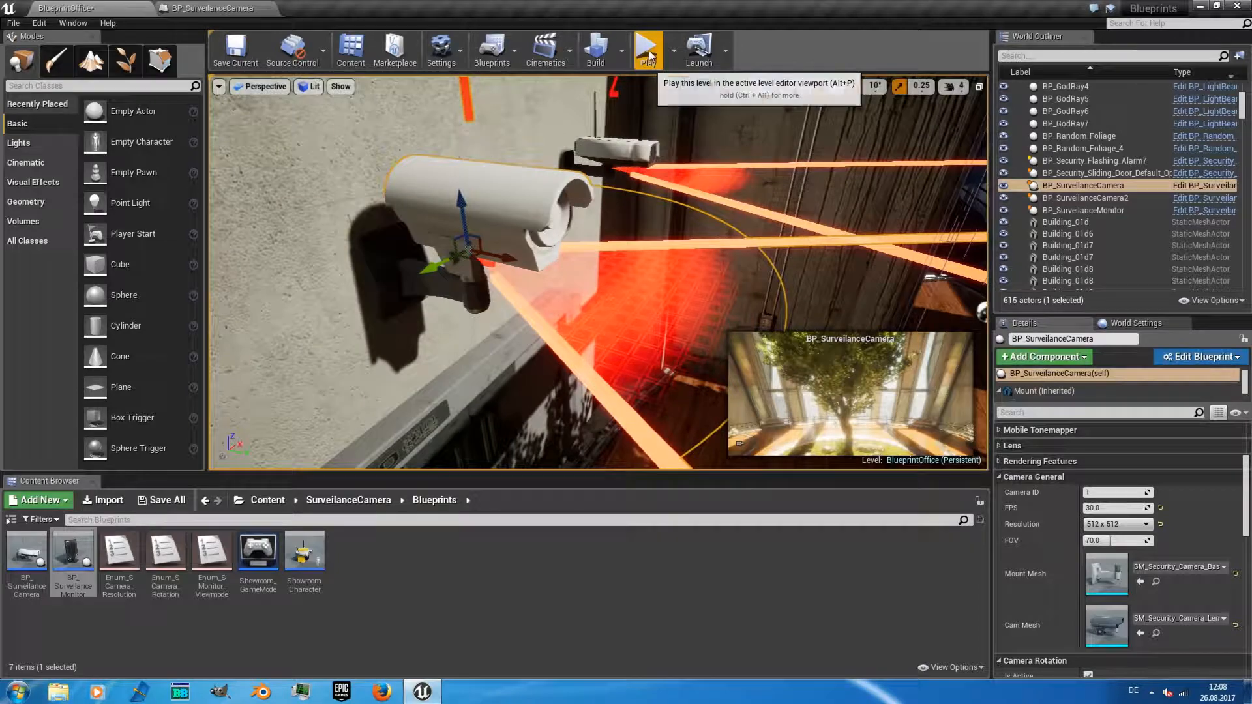
# Step: Play the level to view the restyled cameras, then stop playing
pyautogui.click(647, 49)
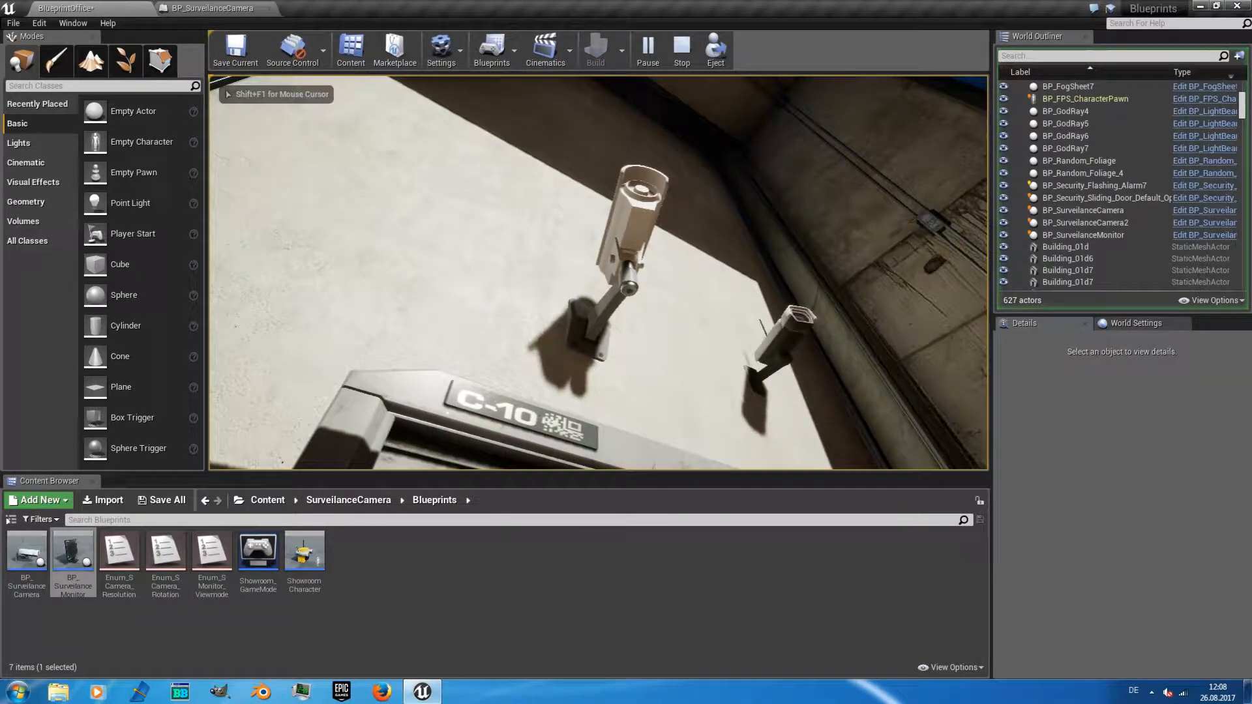
pyautogui.click(646, 45)
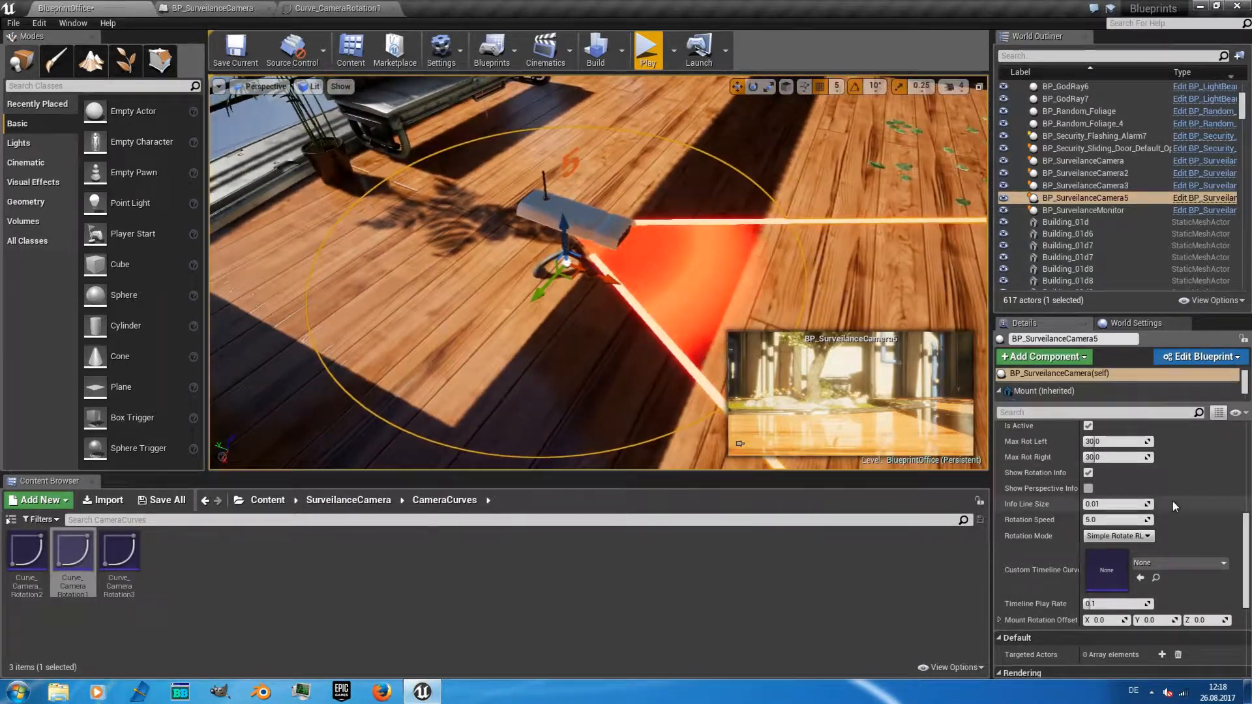
# Step: Slightly narrow camera 5's FOV and uncheck Camera Rotation Is Active
pyautogui.scroll(-3)
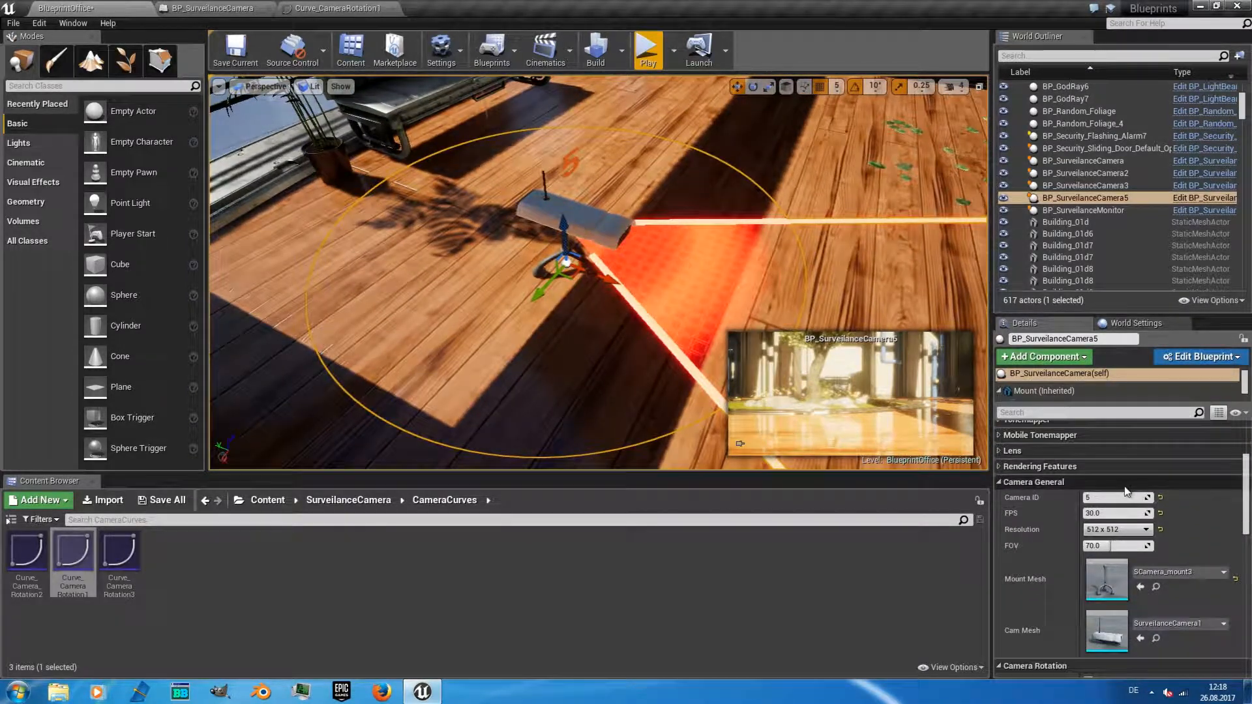
pyautogui.scroll(-3)
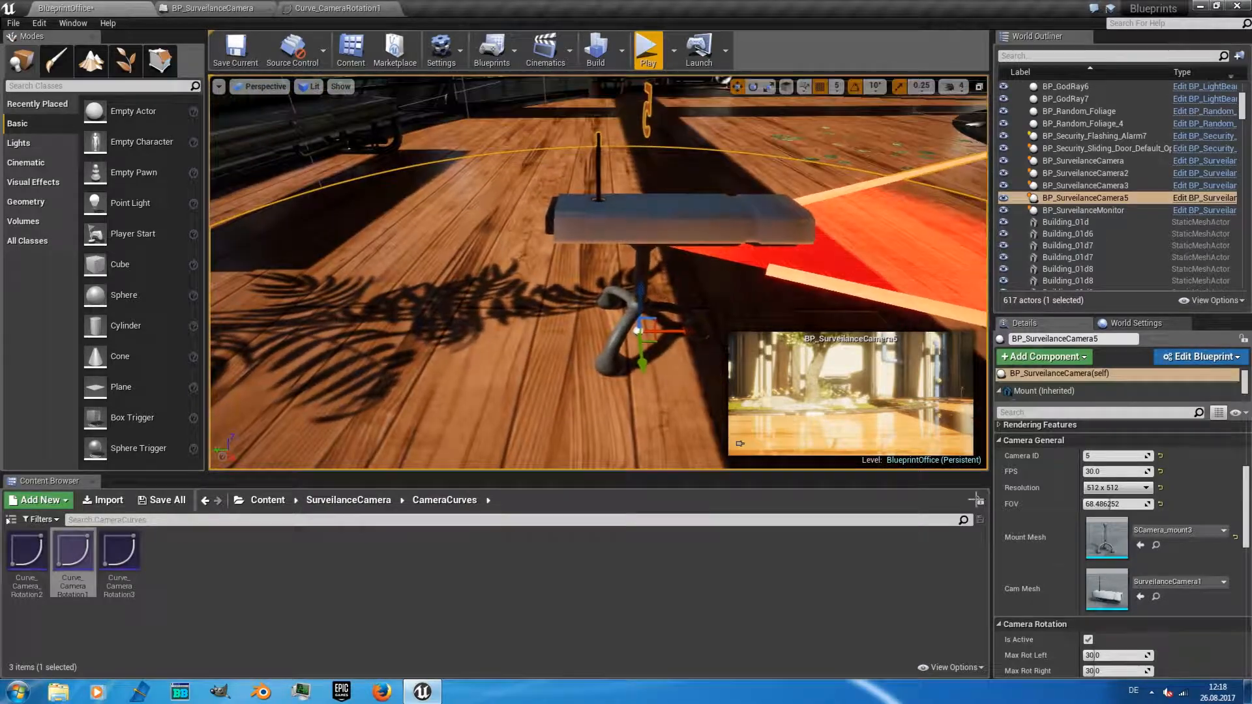
pyautogui.scroll(-3)
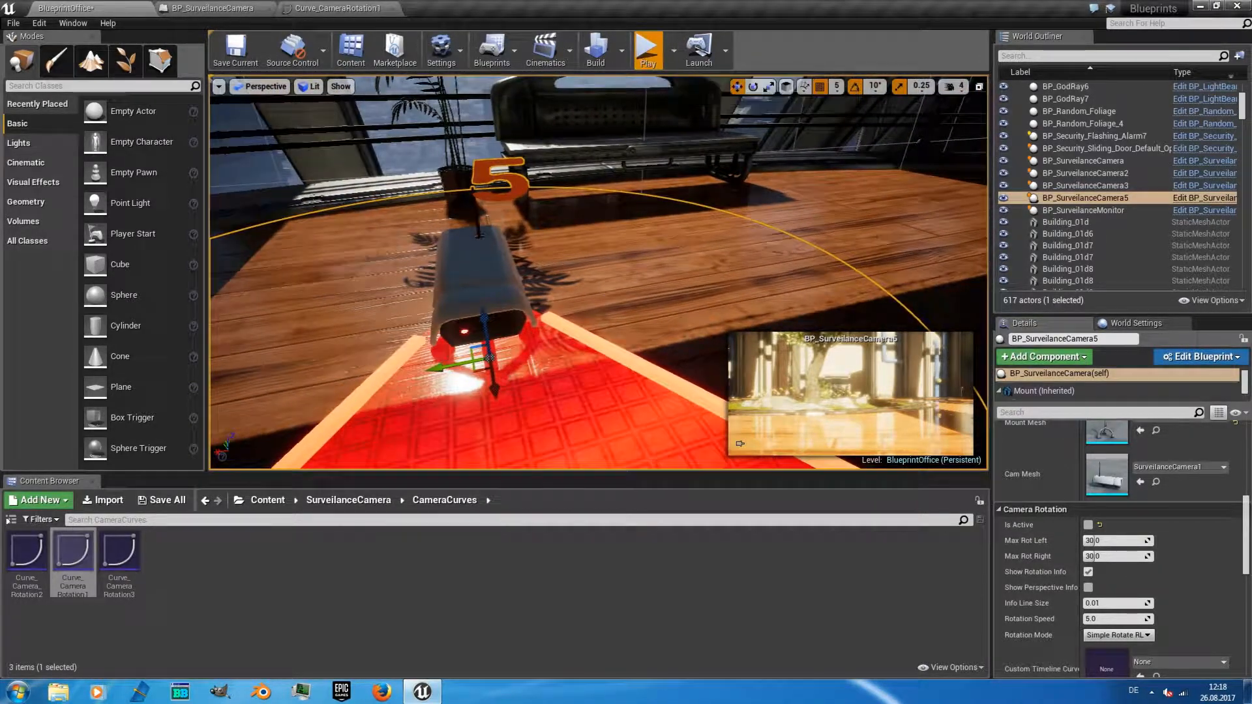
pyautogui.click(647, 48)
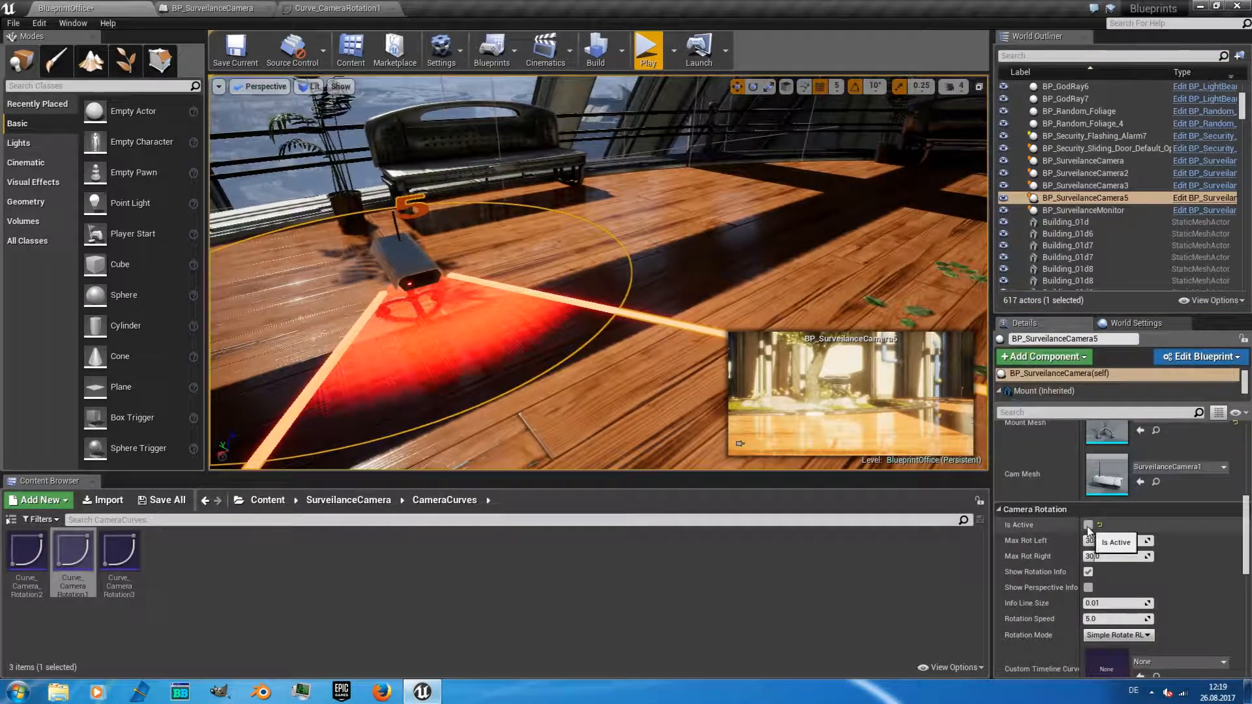
# Step: Re-enable camera 5's rotation, toggle the rotation info display, and preview the level in play mode
pyautogui.click(1088, 524)
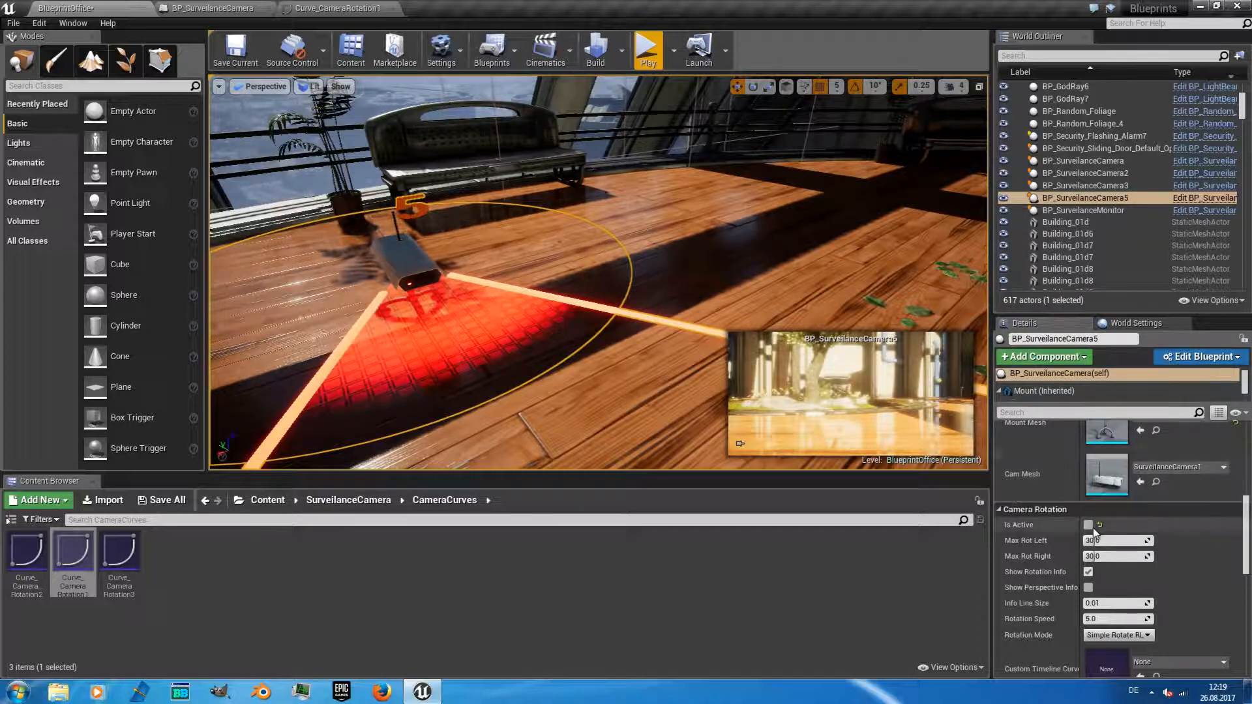
pyautogui.click(1087, 524)
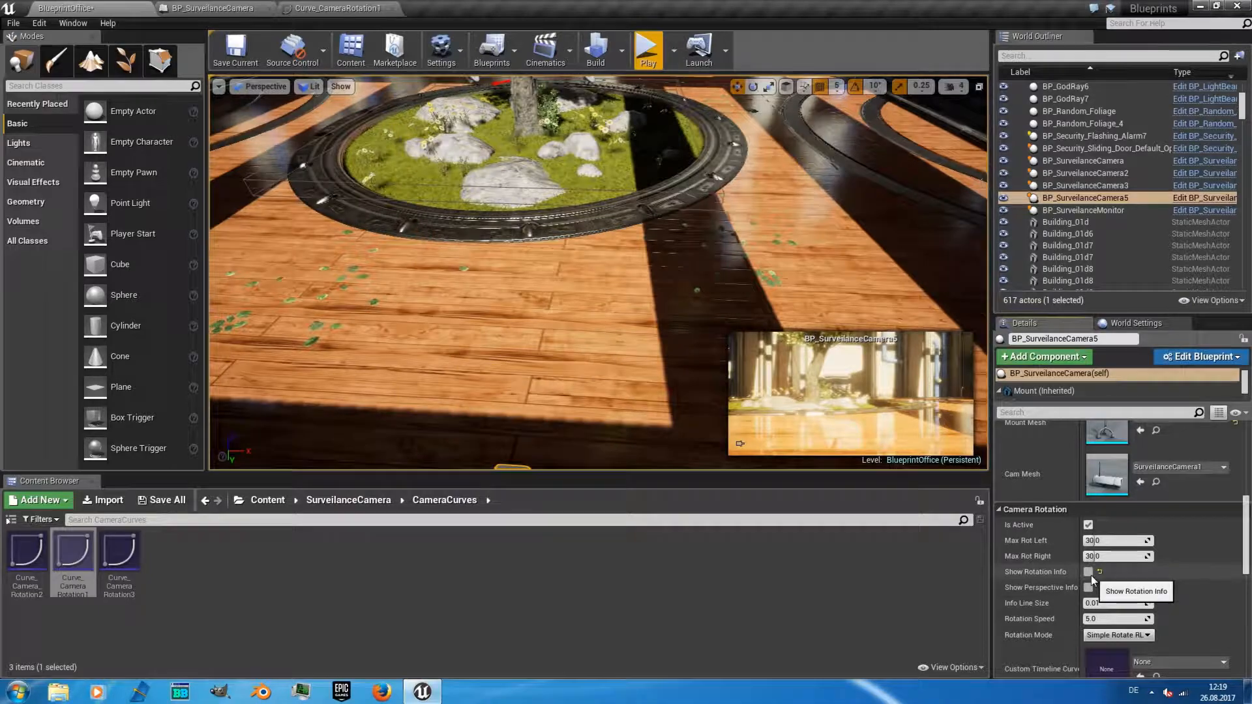
pyautogui.click(1087, 571)
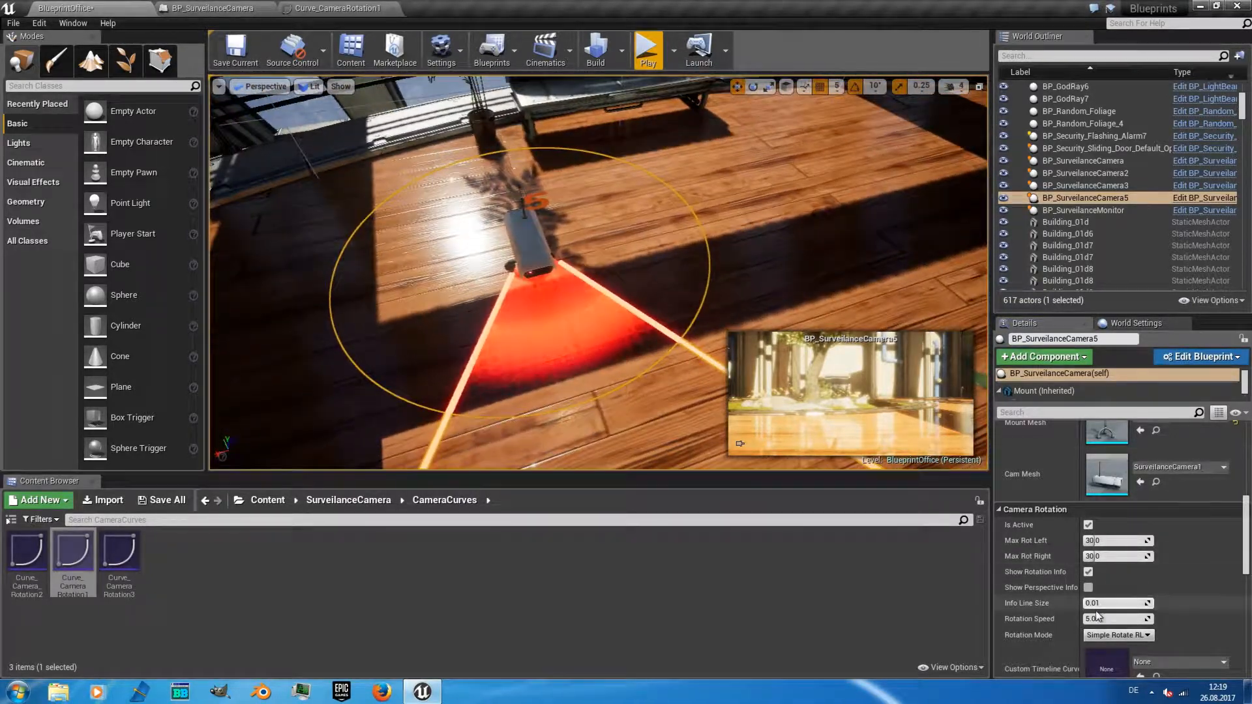
pyautogui.moveTo(647, 50)
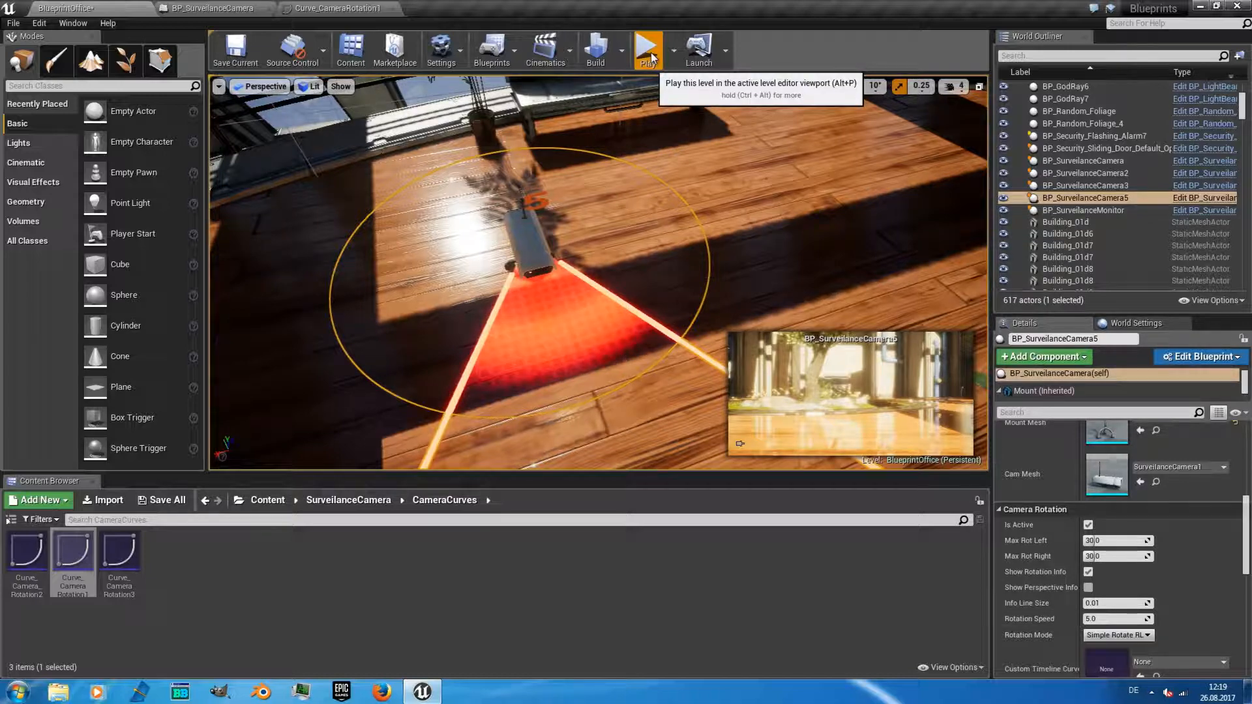
pyautogui.click(647, 49)
pyautogui.write('50')
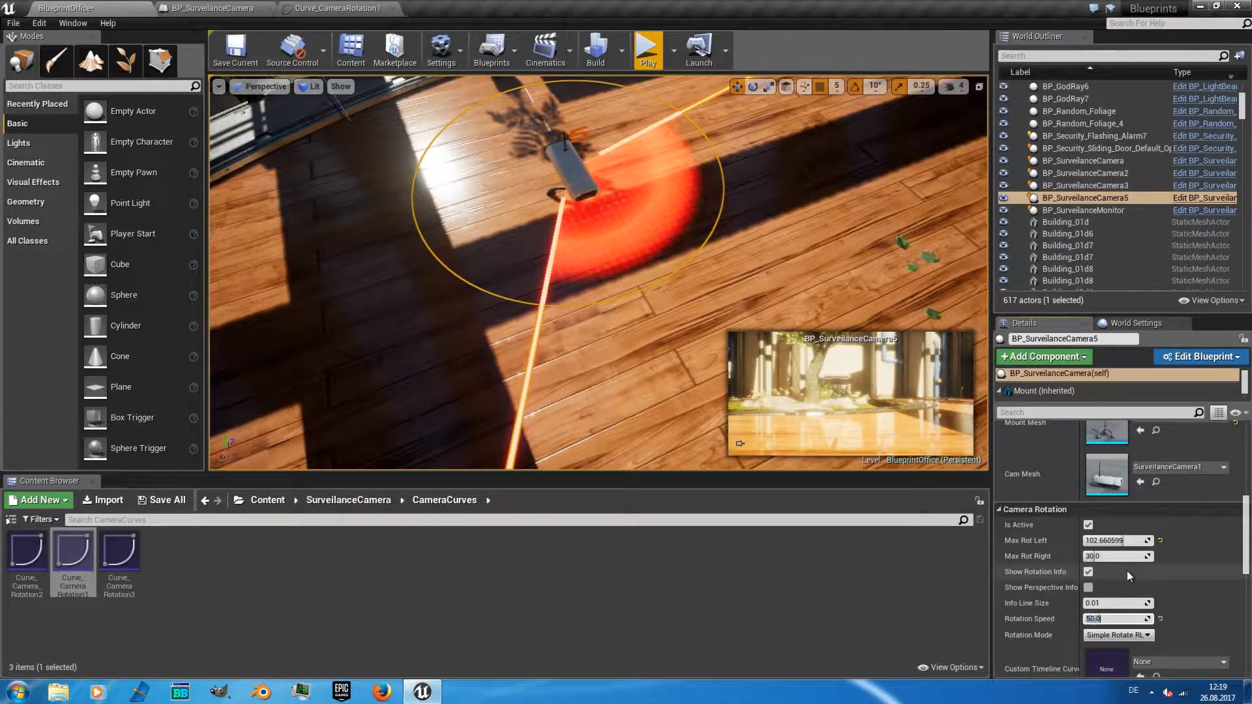
pyautogui.click(647, 48)
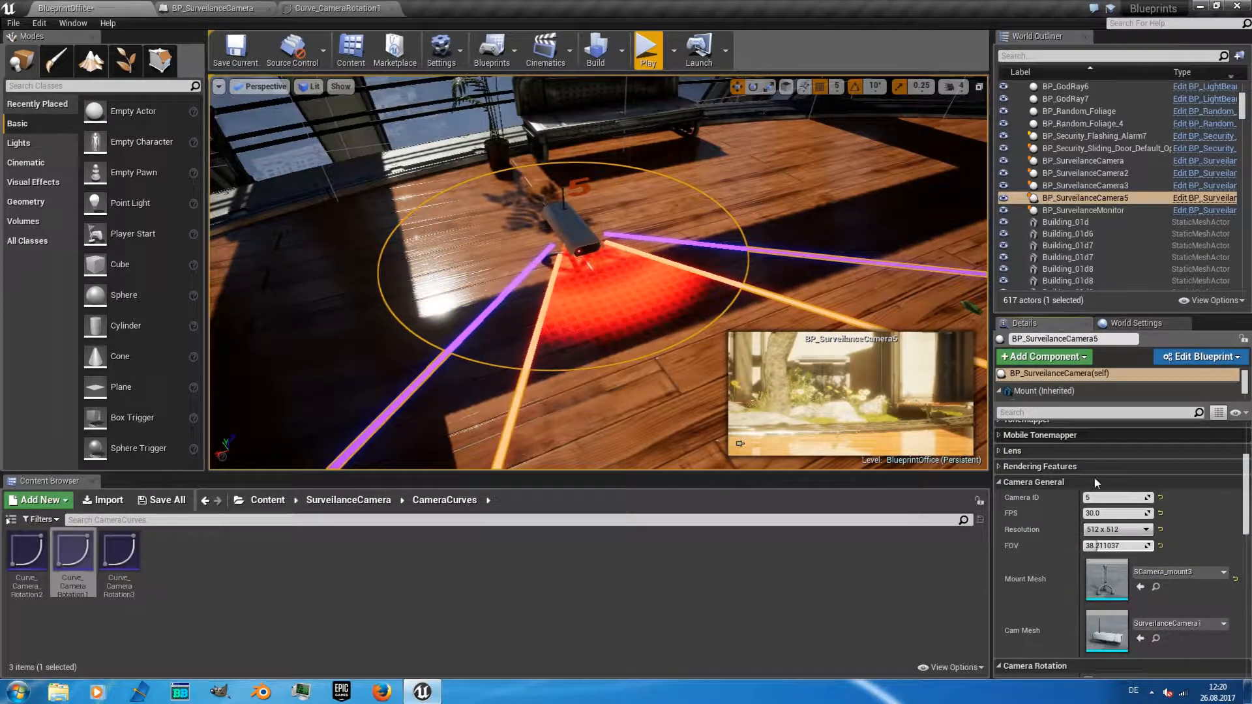
# Step: Switch camera 5's rotation mode from Still to Simple Rotate 360°, with 180° limits
pyautogui.scroll(-3)
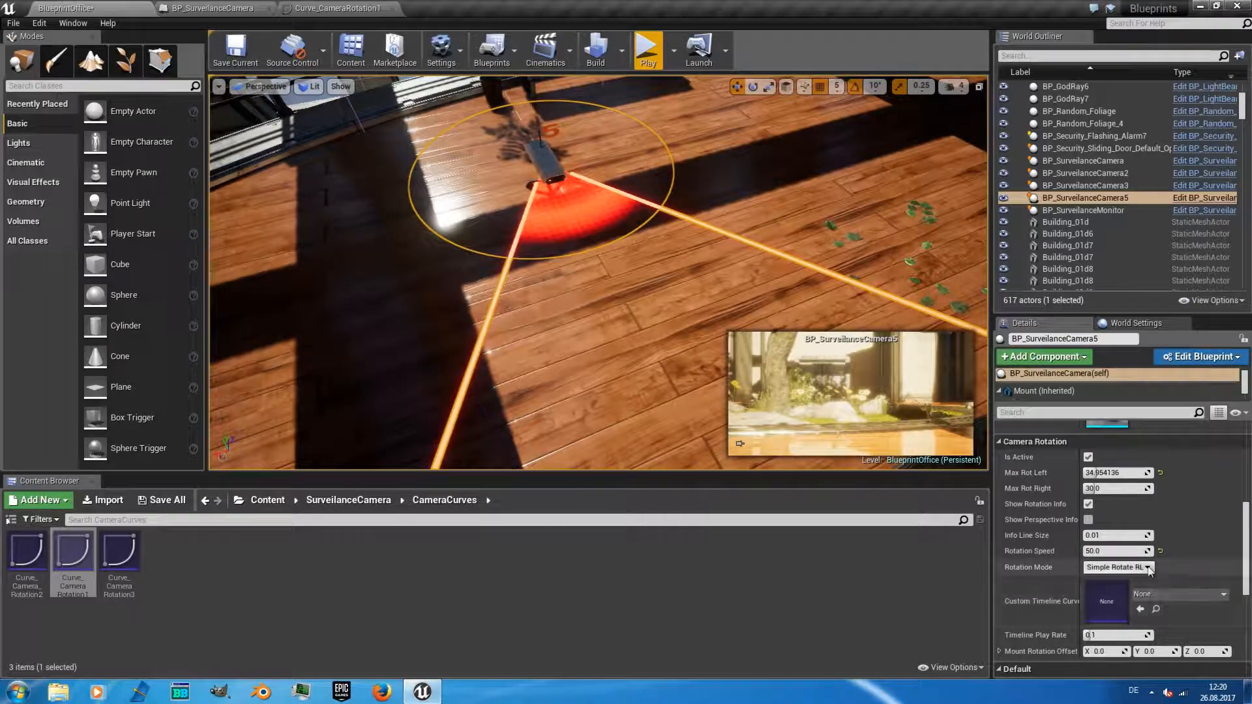
pyautogui.click(1114, 567)
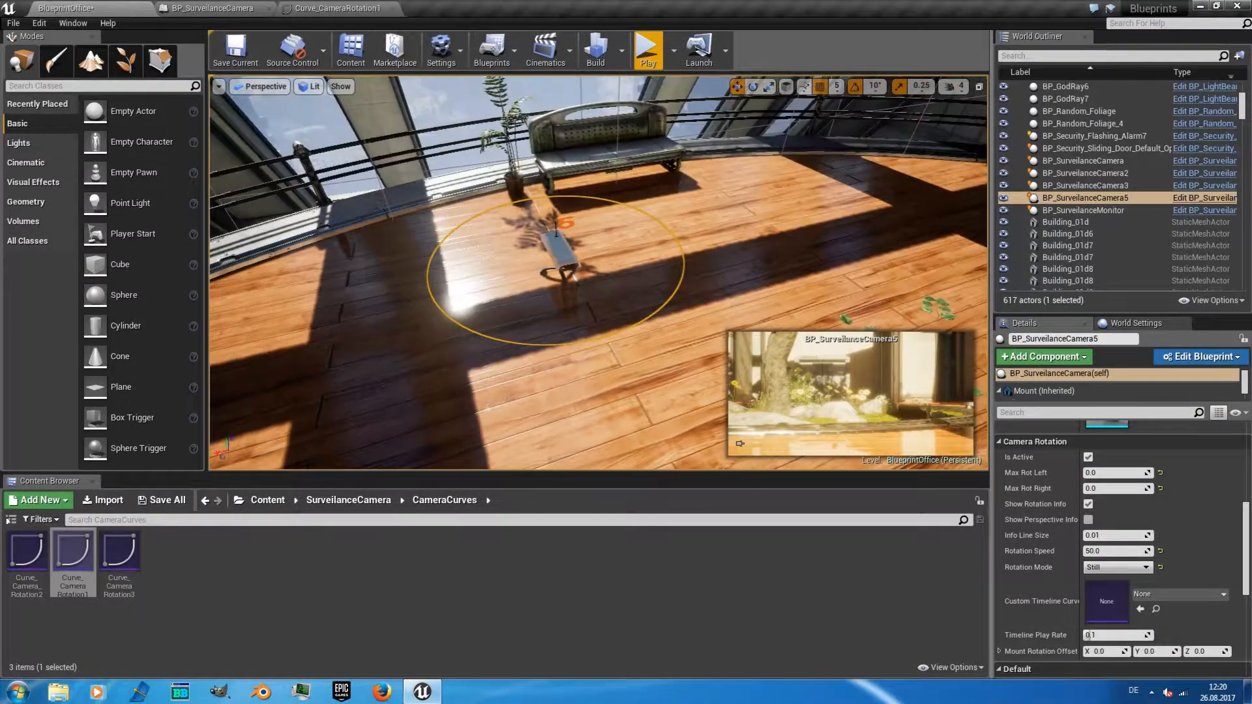
pyautogui.click(1116, 566)
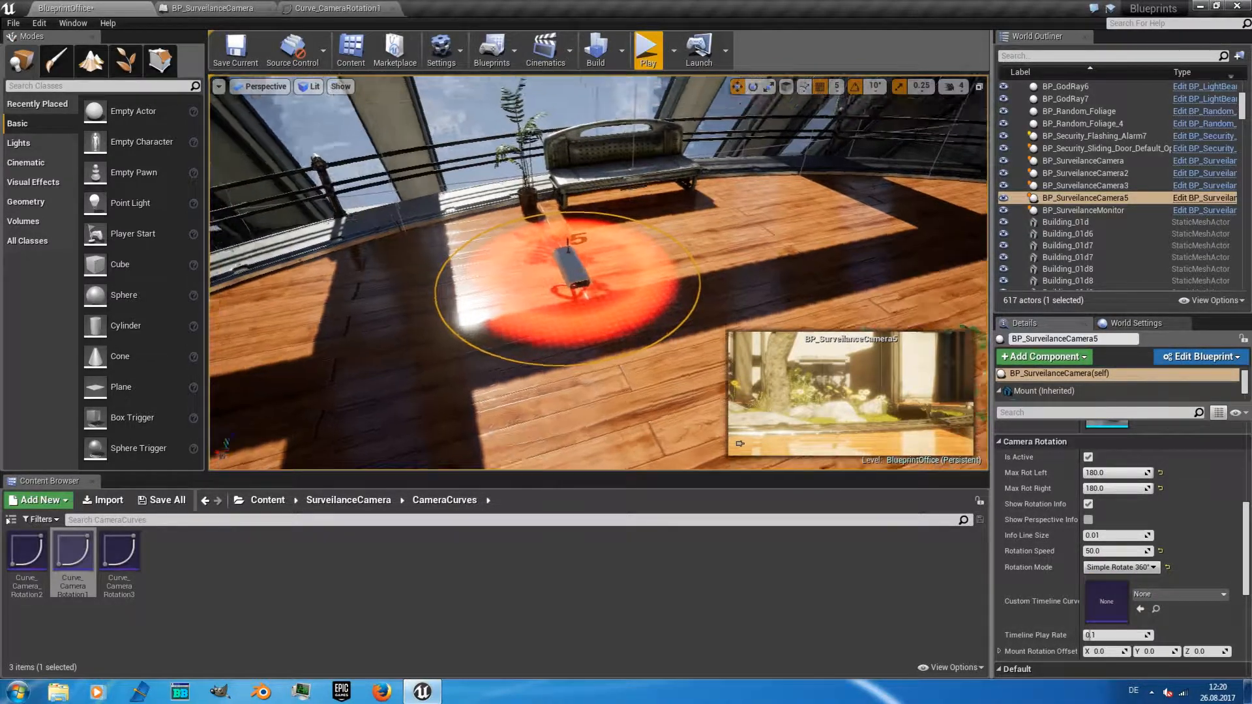
pyautogui.click(647, 47)
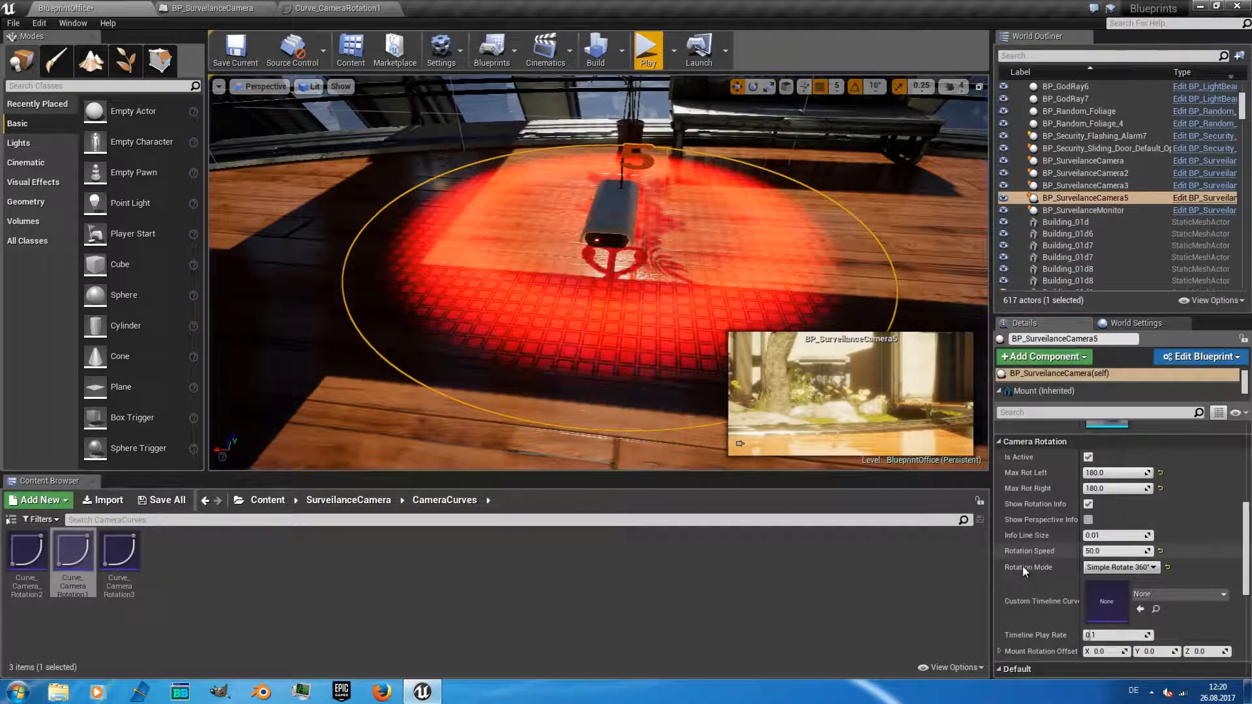
pyautogui.click(1117, 566)
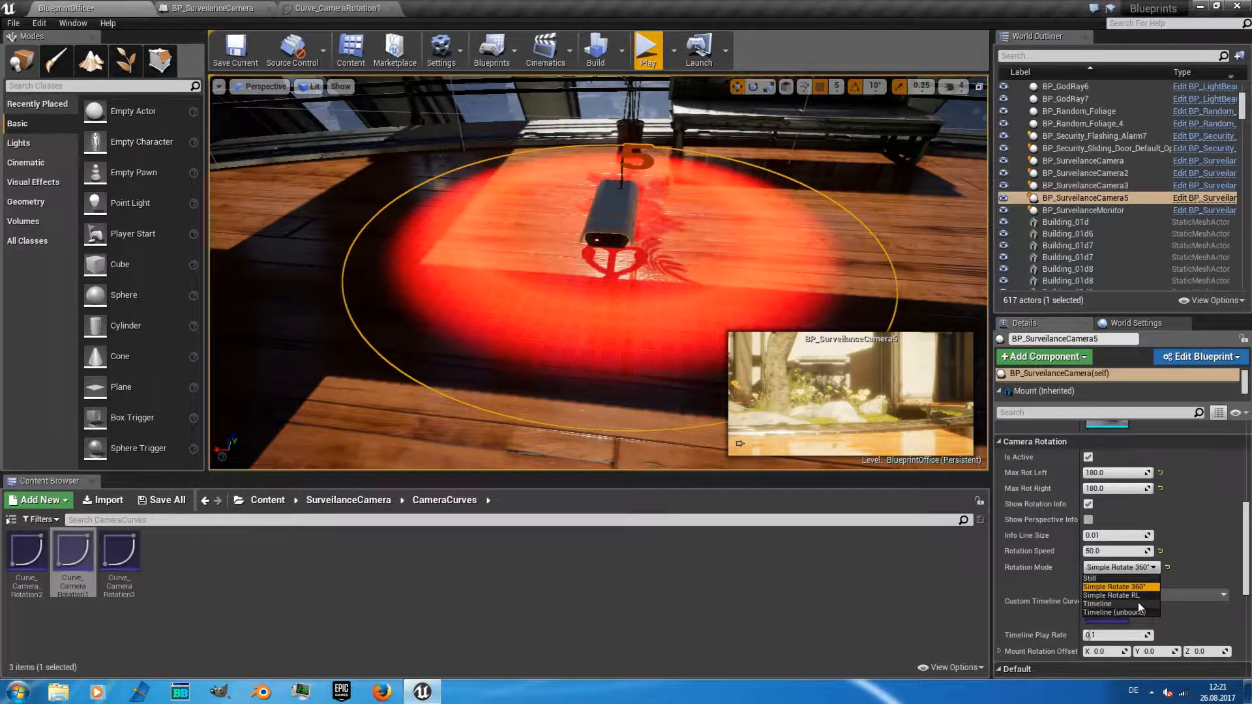
# Step: Set rotation mode to Timeline (unbound) with Curve_Camera_Rotation2, then locate that curve asset
pyautogui.click(1098, 604)
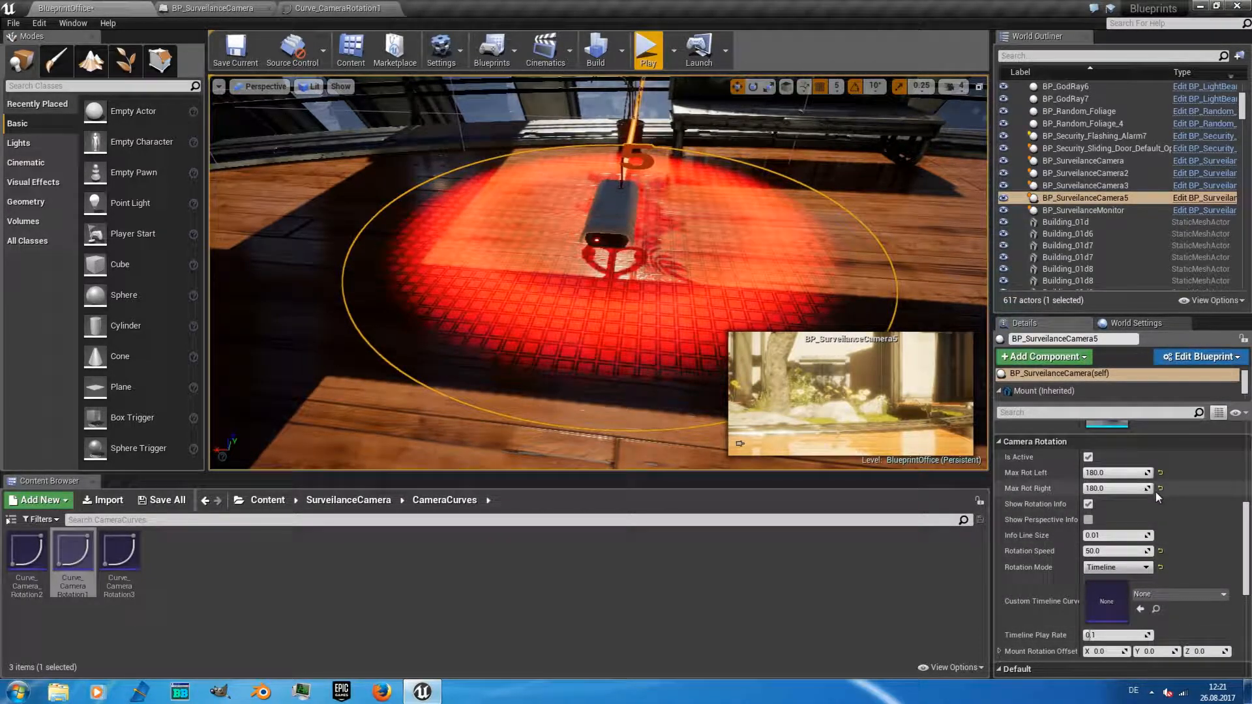
pyautogui.click(1116, 566)
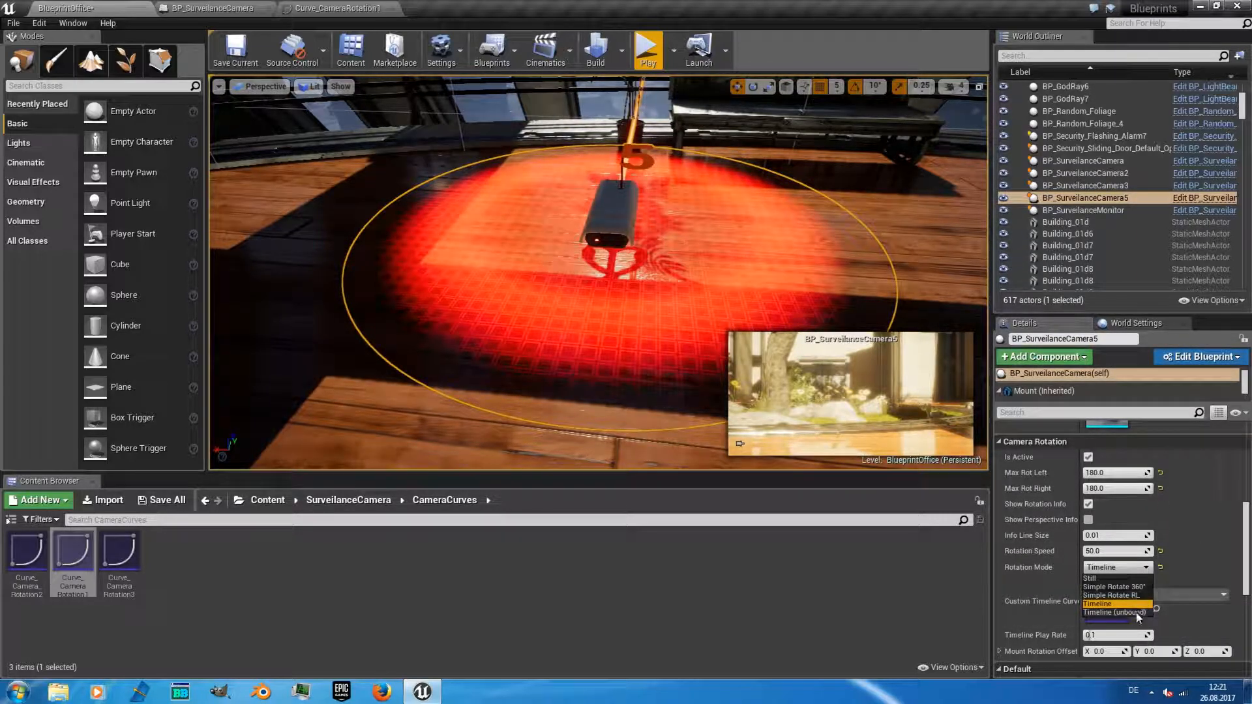
pyautogui.click(1119, 612)
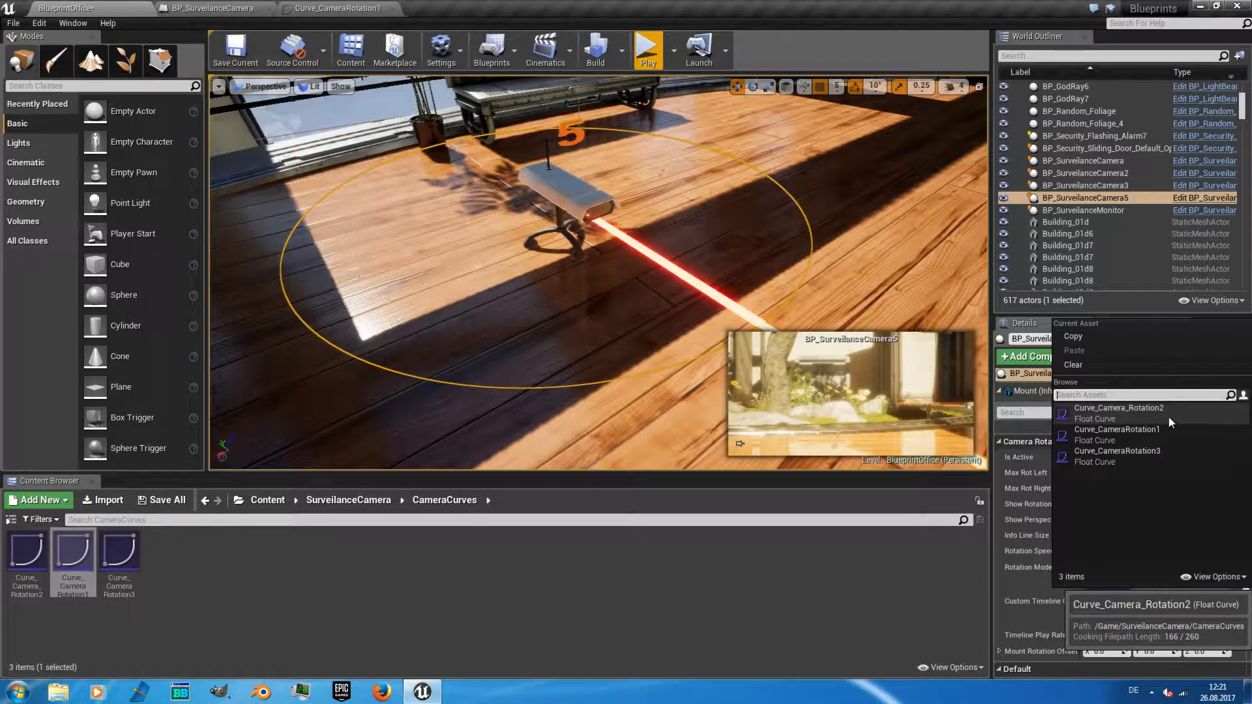
pyautogui.click(1118, 408)
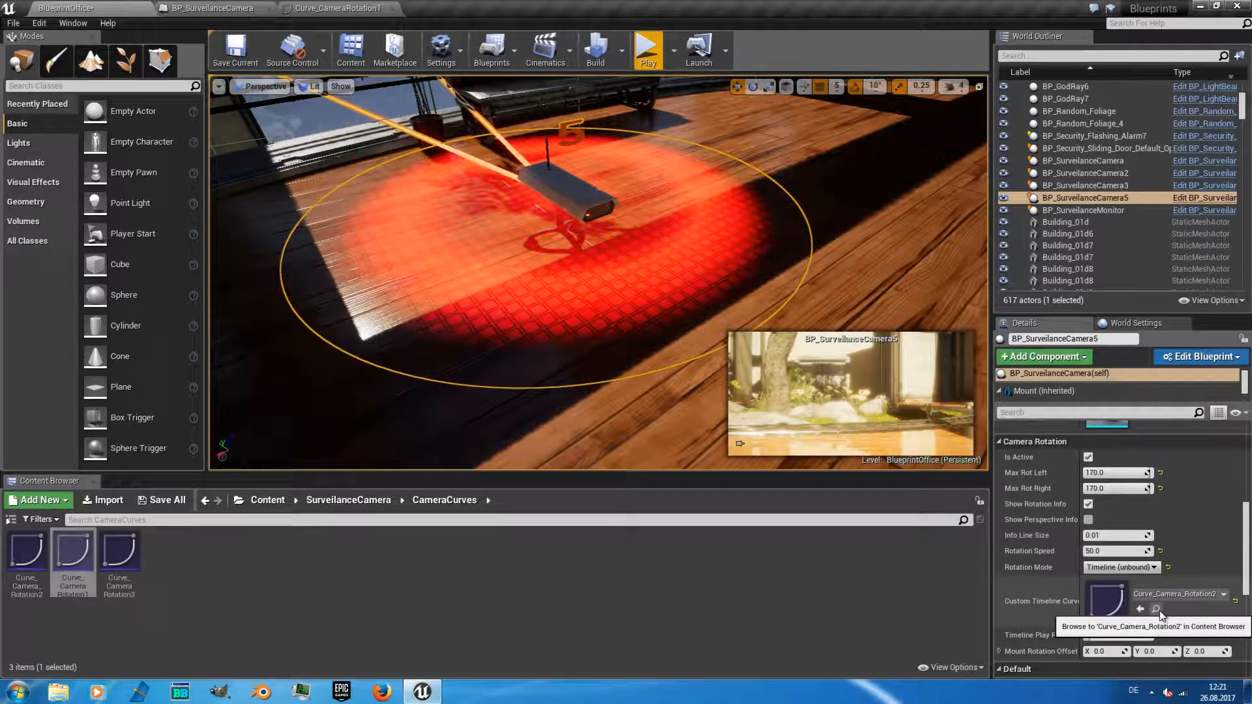
pyautogui.click(26, 545)
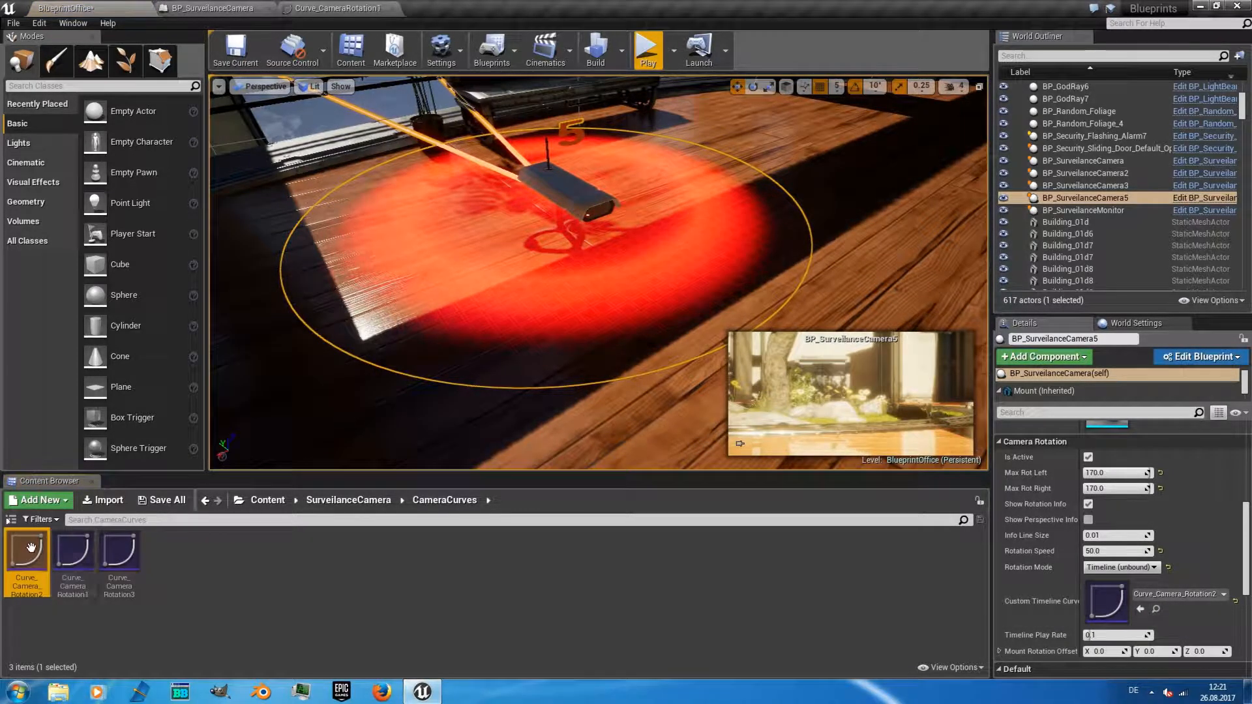
# Step: Open Curve_Camera_Rotation2, return to BlueprintOffice, and set Timeline Play Rate to 0.5
pyautogui.doubleClick(26, 550)
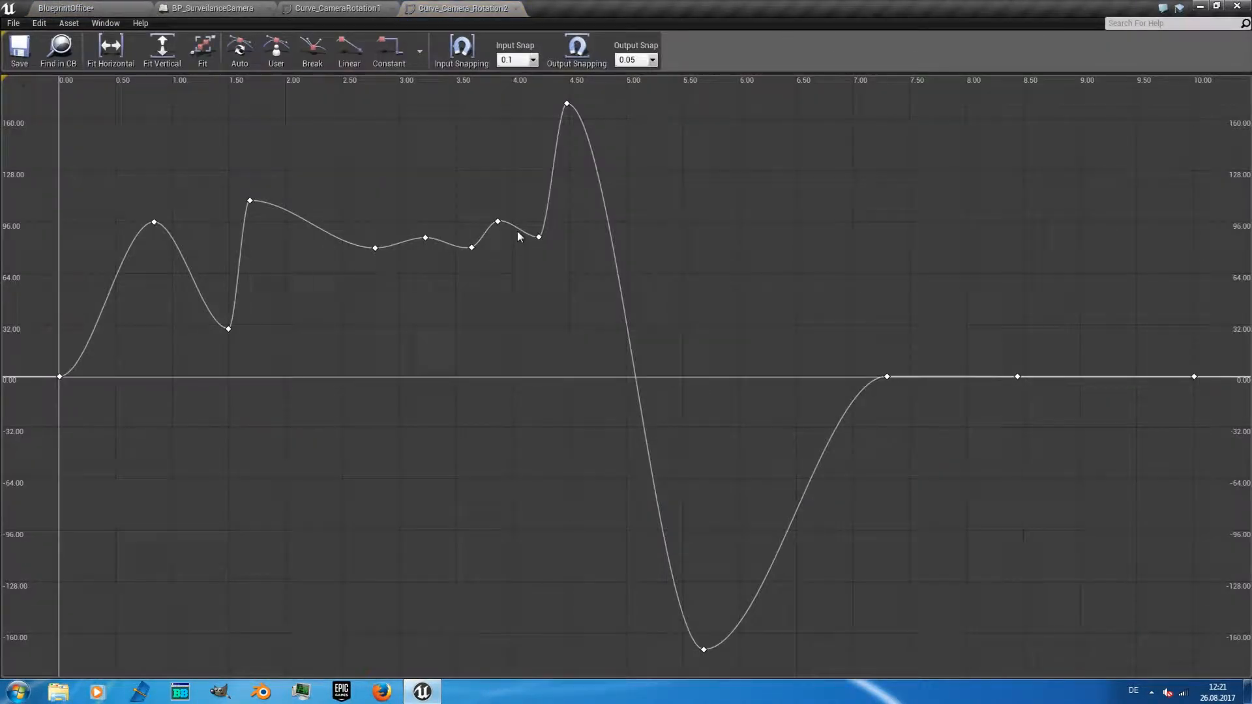
pyautogui.moveTo(114, 295)
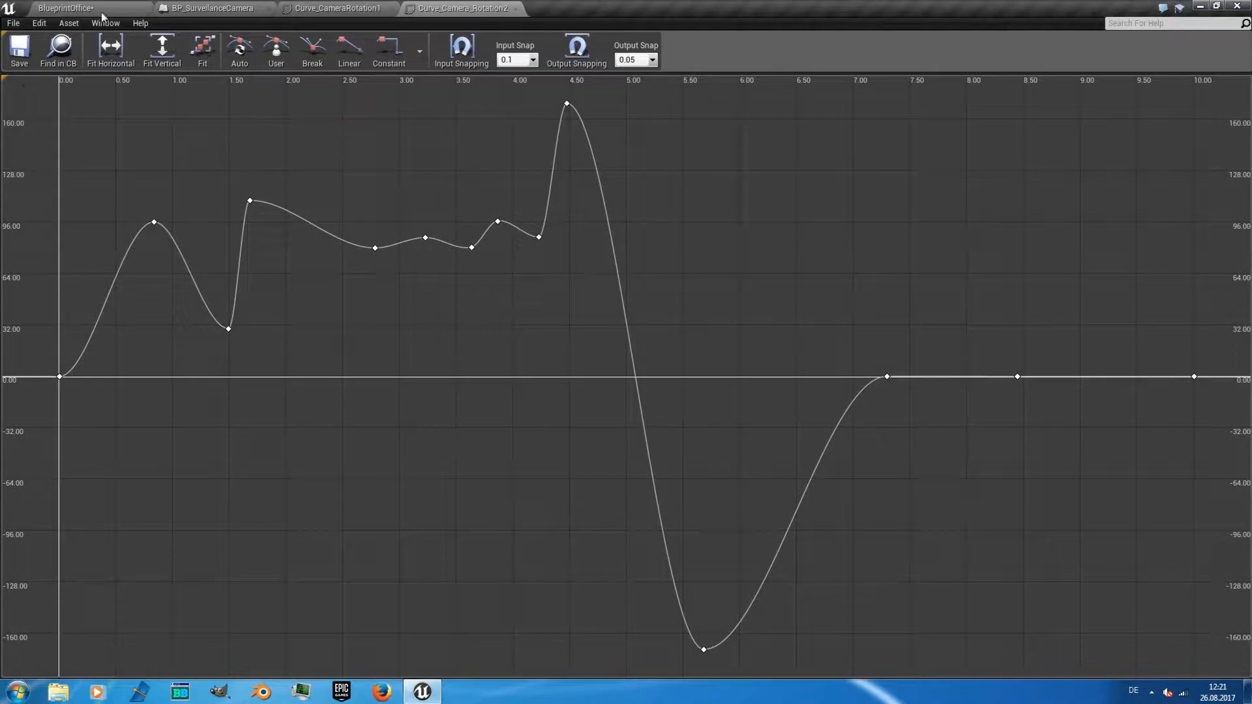
pyautogui.click(64, 8)
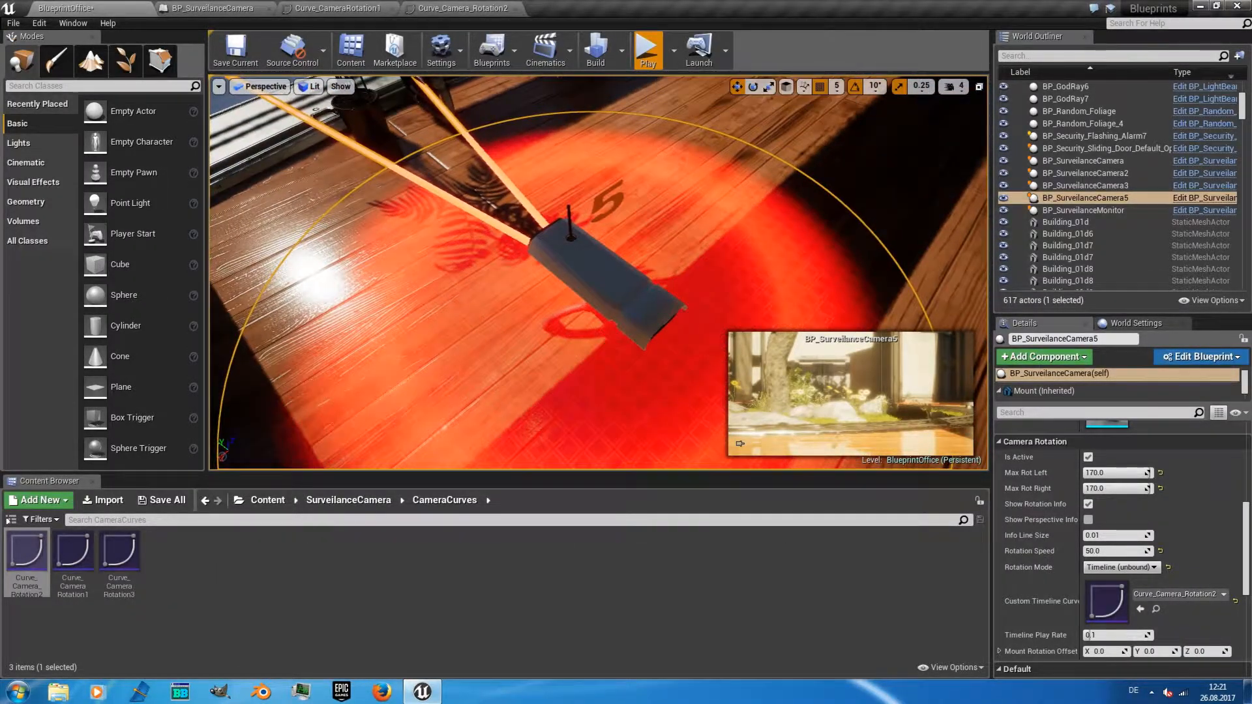
pyautogui.click(647, 49)
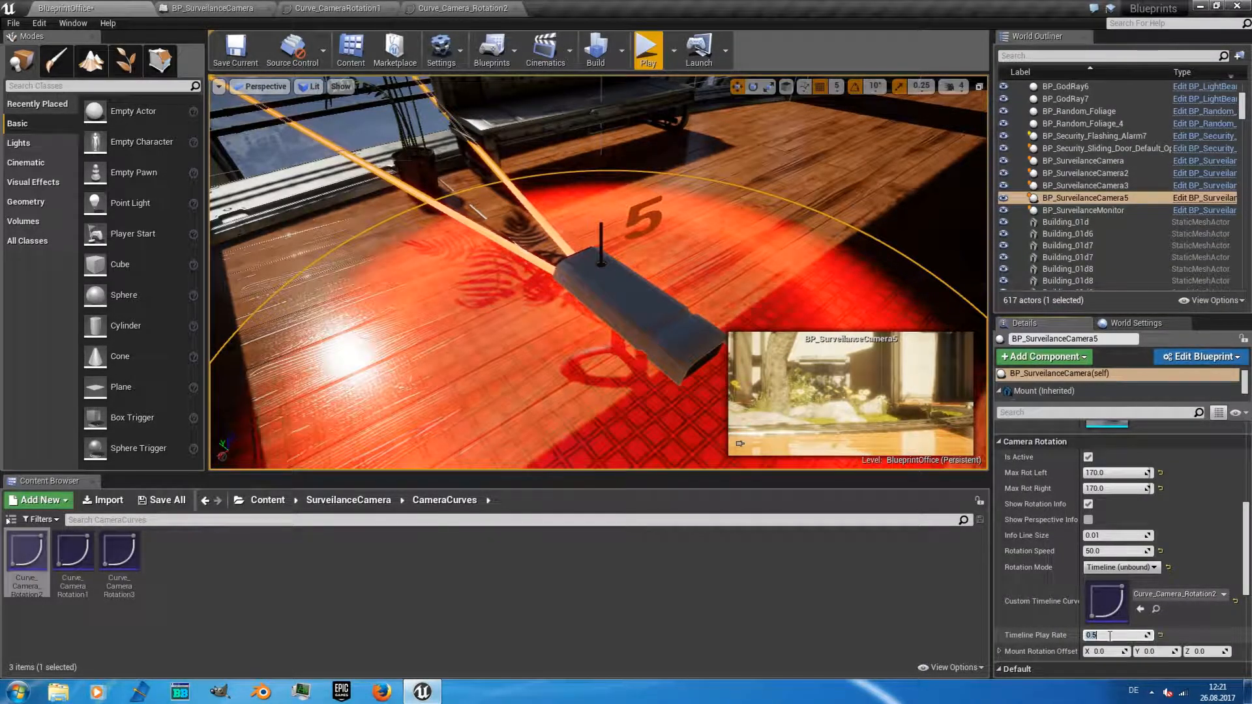
pyautogui.click(647, 49)
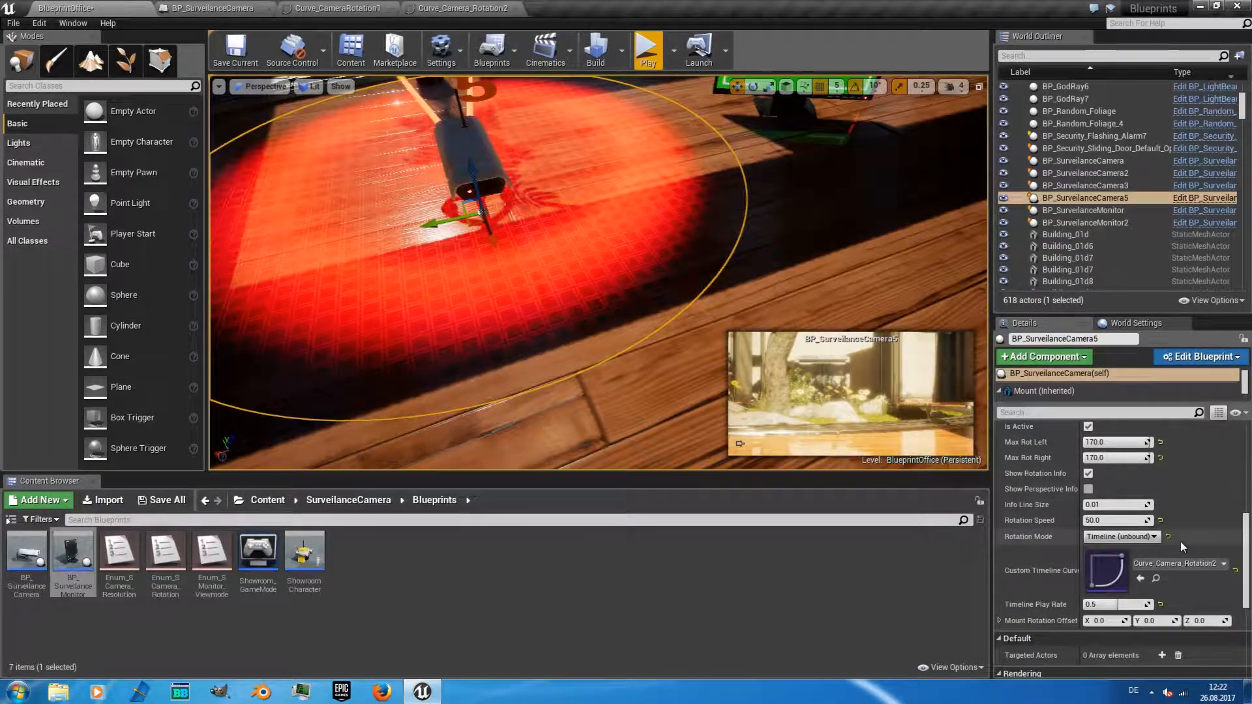
# Step: Set camera 5 to bounded Timeline mode and inspect Curve_CameraRotation1 before returning to the level
pyautogui.click(1117, 536)
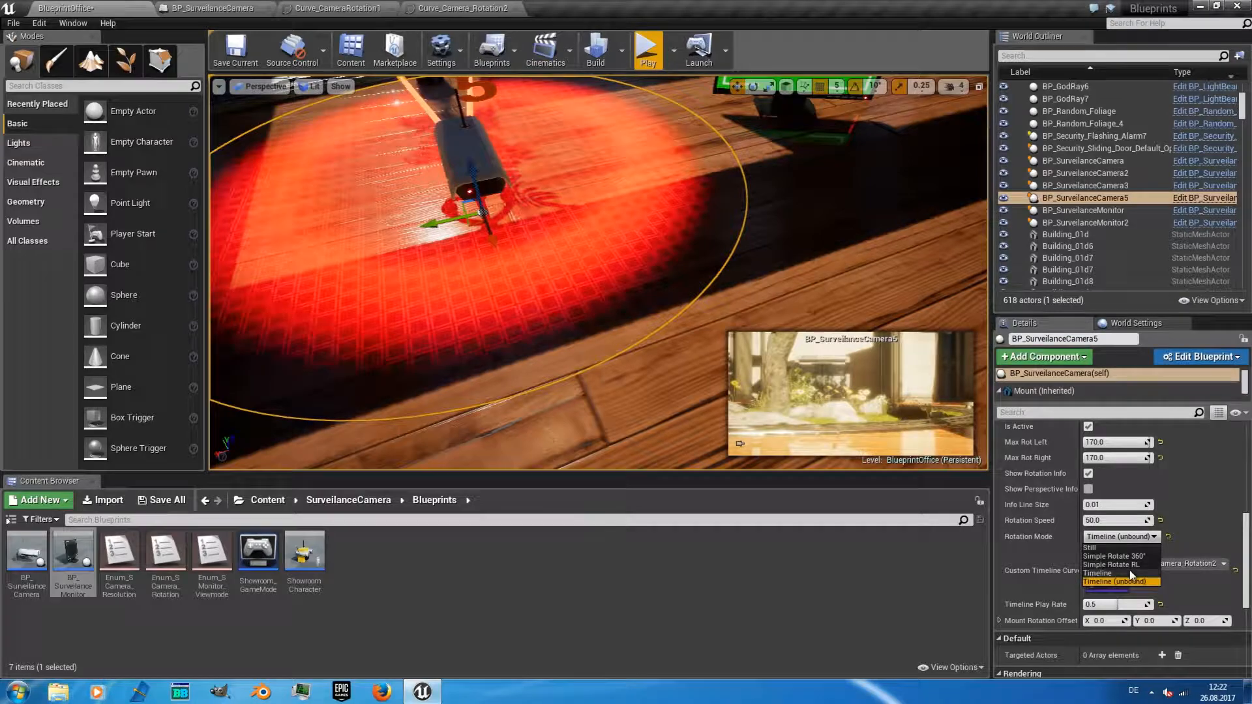
pyautogui.click(1098, 573)
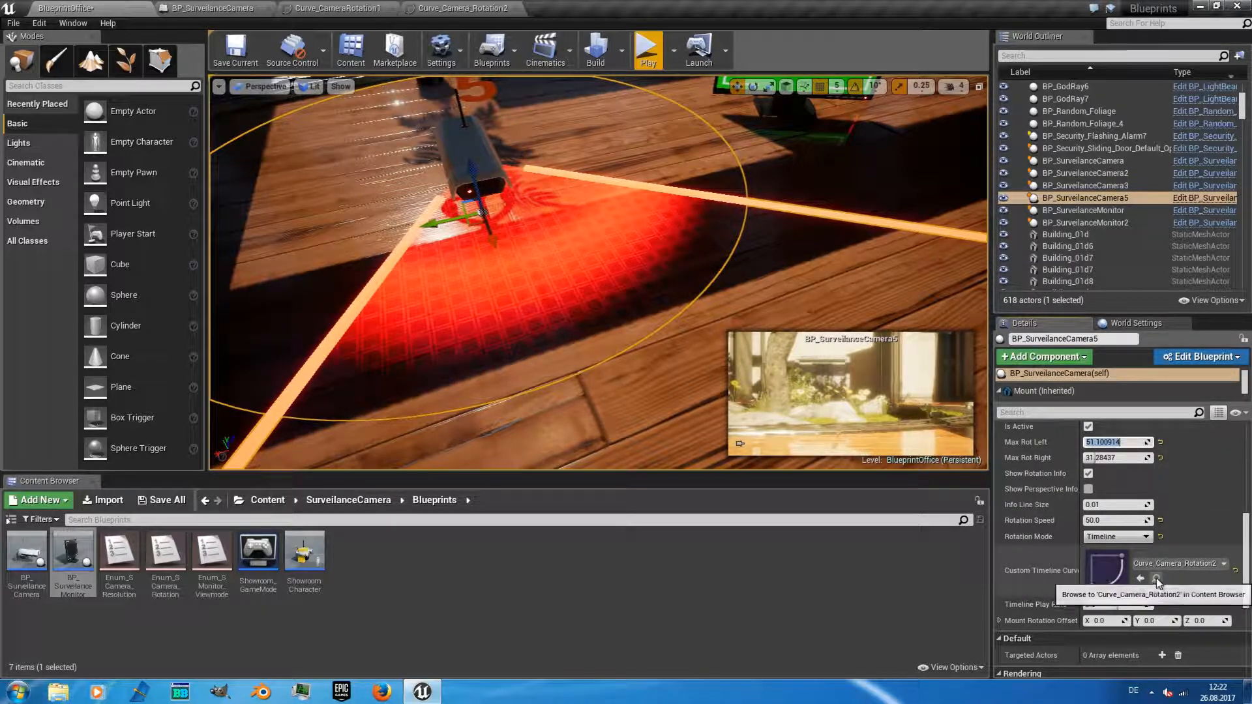
pyautogui.click(1180, 562)
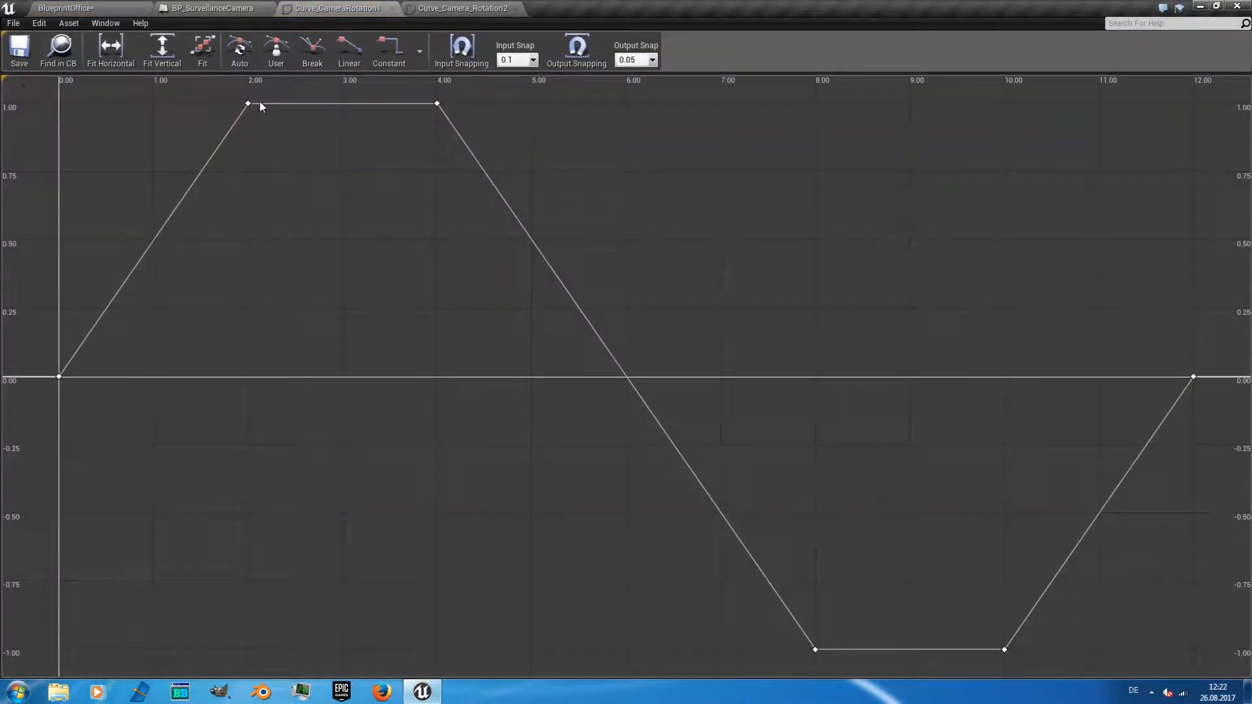
pyautogui.moveTo(247, 104)
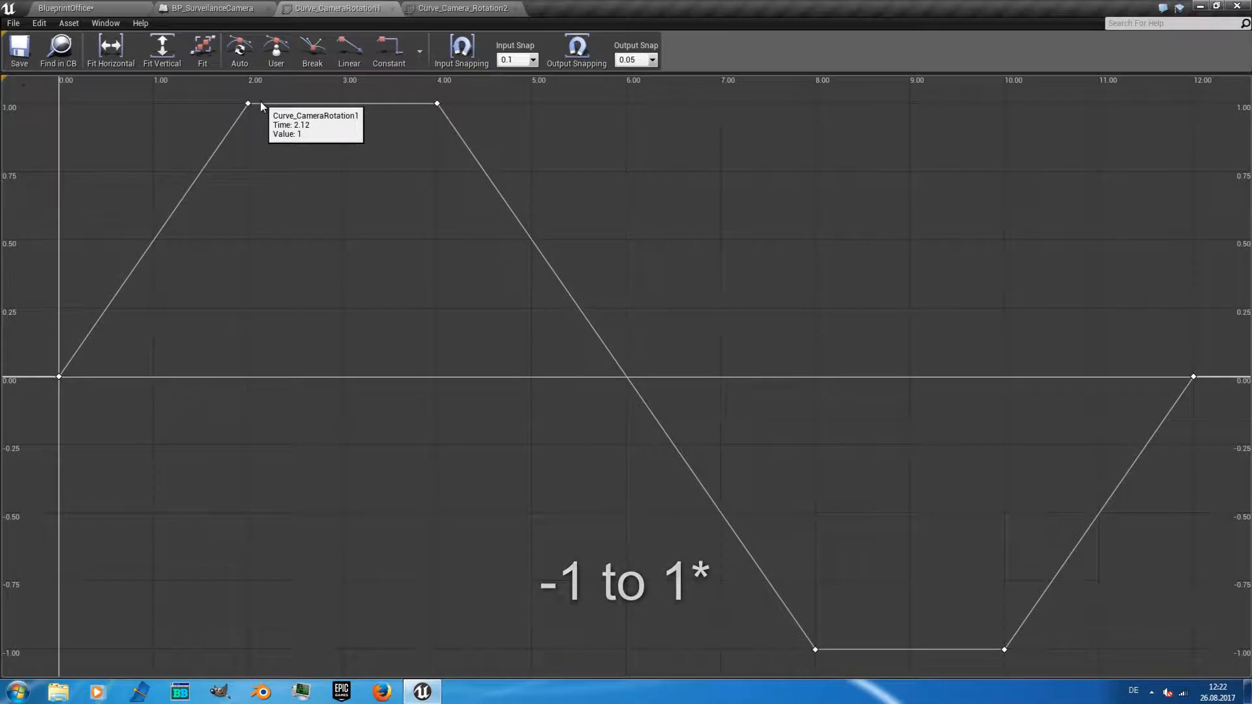
pyautogui.moveTo(461, 9)
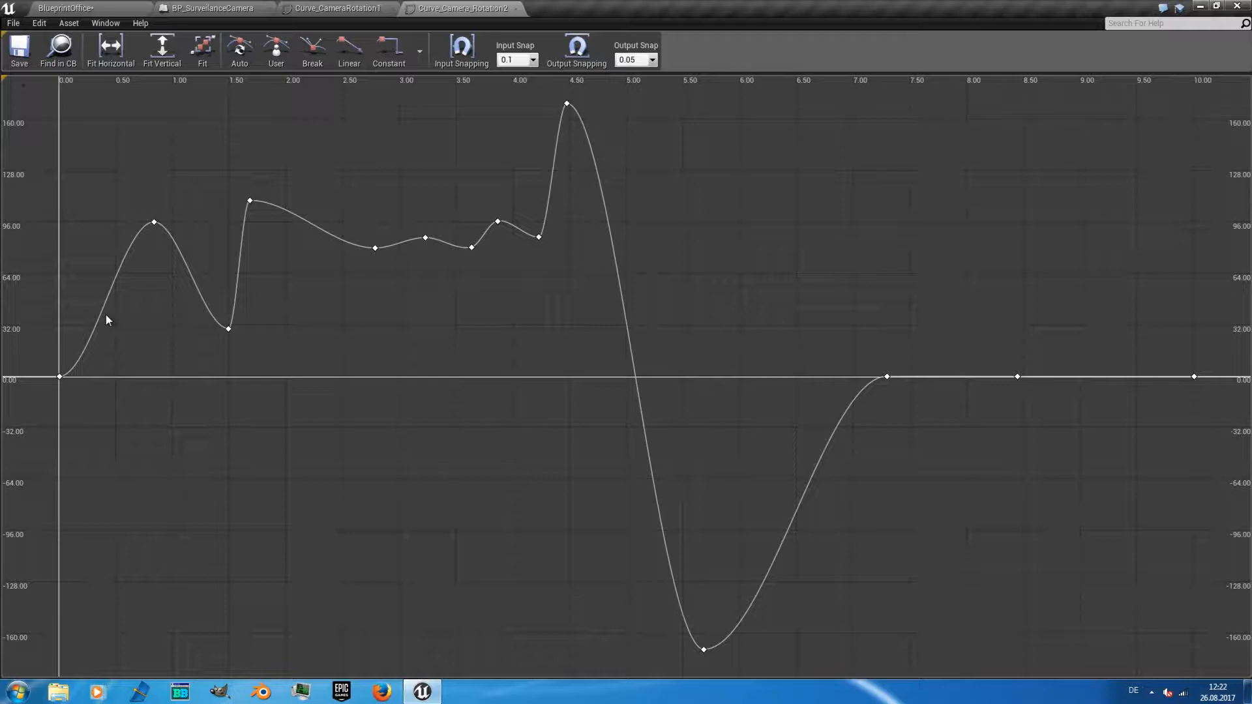
pyautogui.moveTo(213, 162)
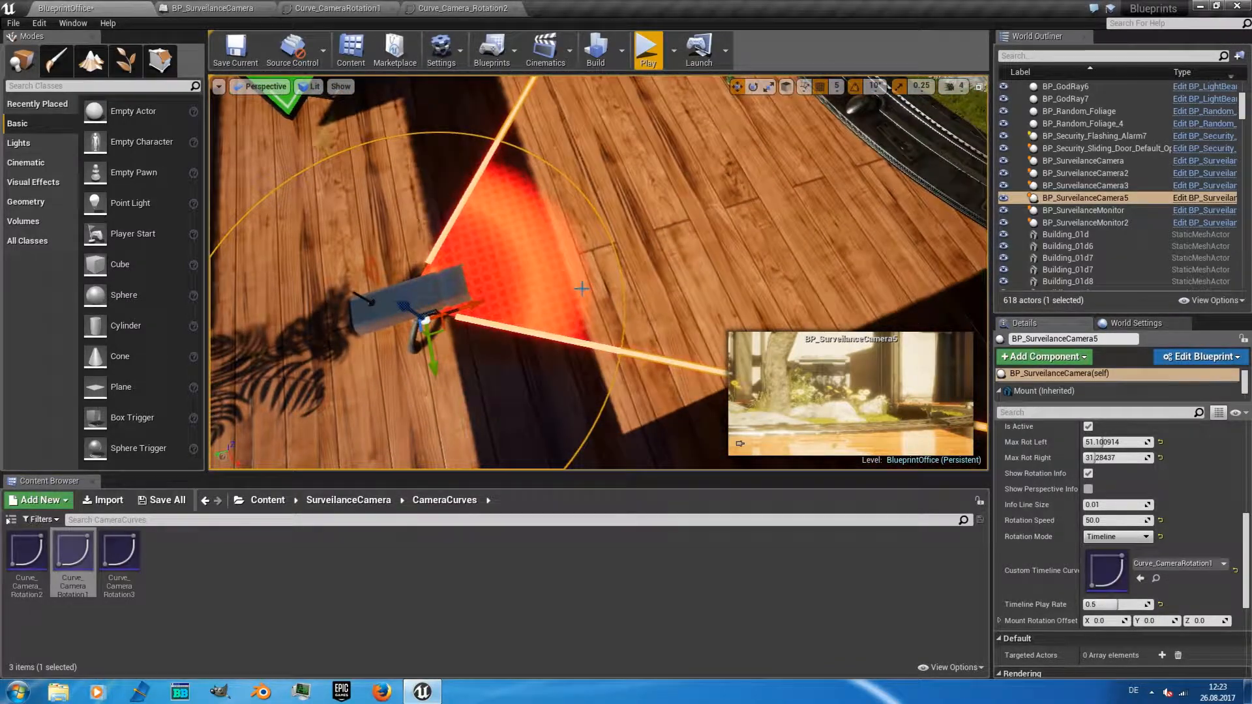
pyautogui.click(335, 8)
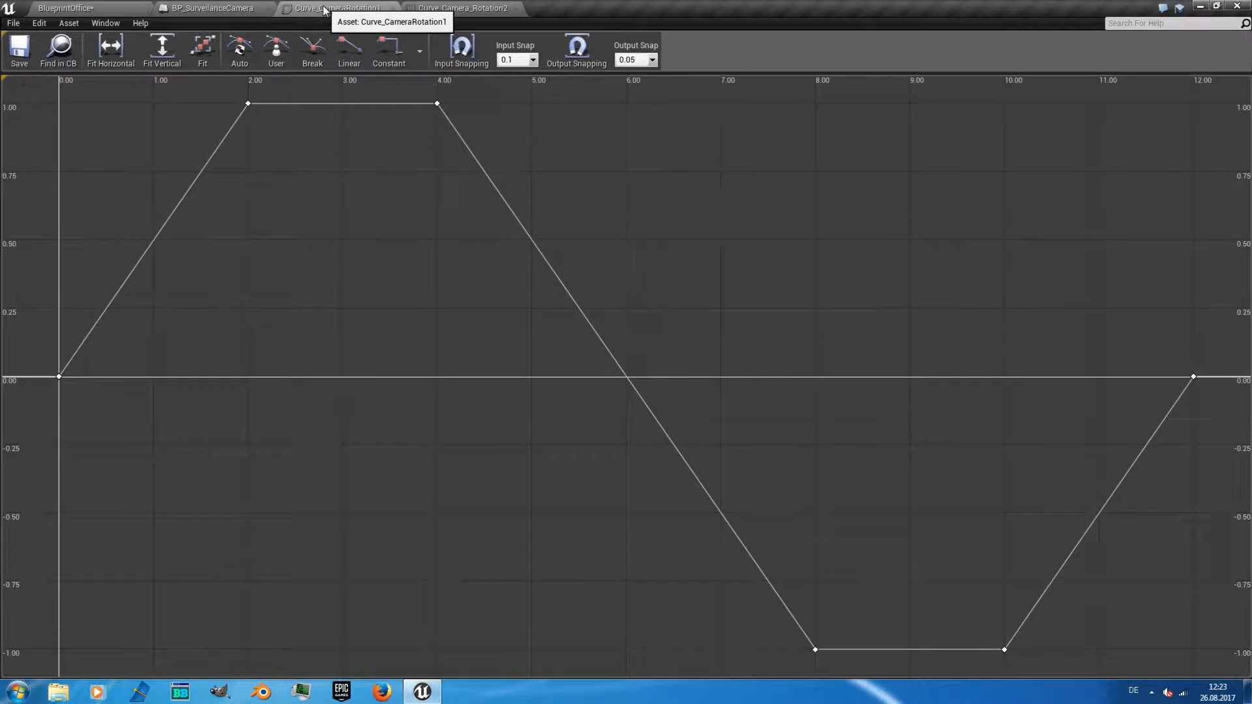
pyautogui.click(64, 7)
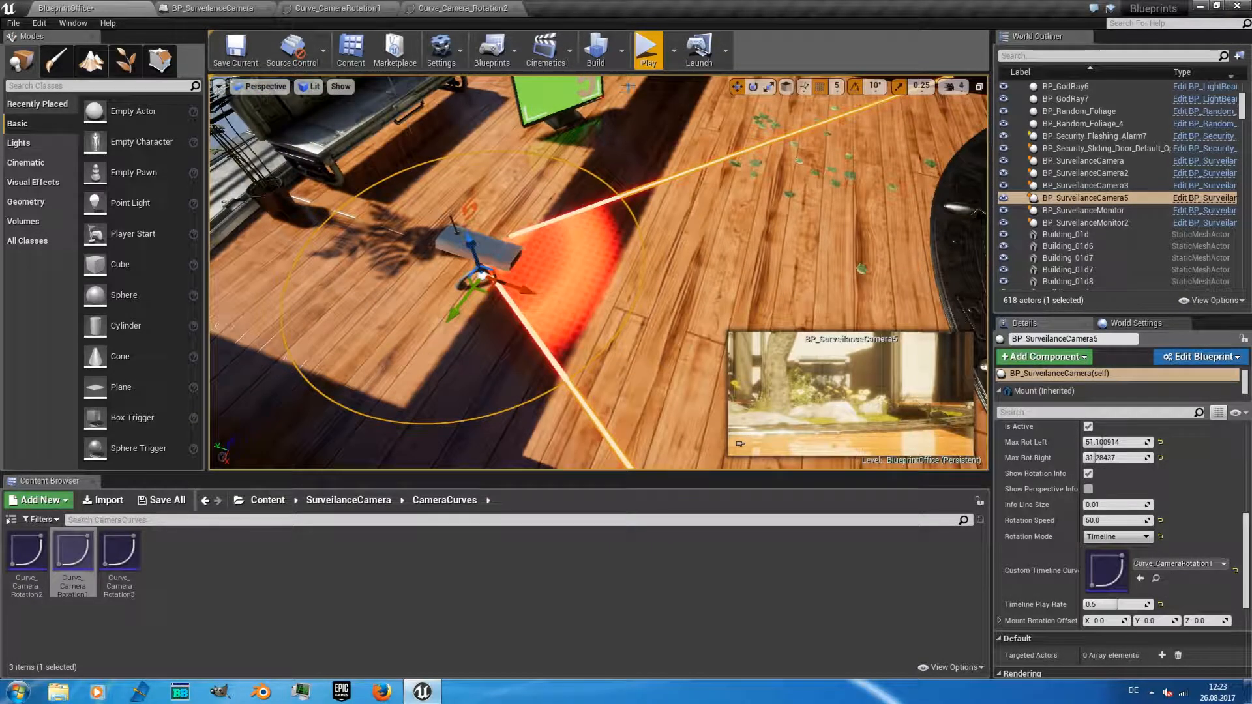
# Step: Set camera 5's Mount Rotation Offset Y to -10 and select BP_SurveilanceCamera2
pyautogui.click(646, 50)
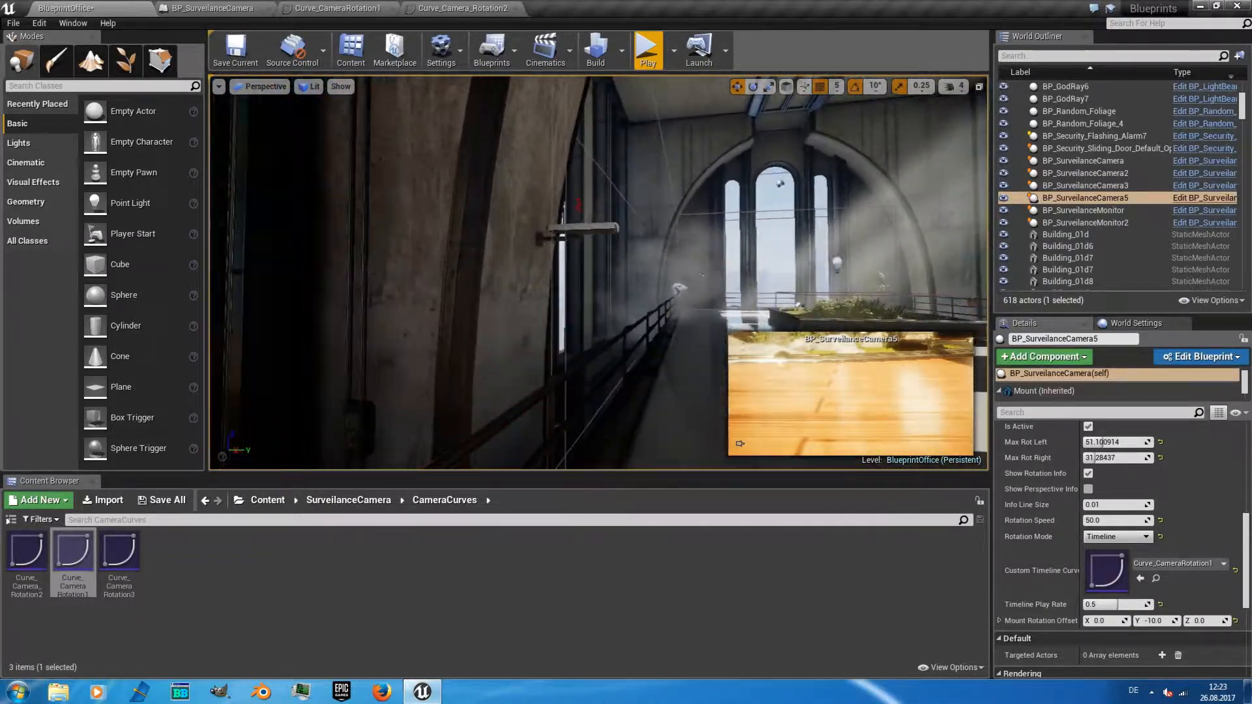
pyautogui.click(1084, 172)
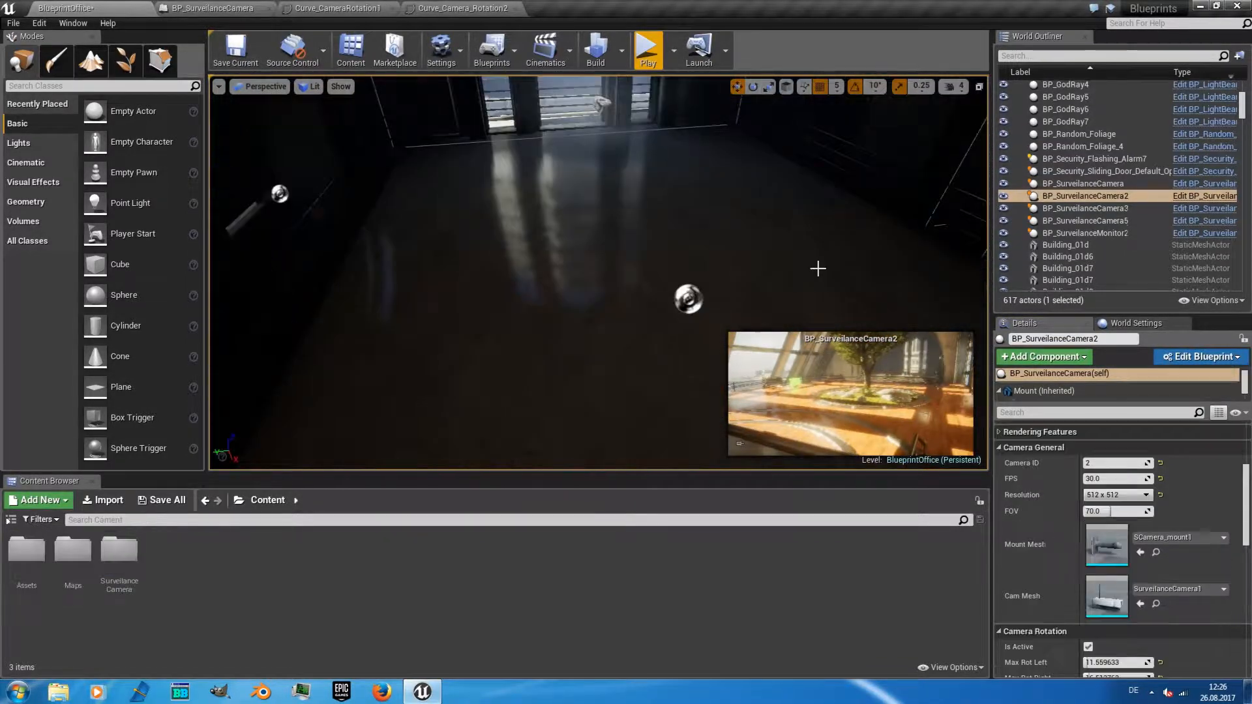
# Step: Place a BP_SurveilanceMonitor from the SurveilanceCamera Blueprints folder into the room and play-test it
pyautogui.doubleClick(118, 551)
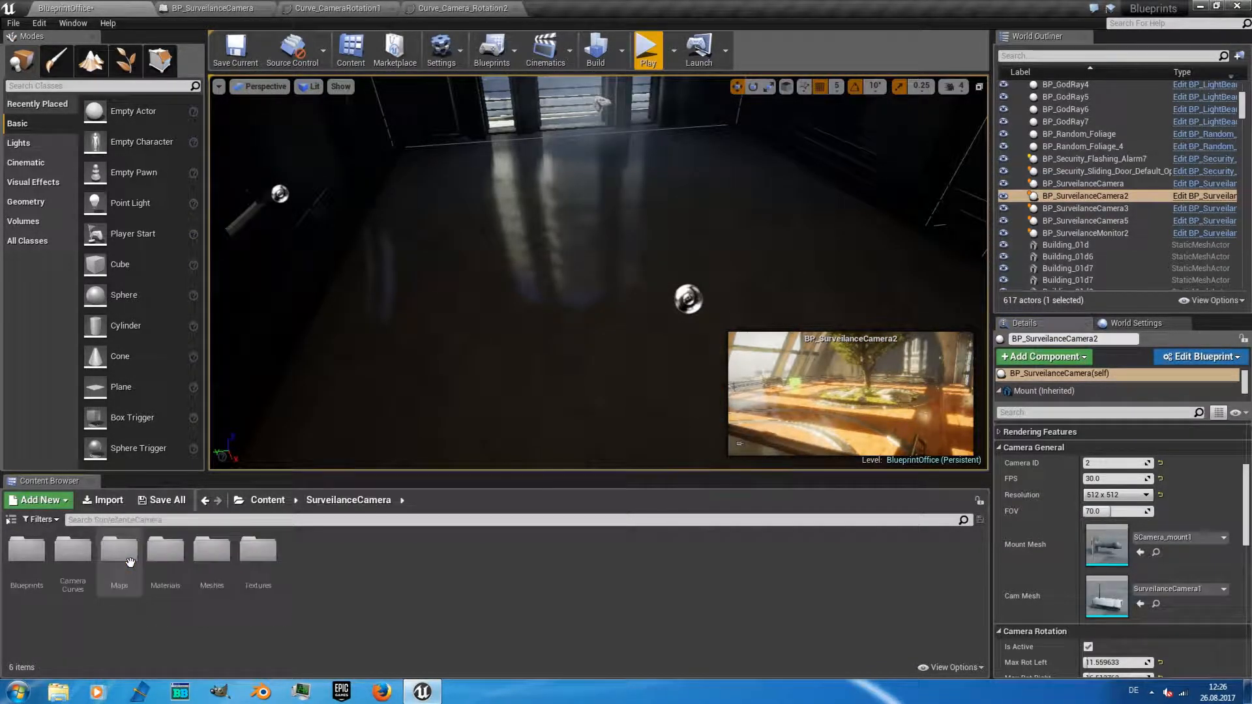
pyautogui.moveTo(42, 615)
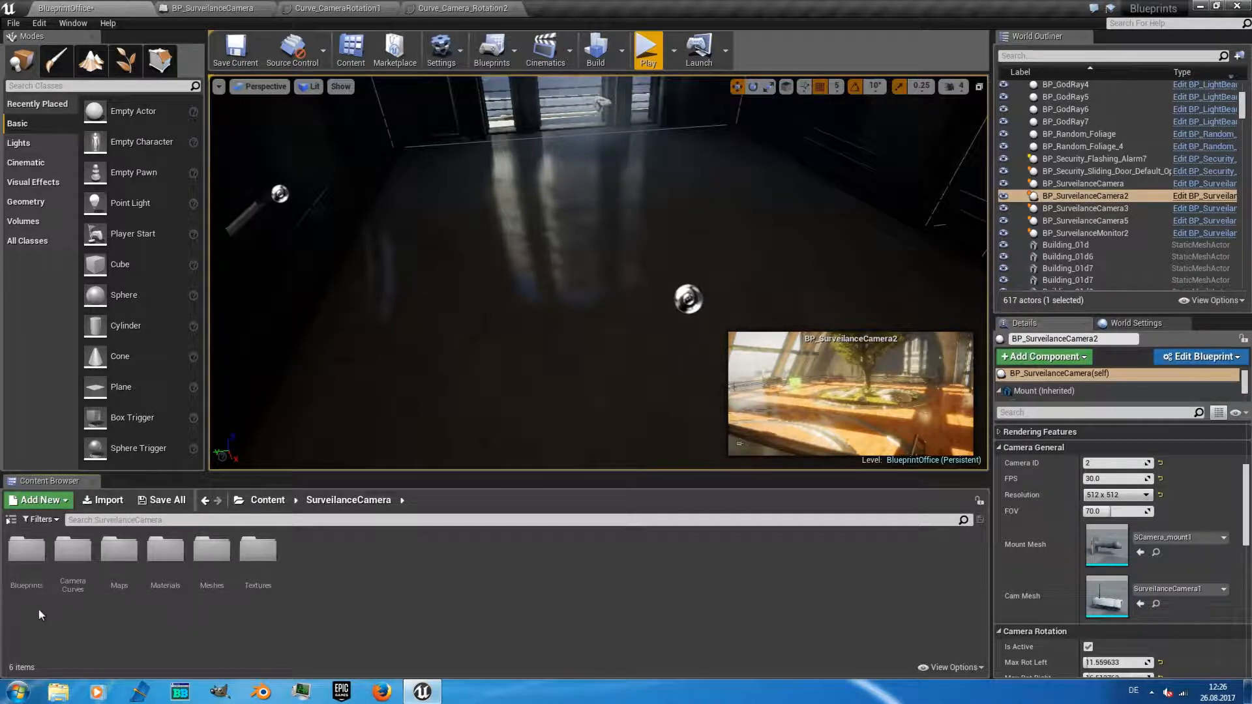
pyautogui.doubleClick(26, 549)
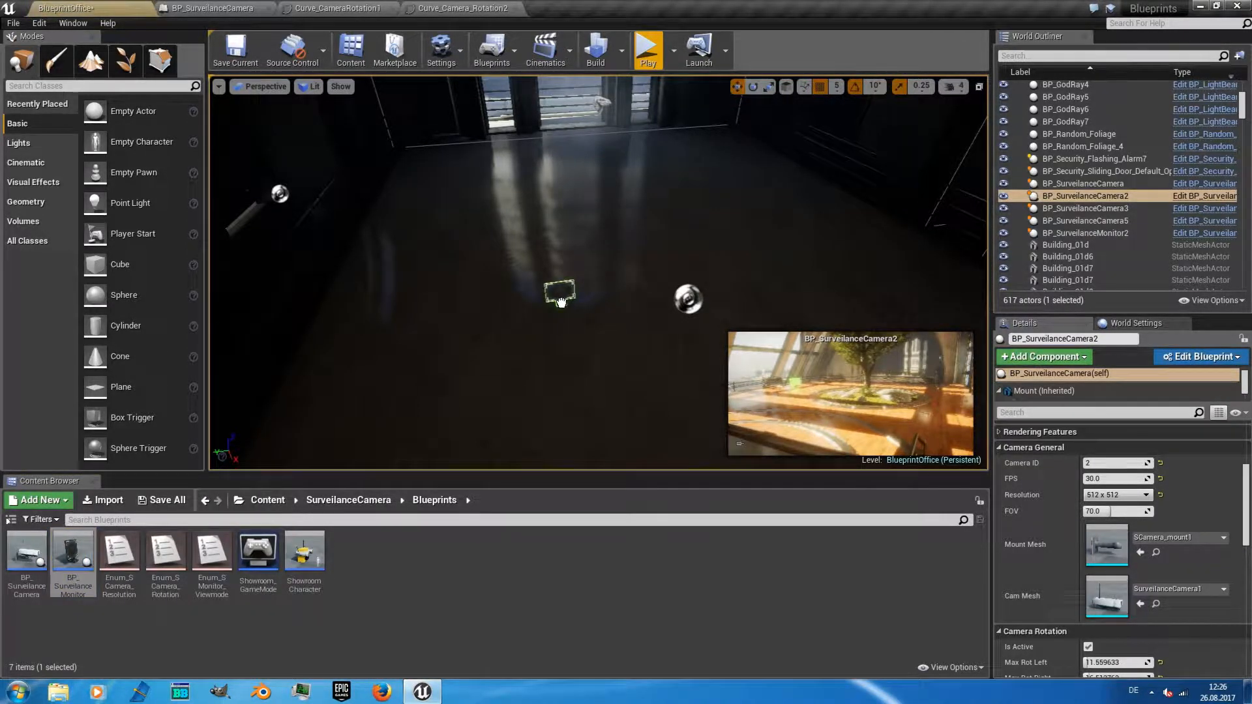
pyautogui.click(1084, 232)
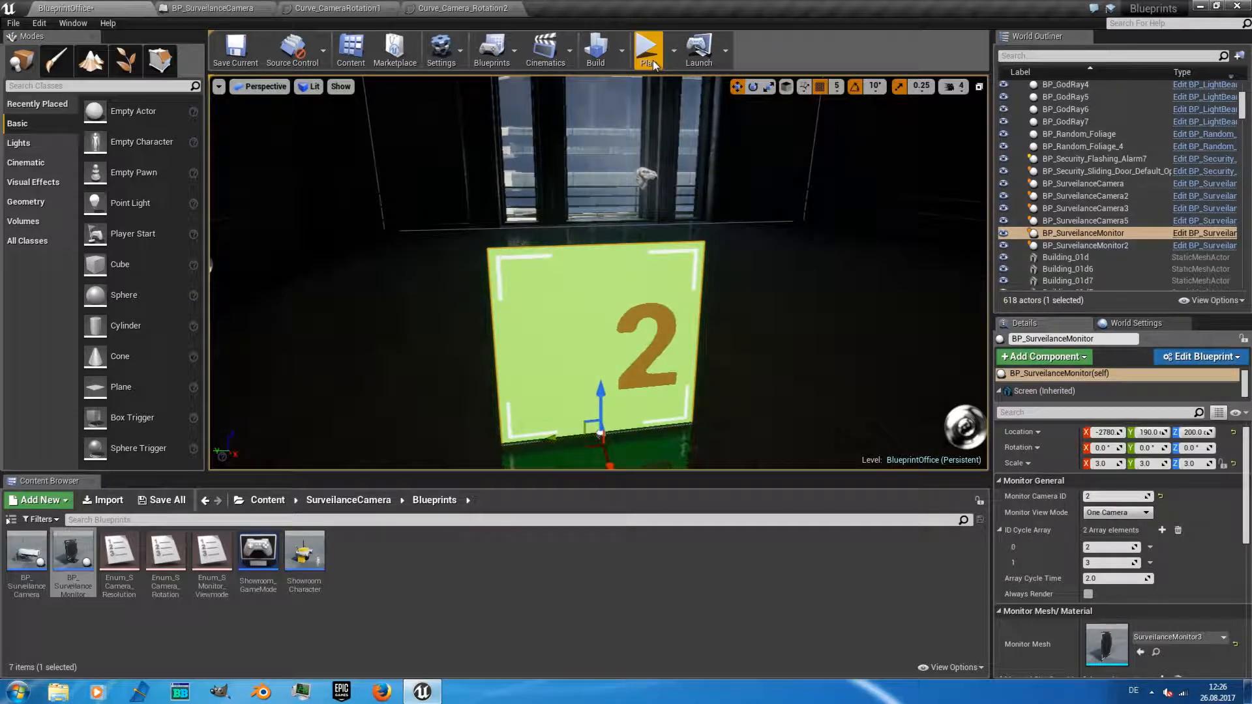
pyautogui.click(647, 47)
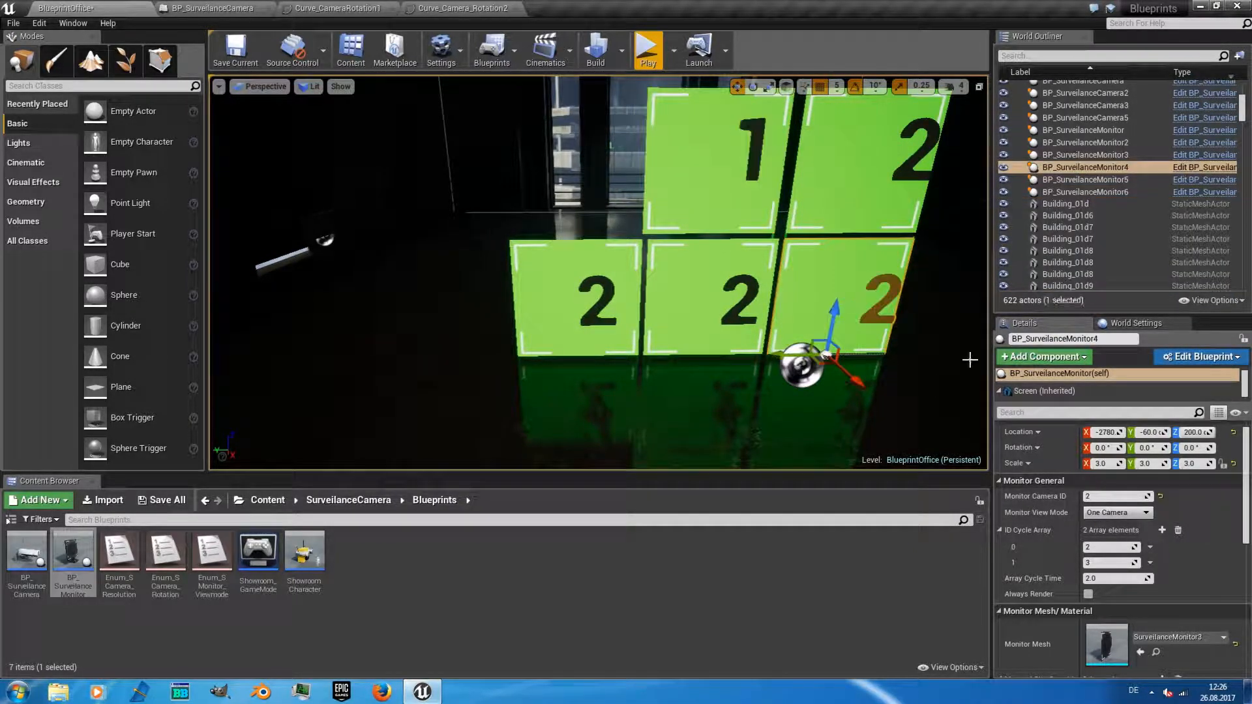
# Step: Assign camera IDs to the monitors, check the feeds in play, and delete the duplicate camera 1 monitor
pyautogui.click(1084, 179)
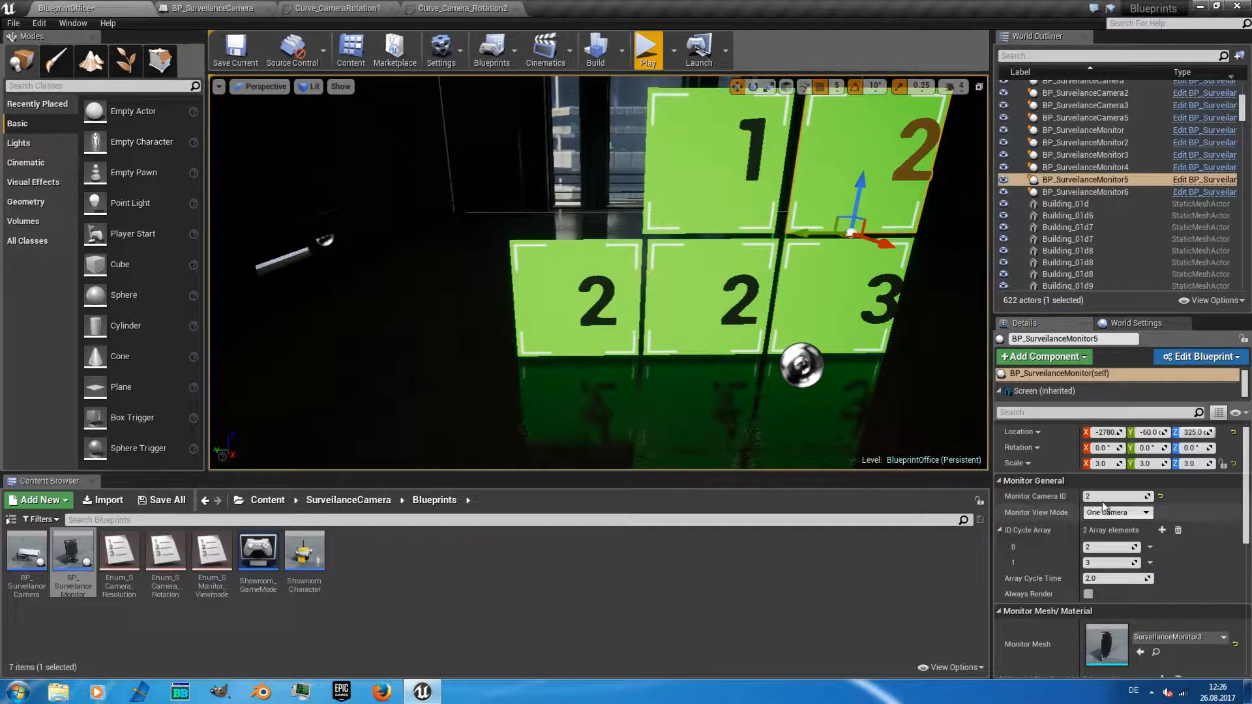
pyautogui.click(1084, 154)
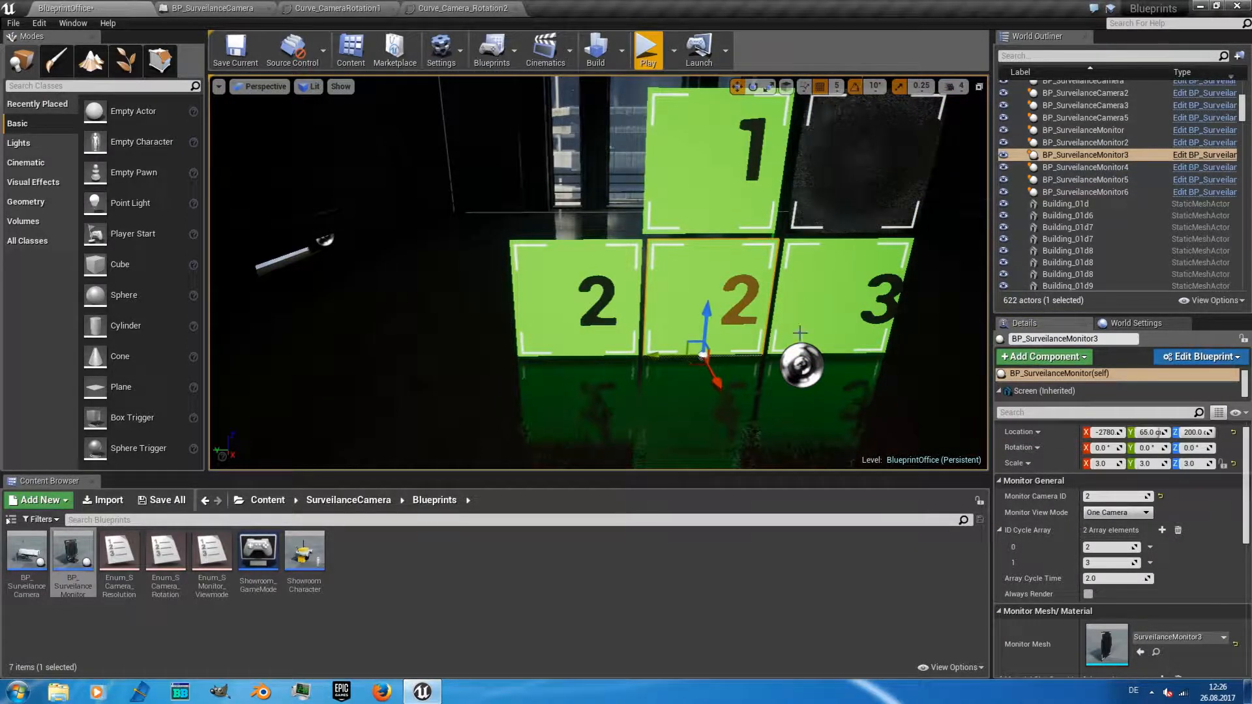
pyautogui.click(1084, 179)
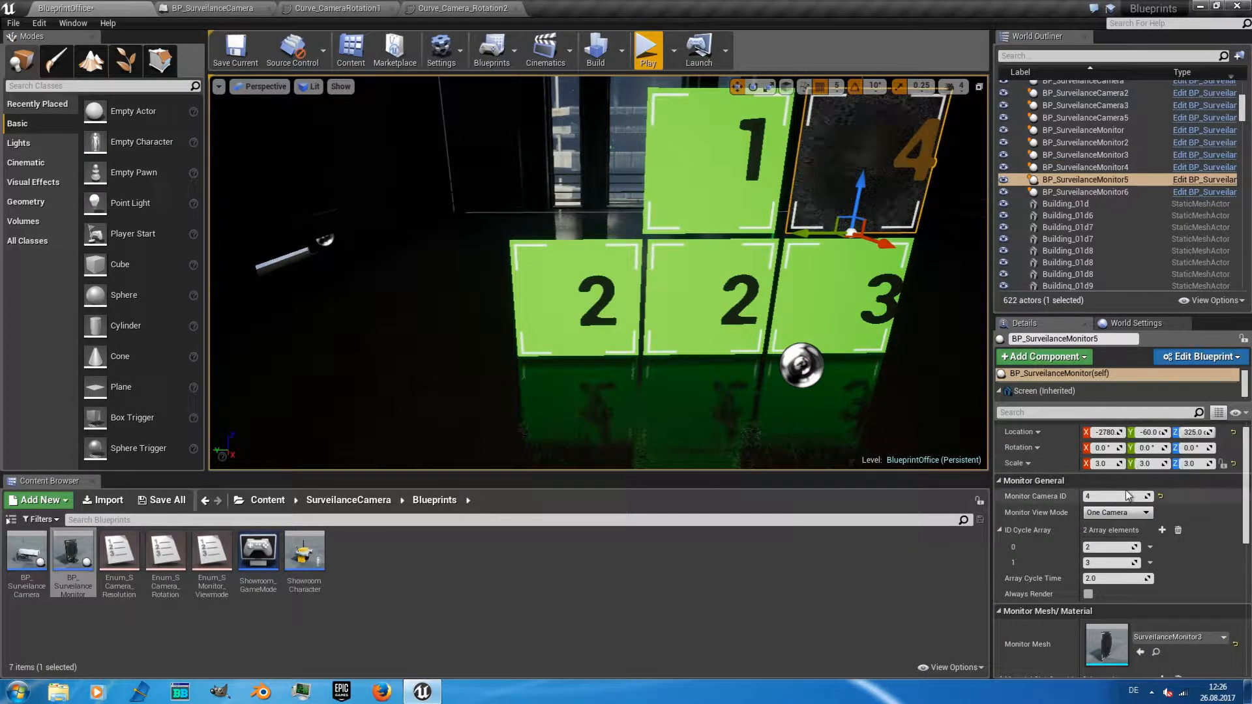
pyautogui.click(1082, 154)
pyautogui.write('1')
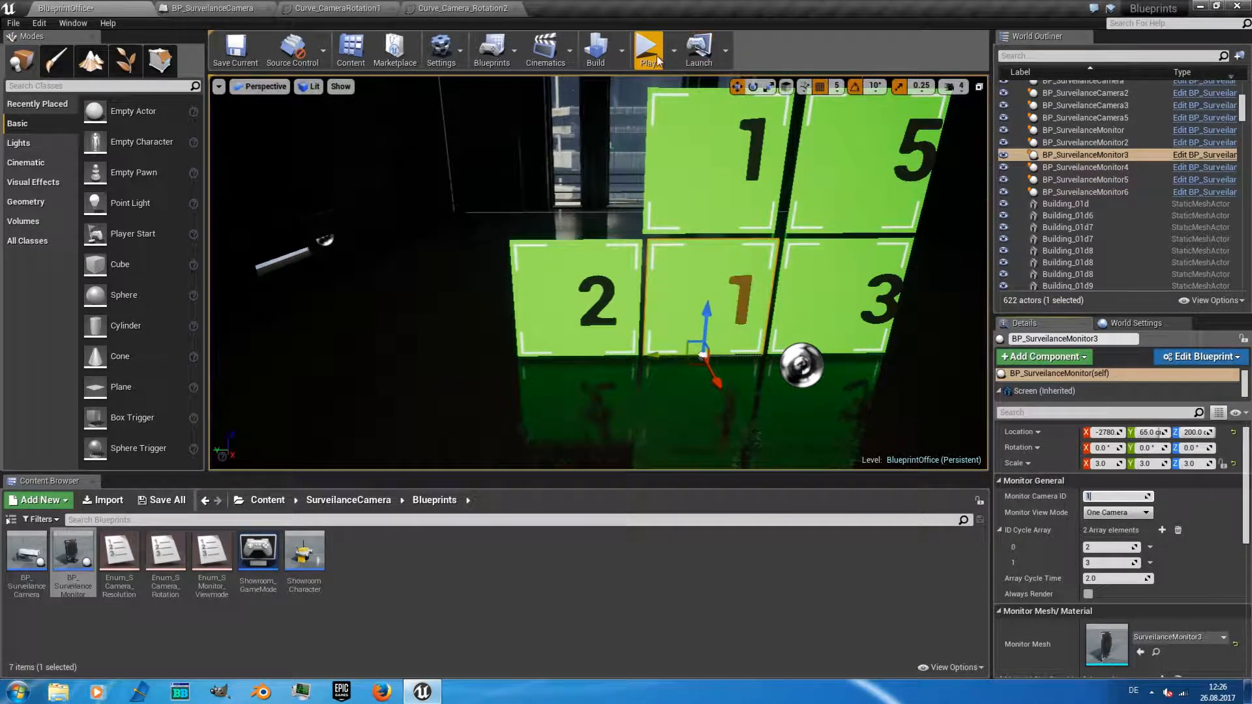
pyautogui.click(648, 50)
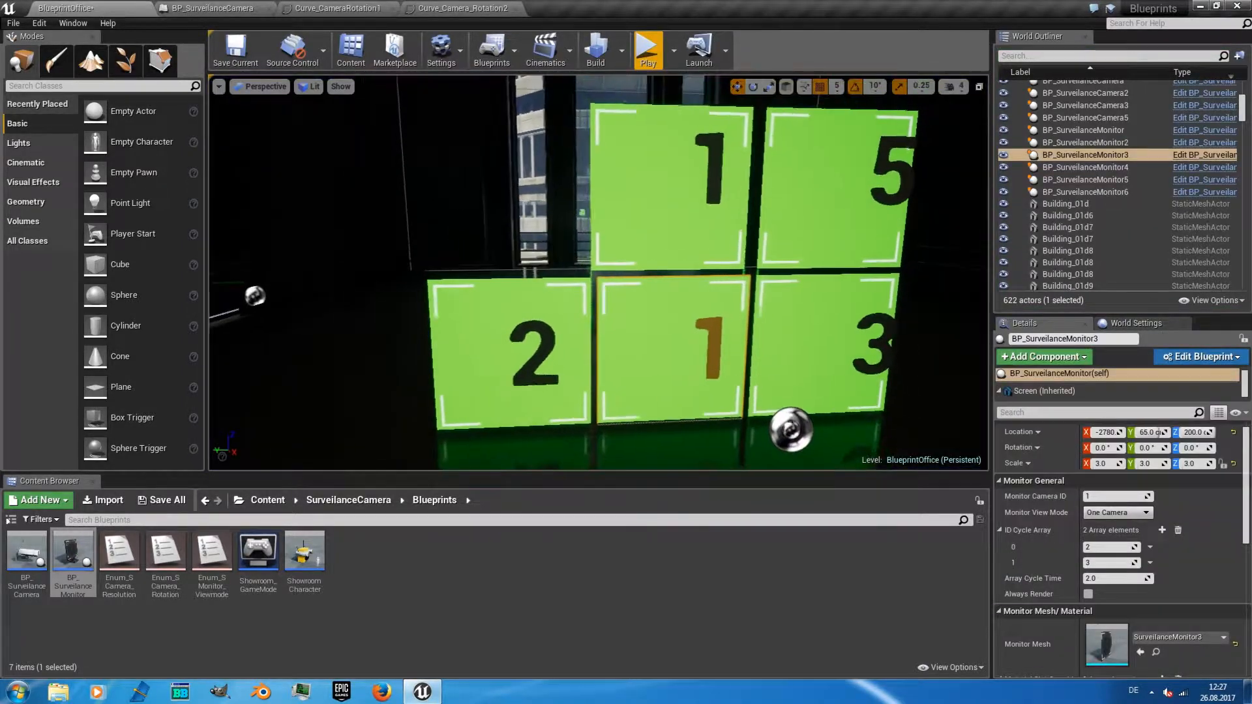
pyautogui.press('Delete')
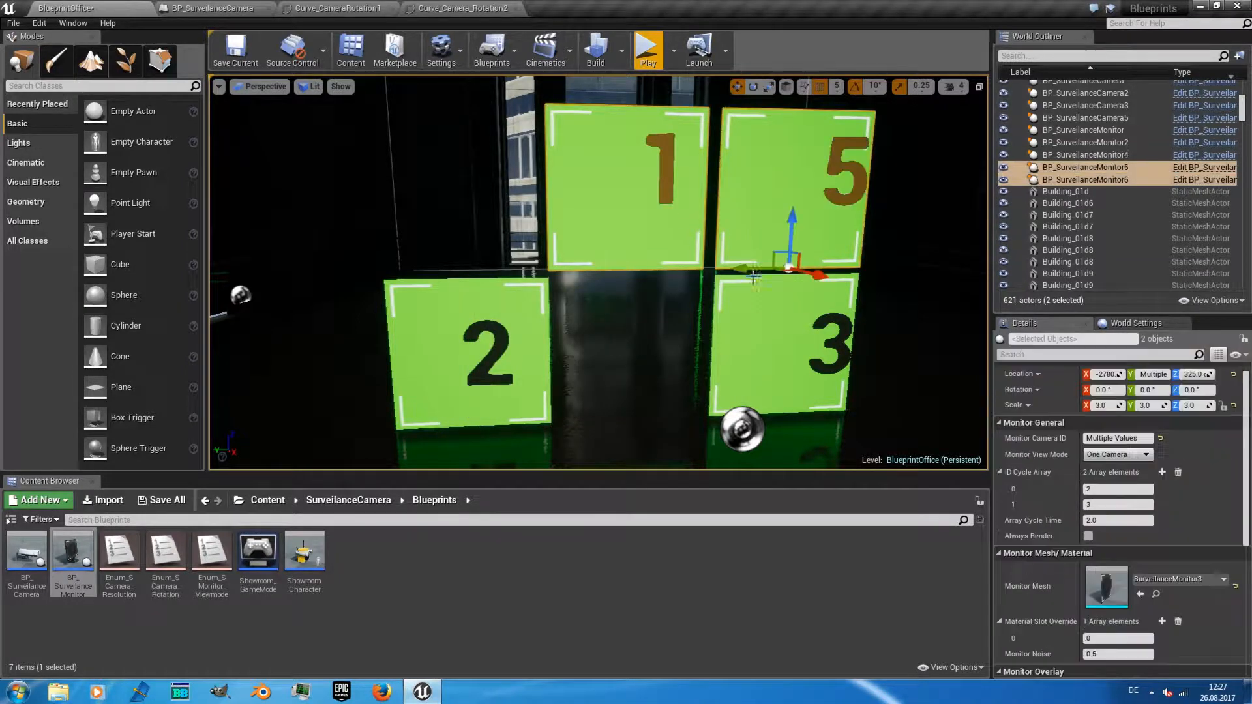
# Step: Delete the remaining extra monitors, set Monitor Noise to 0.0, and play-test the monitor
pyautogui.press('Delete')
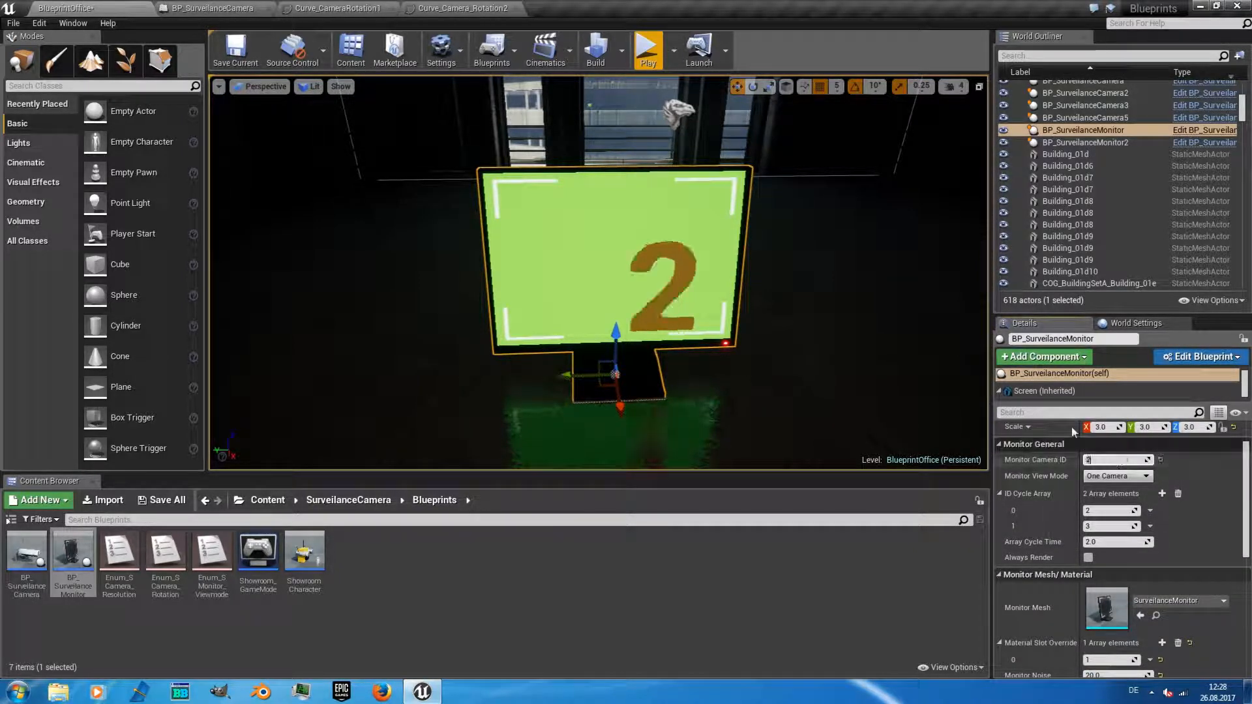
pyautogui.click(647, 49)
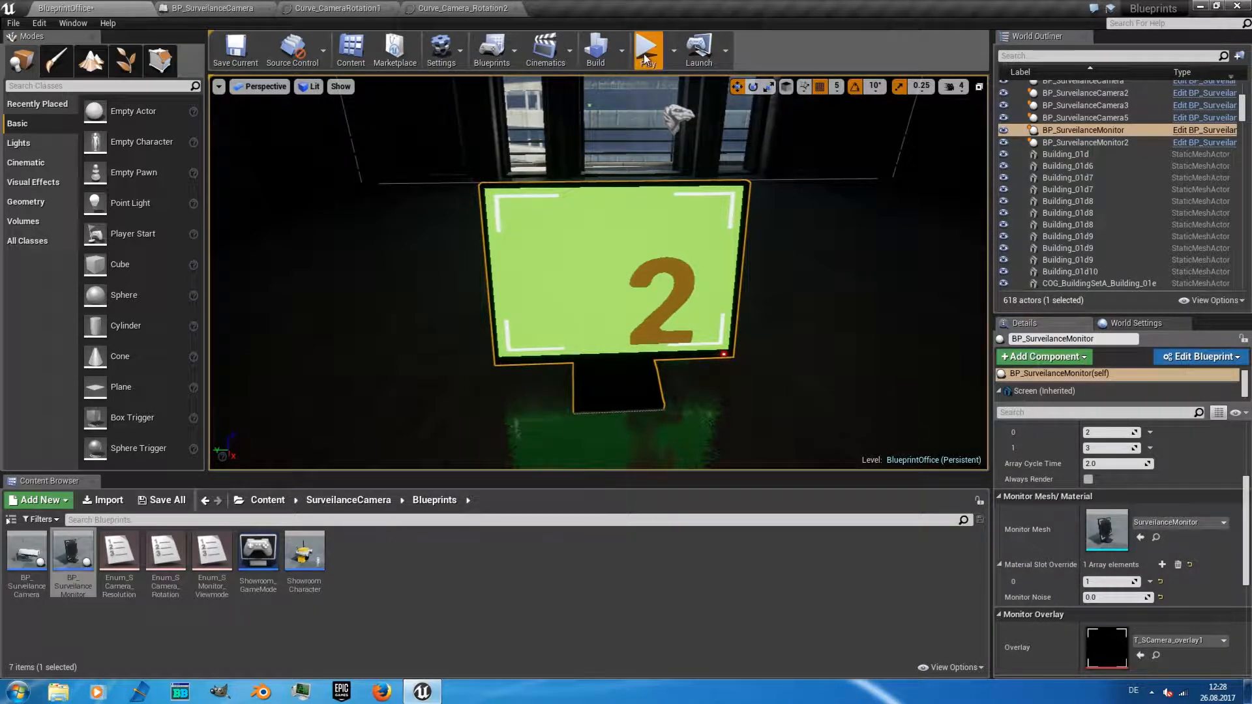
pyautogui.click(647, 50)
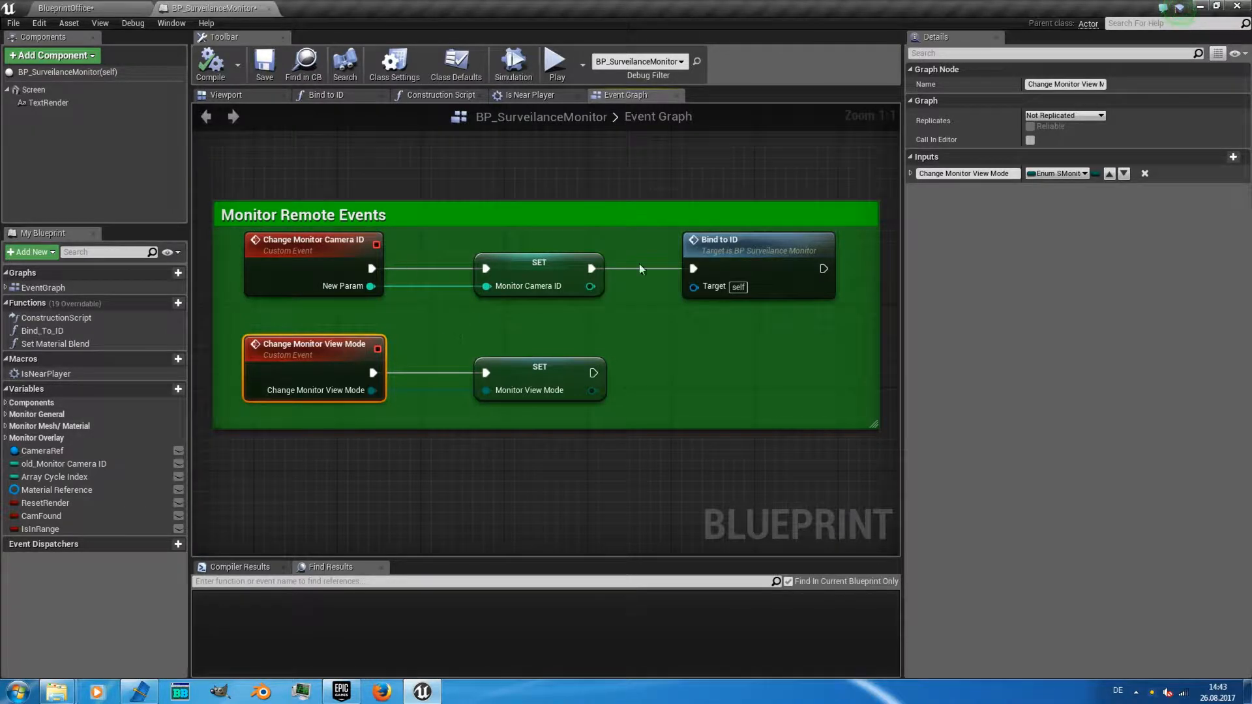
pyautogui.moveTo(320, 343)
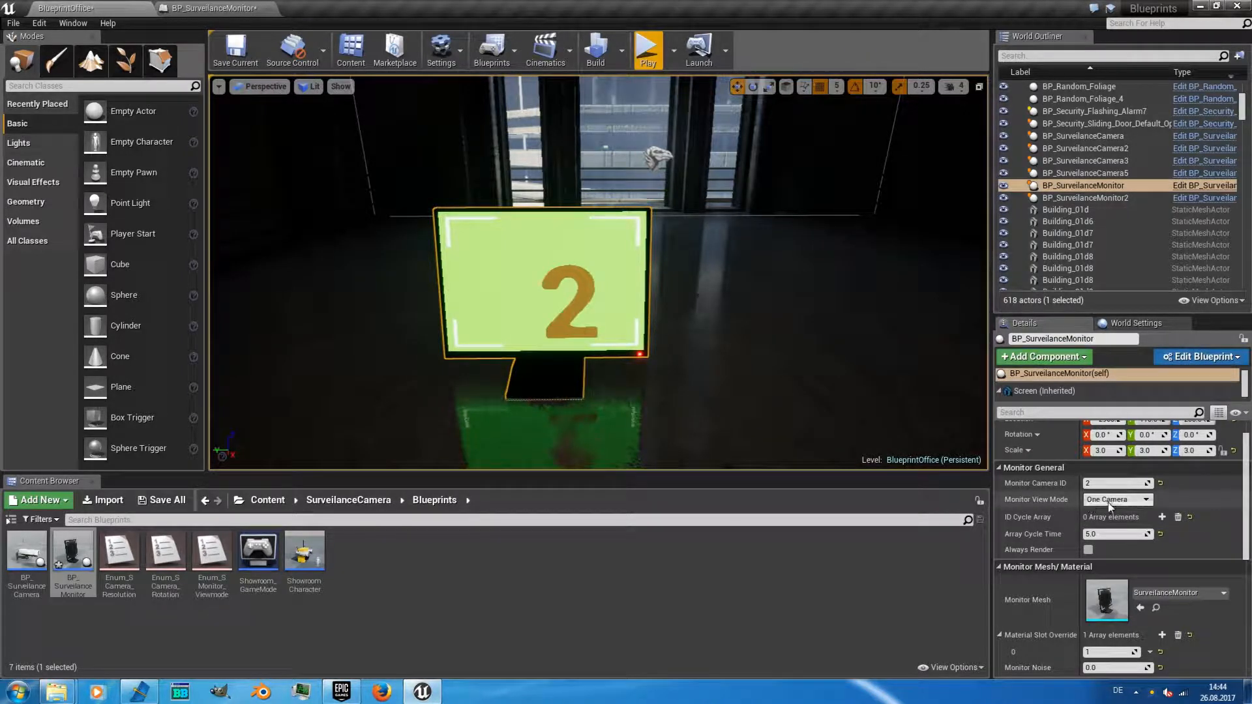
pyautogui.moveTo(1117, 499)
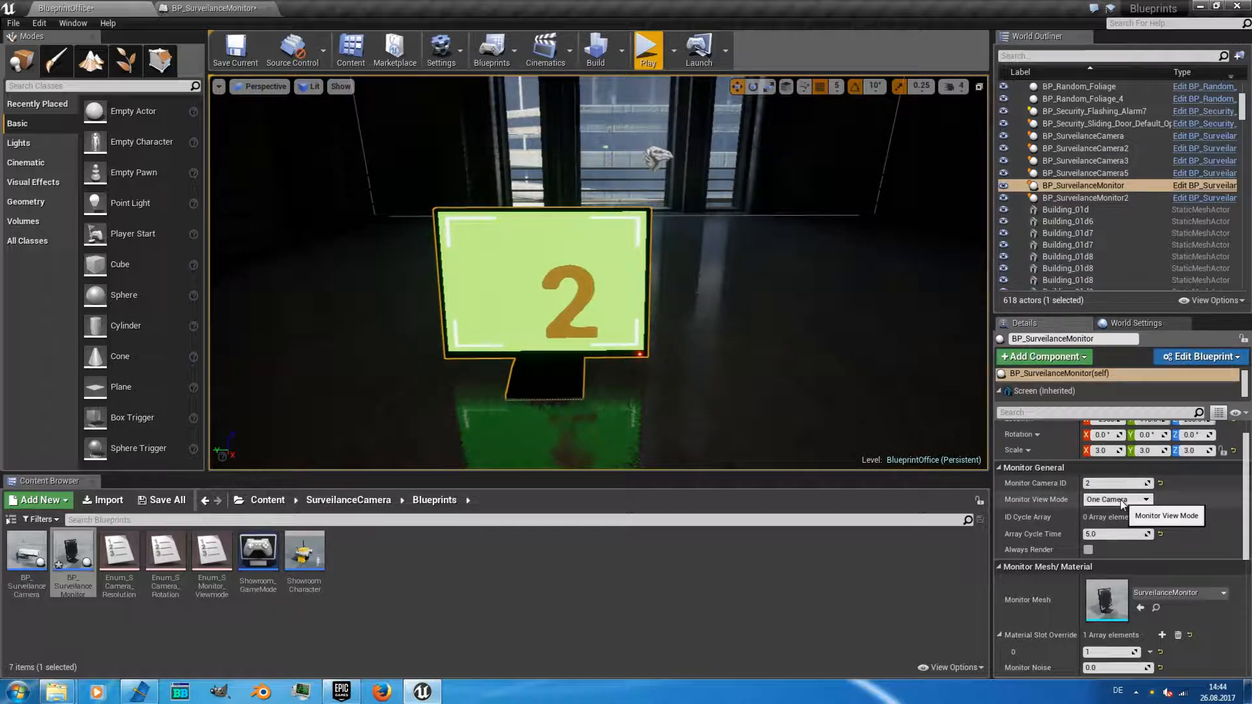
# Step: Set Monitor View Mode to Switch Camera Array with IDs 2, 3, 5 and 7-second cycle time
pyautogui.click(1116, 499)
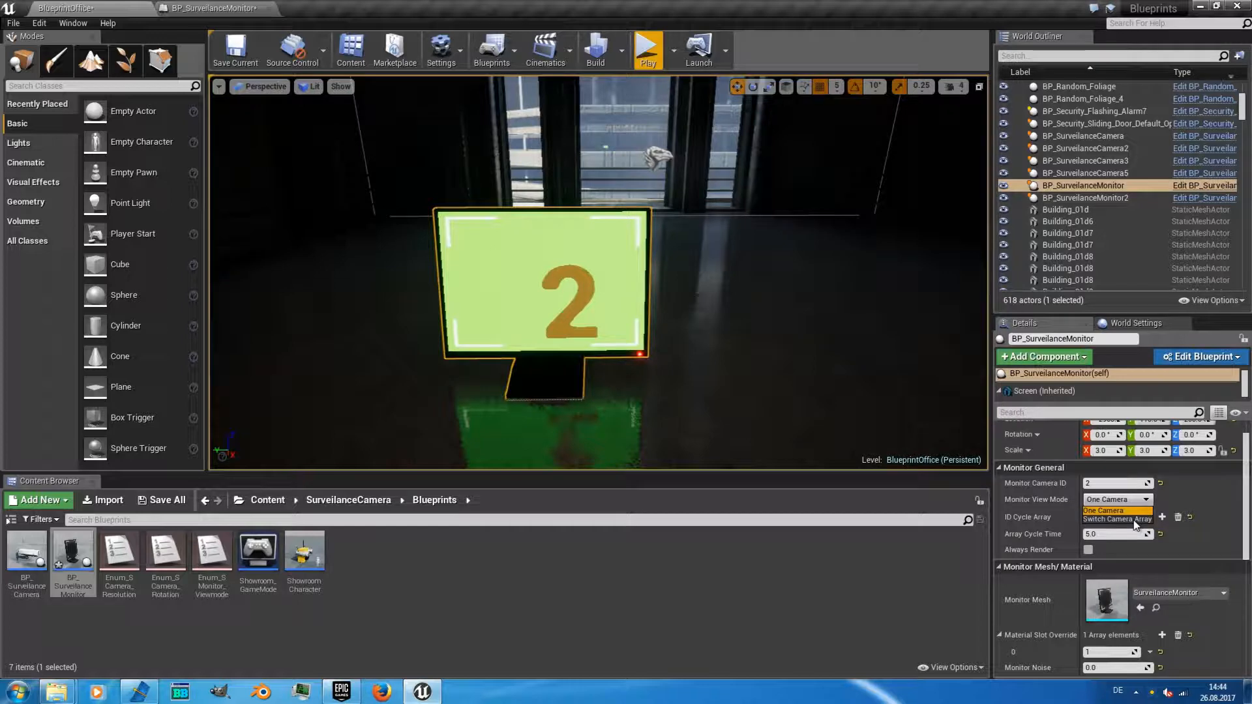
pyautogui.click(1116, 519)
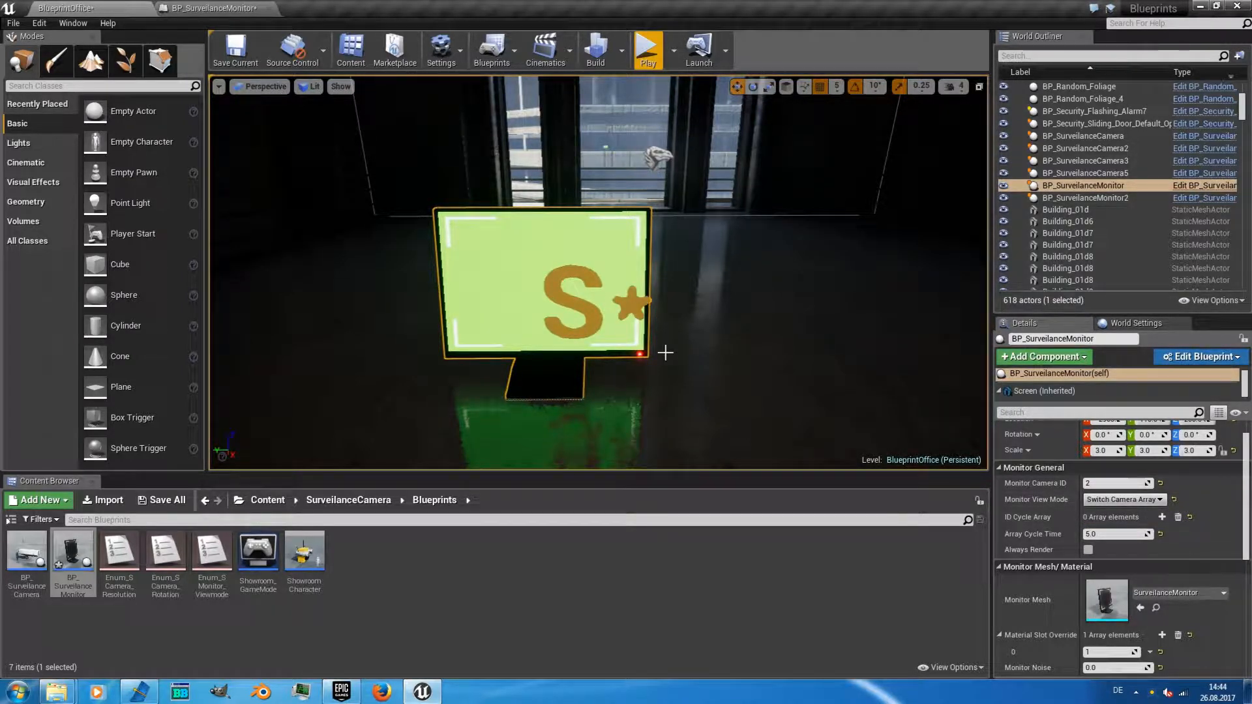
pyautogui.moveTo(1073, 499)
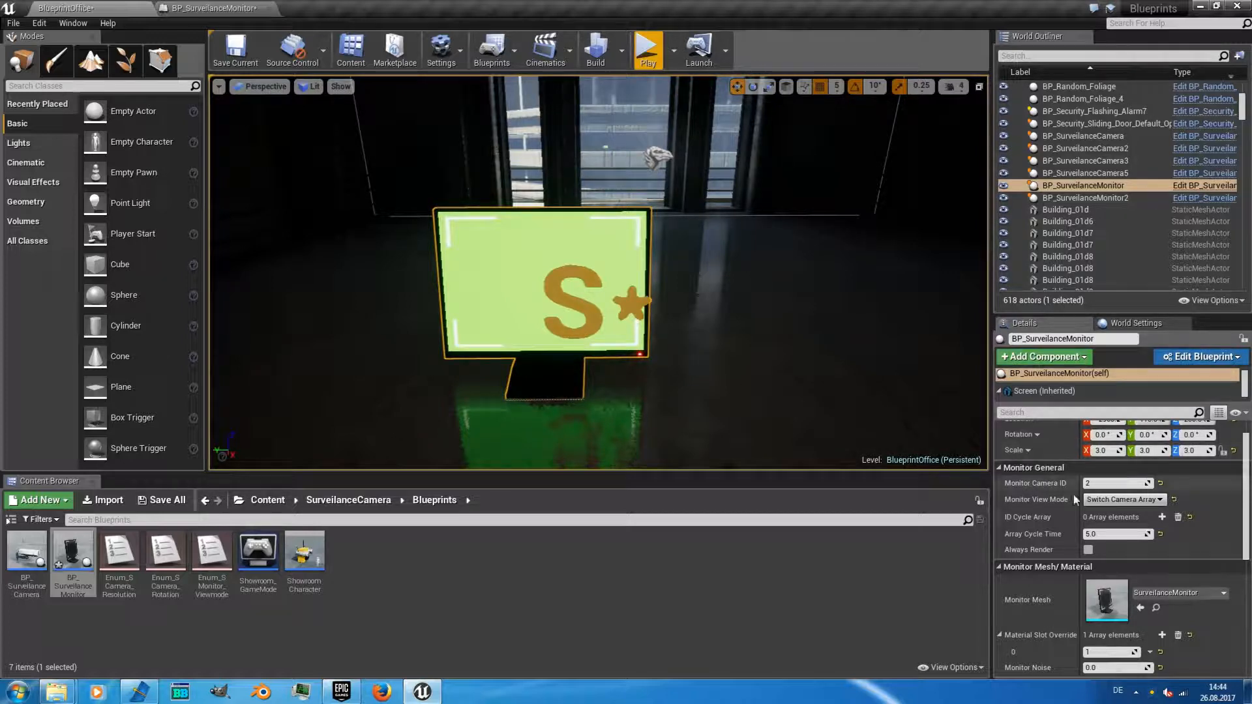
pyautogui.moveTo(1162, 516)
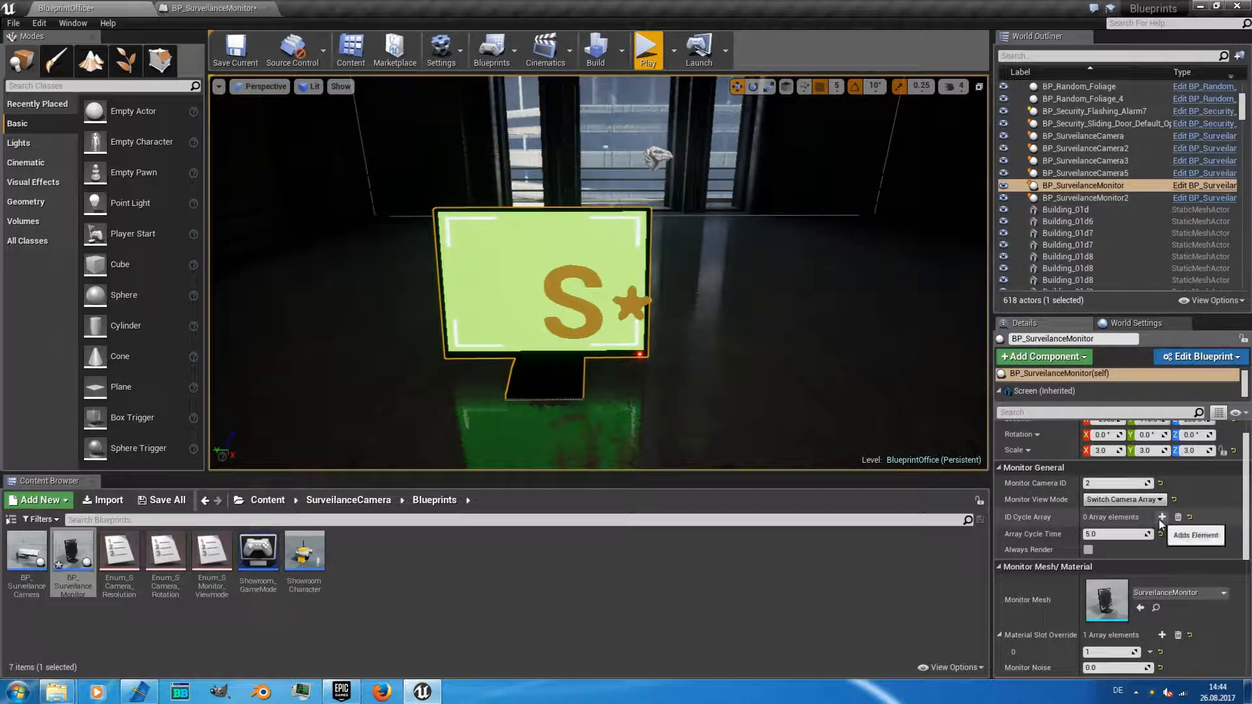
pyautogui.click(1162, 517)
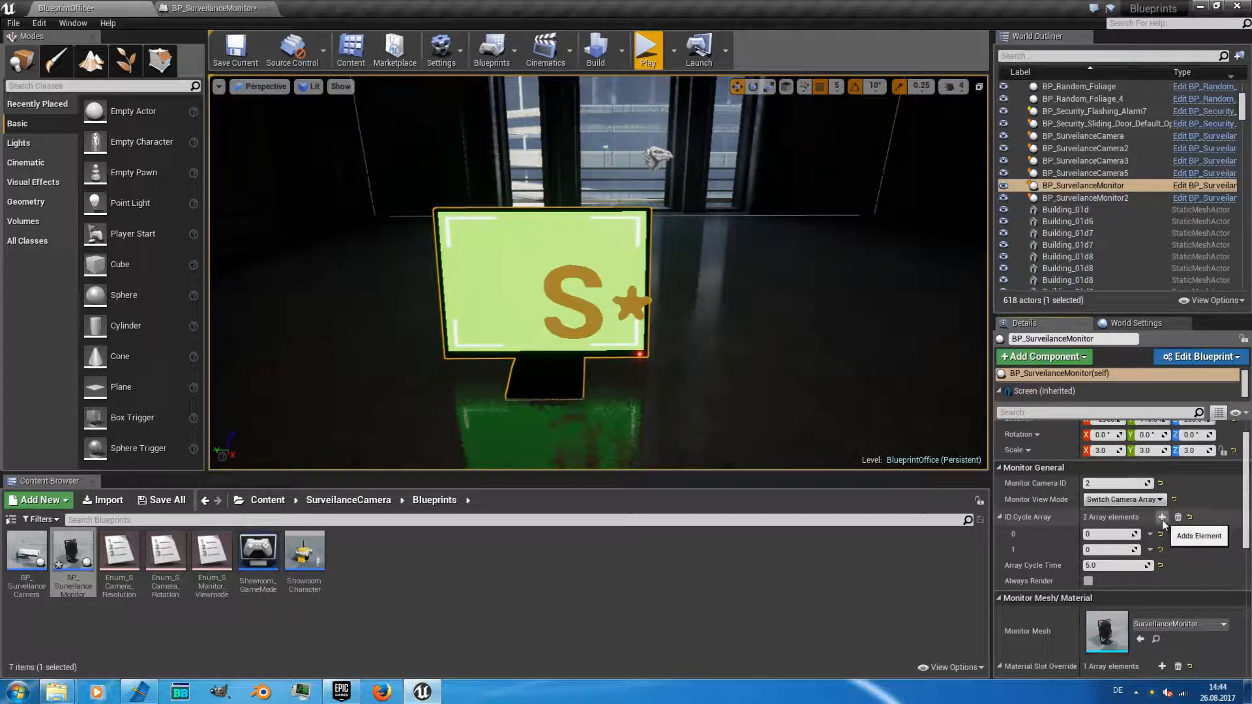
pyautogui.click(1162, 517)
pyautogui.write('5')
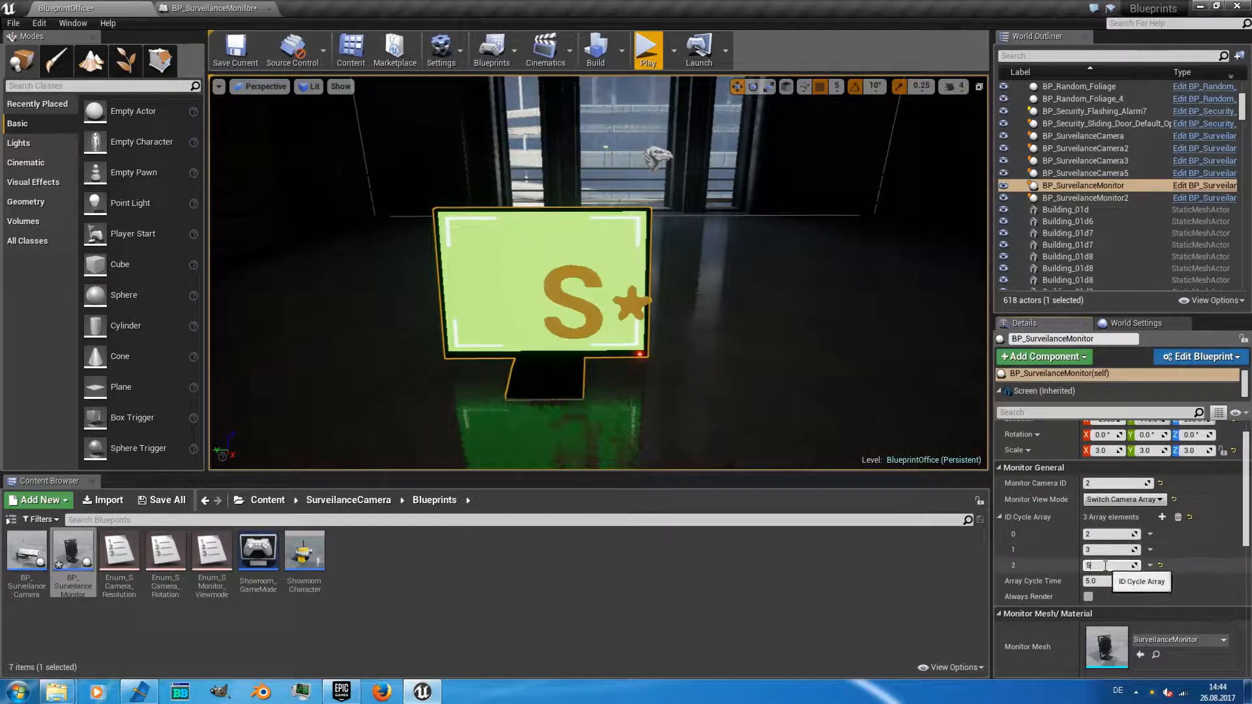
pyautogui.moveTo(1064, 591)
pyautogui.write('7')
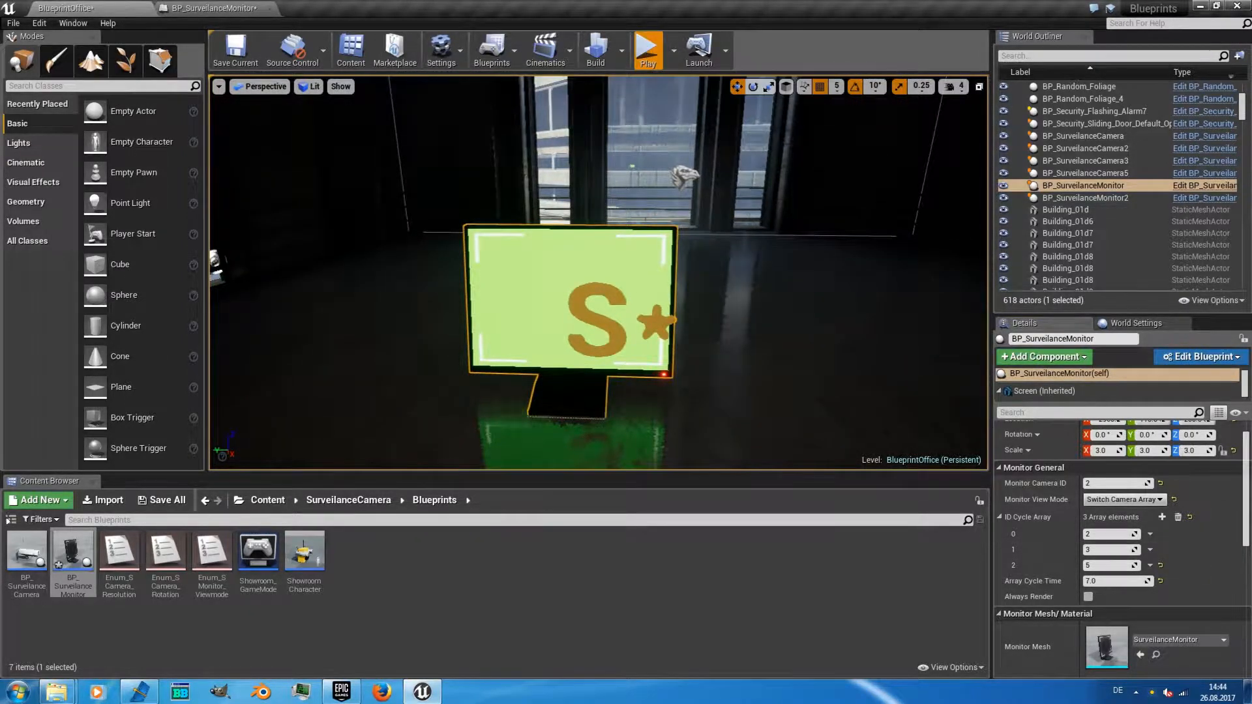
pyautogui.click(647, 50)
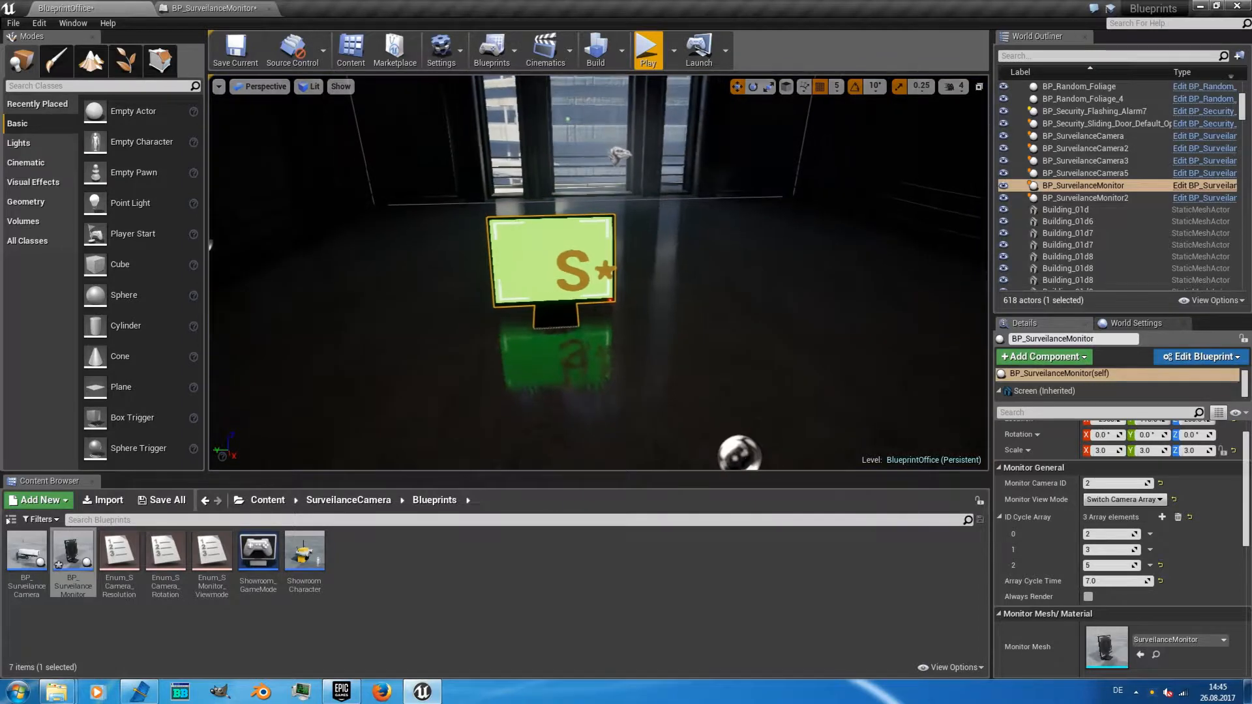
# Step: Apply the REC. overlay texture T_SCamera_overlay2 to the monitor
pyautogui.scroll(-3)
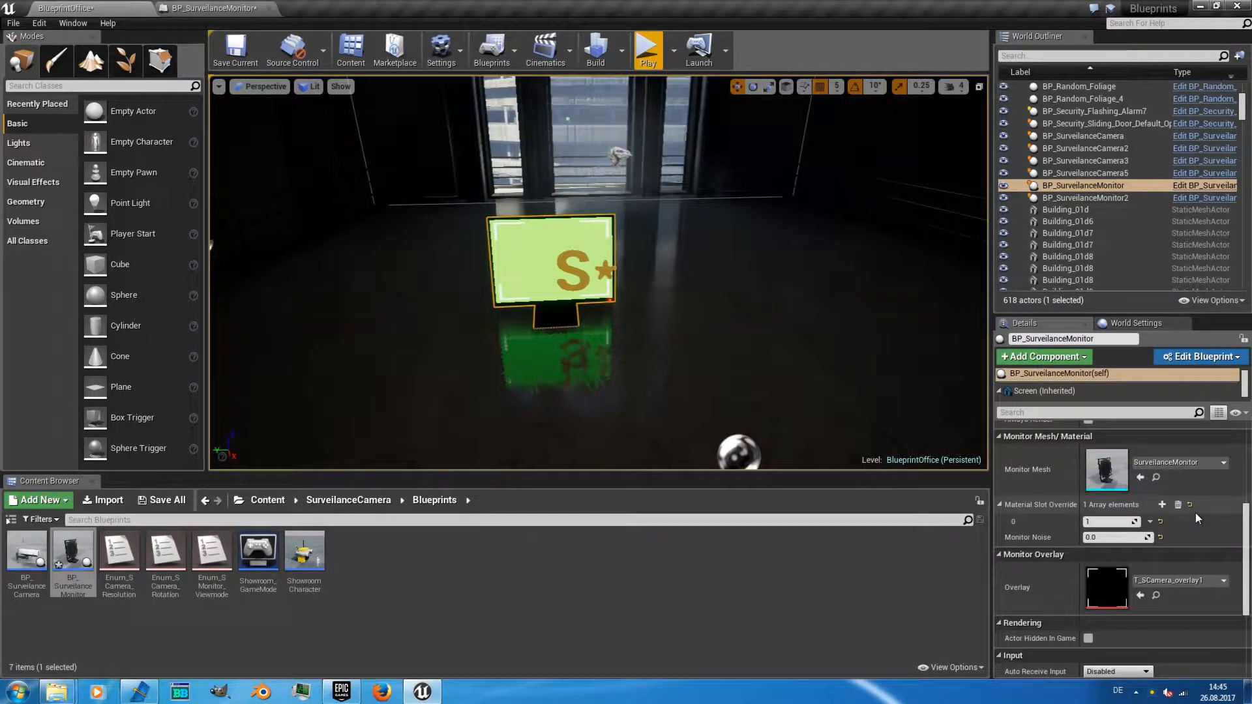
pyautogui.scroll(-3)
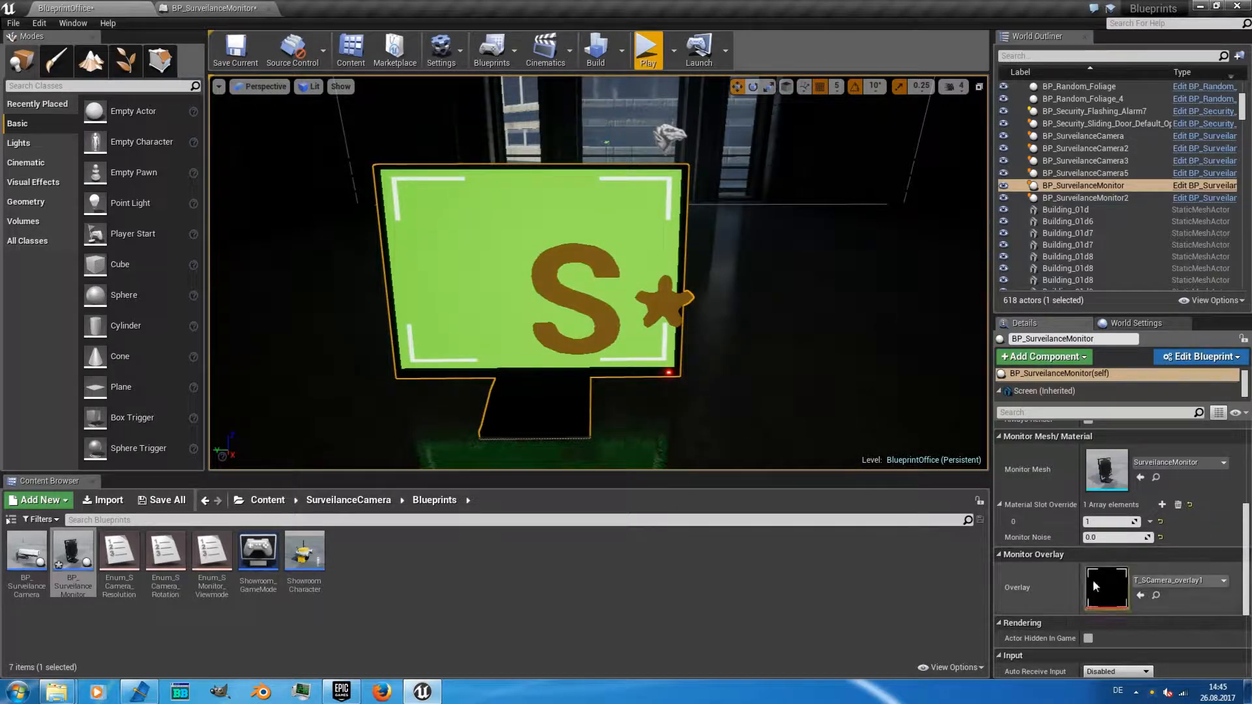
pyautogui.click(1205, 580)
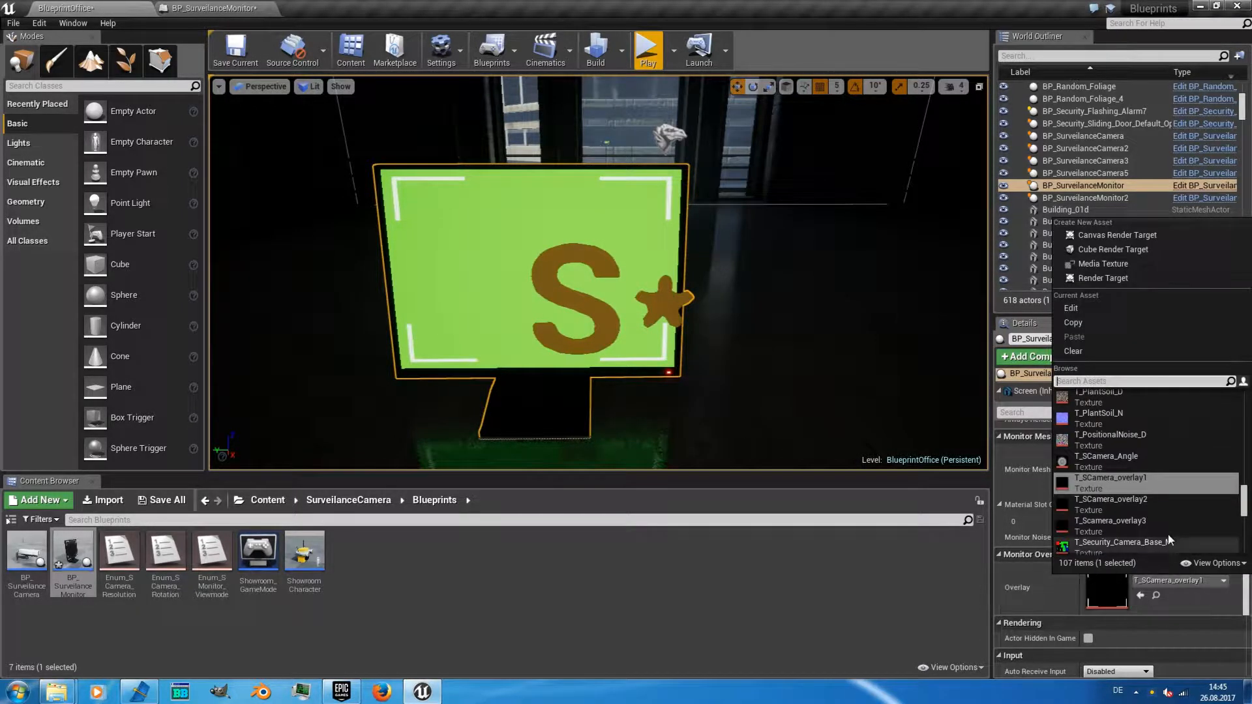
pyautogui.click(1110, 498)
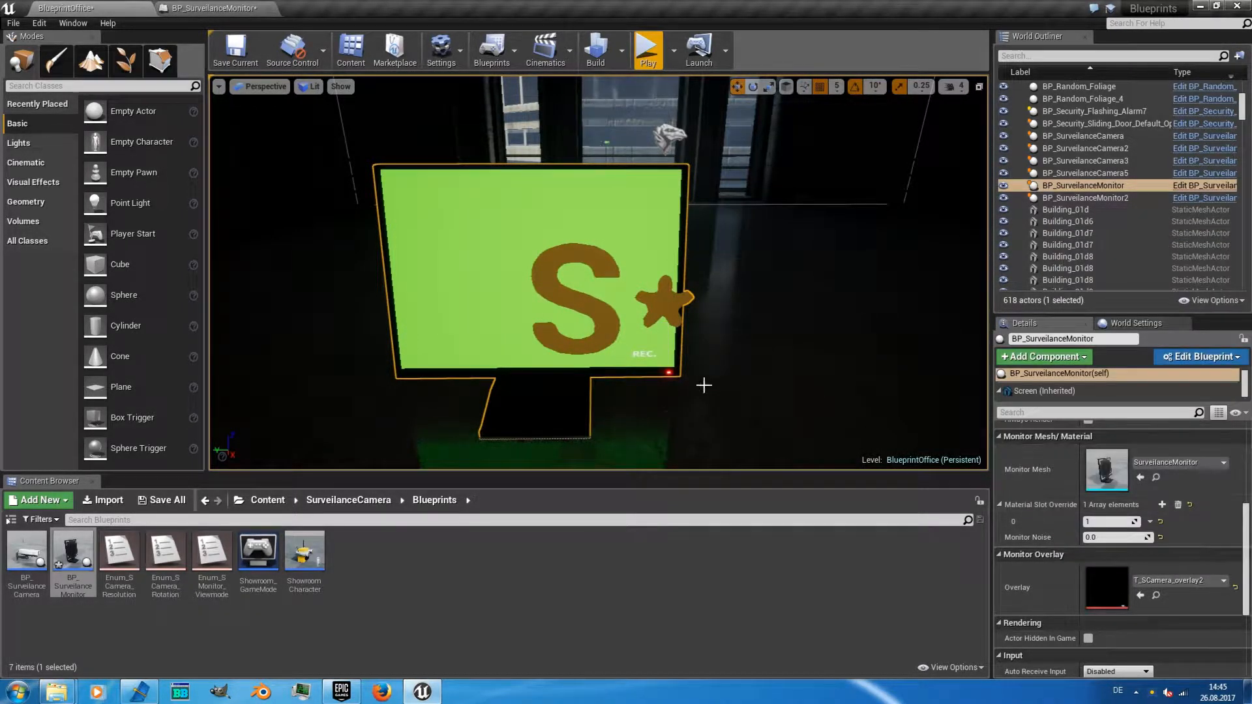
# Step: Switch the overlay to the grid texture T_Scamera_overlay3 and preview it in play mode
pyautogui.click(1202, 586)
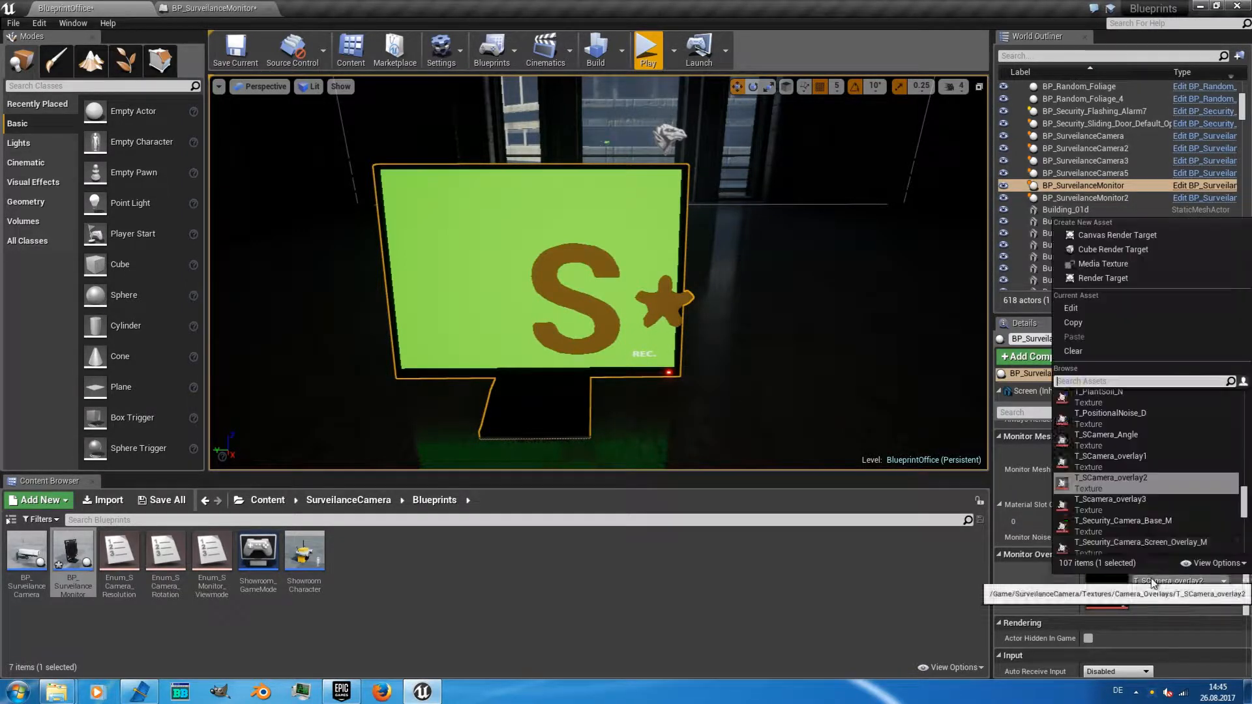
pyautogui.click(1110, 499)
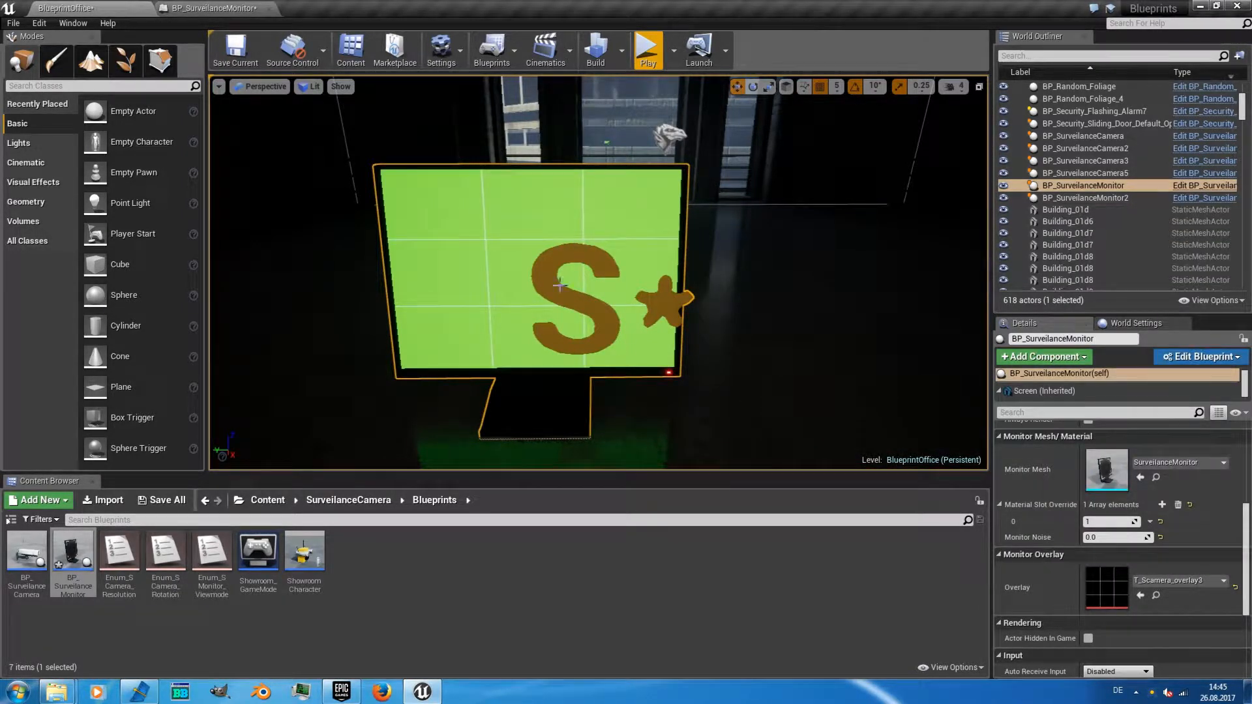
pyautogui.click(647, 50)
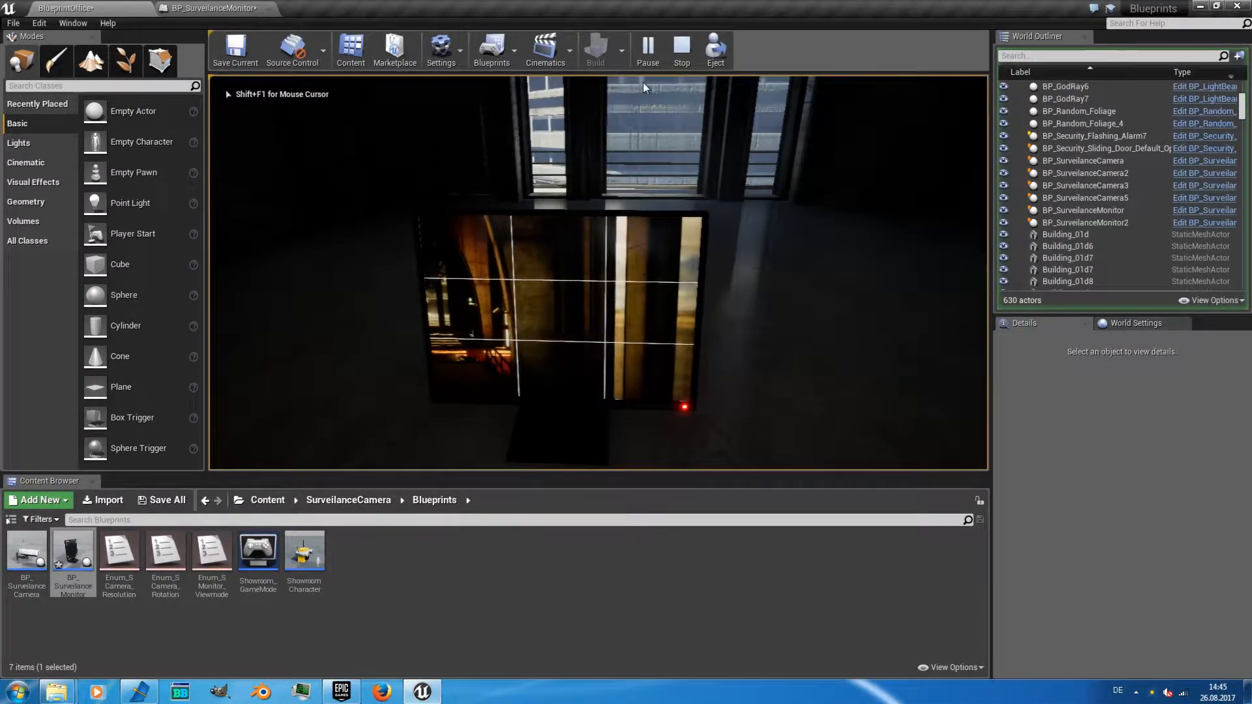
pyautogui.click(680, 47)
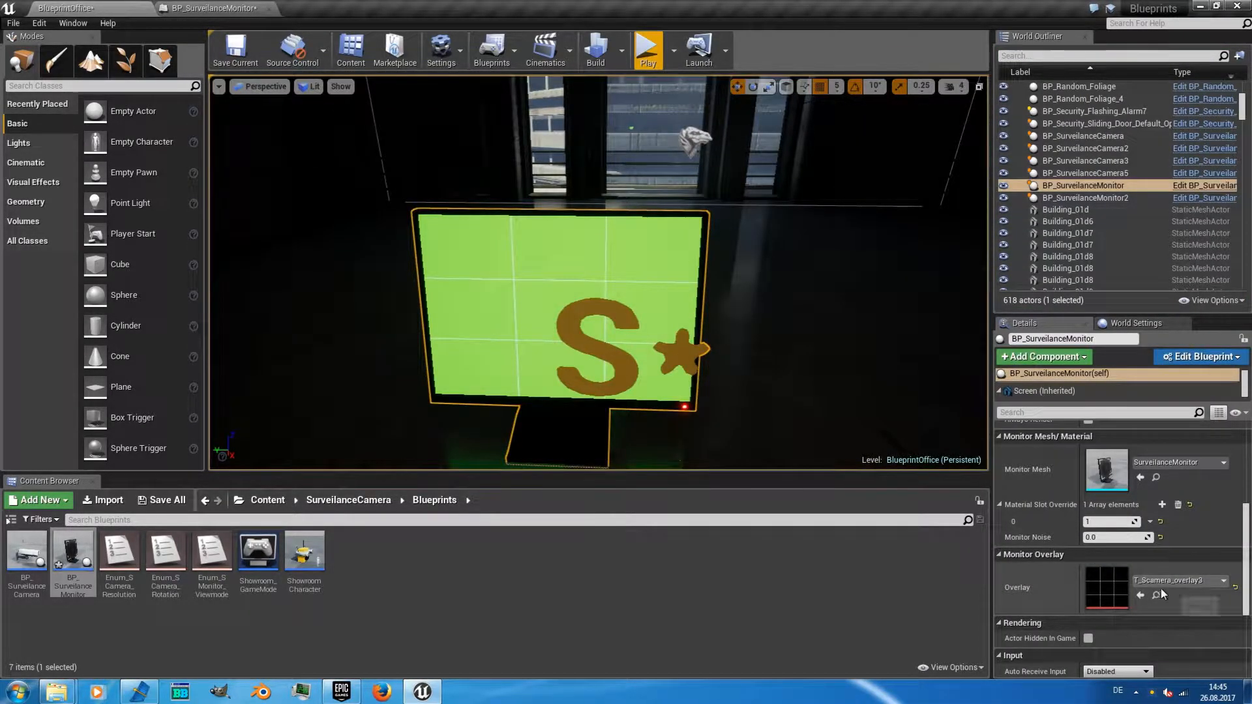
pyautogui.moveTo(1178, 580)
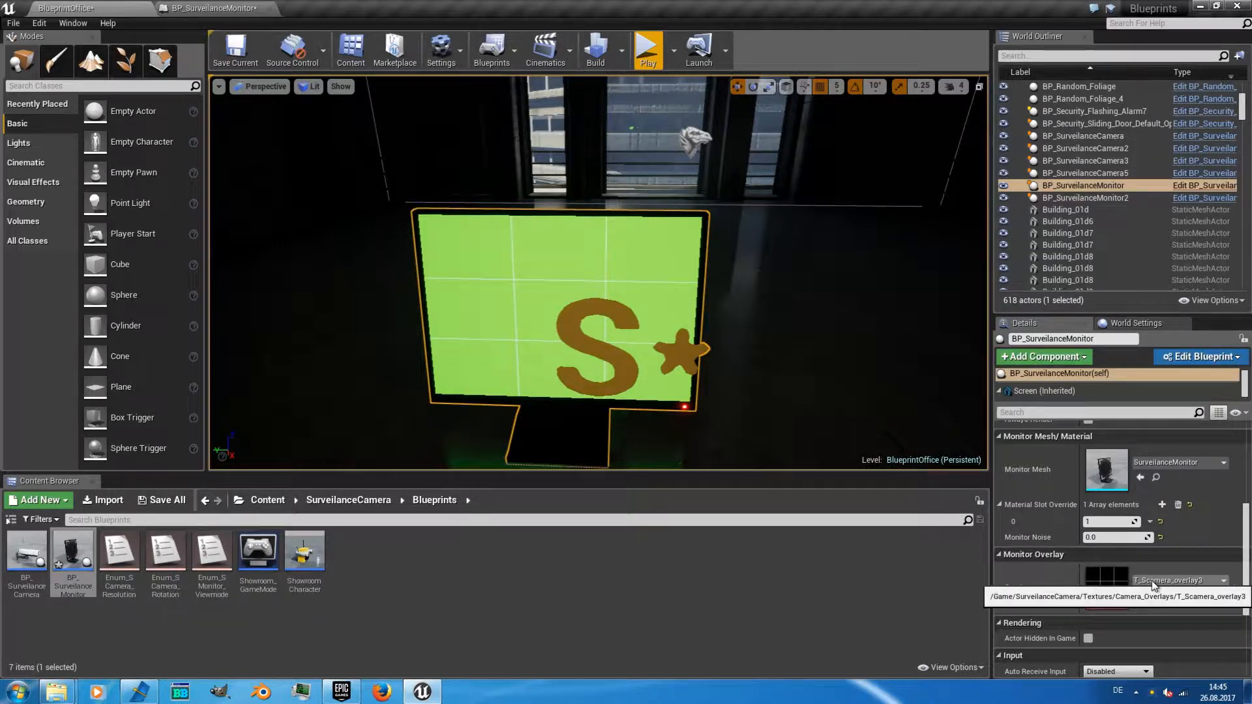
pyautogui.moveTo(647, 49)
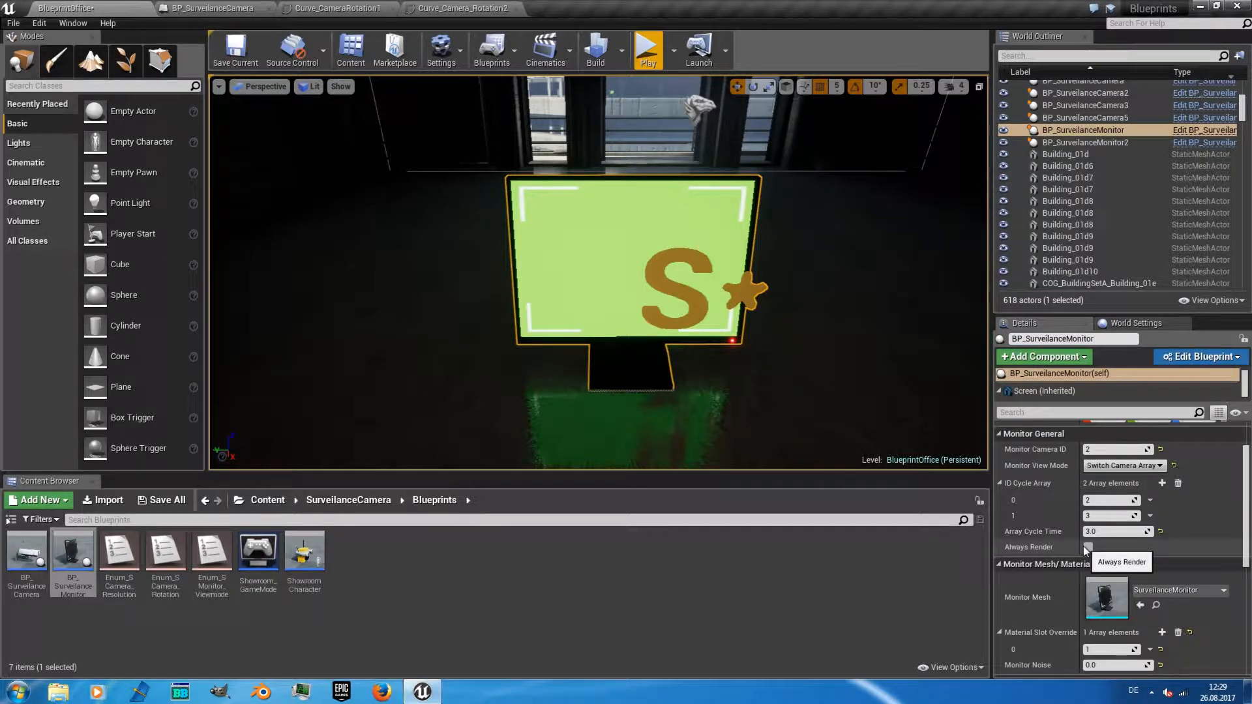
# Step: Make the monitor show camera 4 in One Camera mode with Always Render on, then play-test
pyautogui.click(1123, 466)
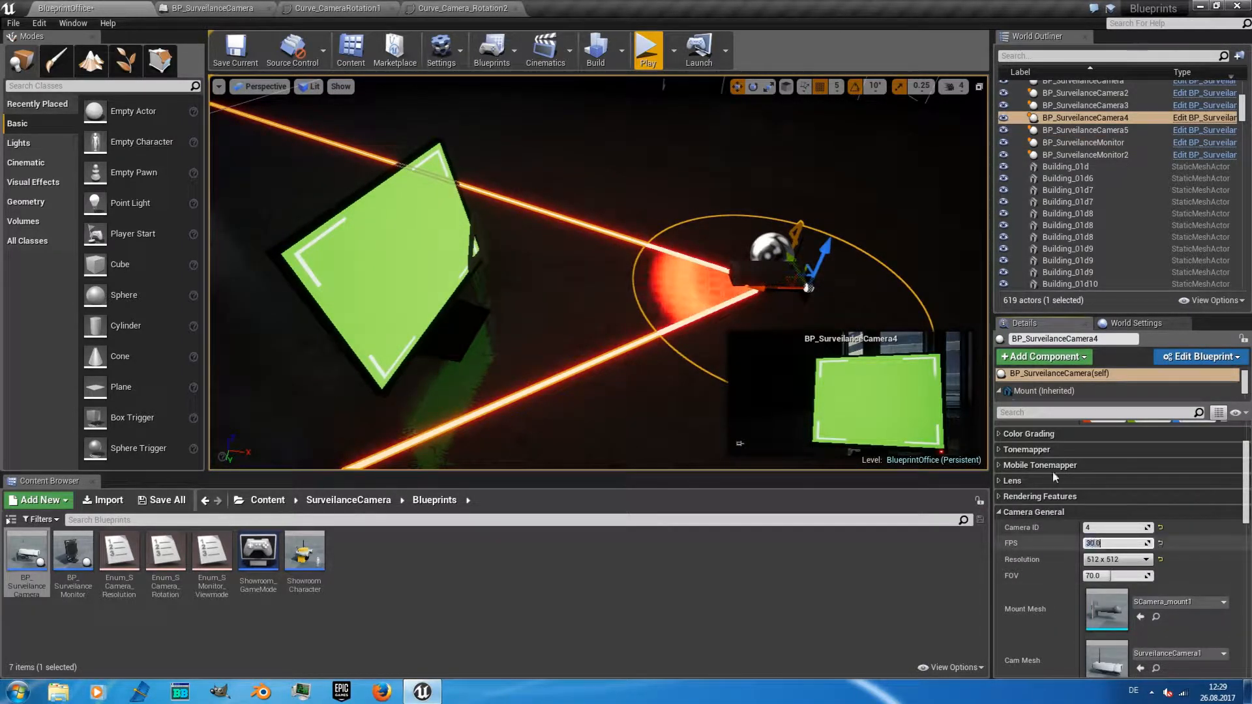
pyautogui.click(647, 49)
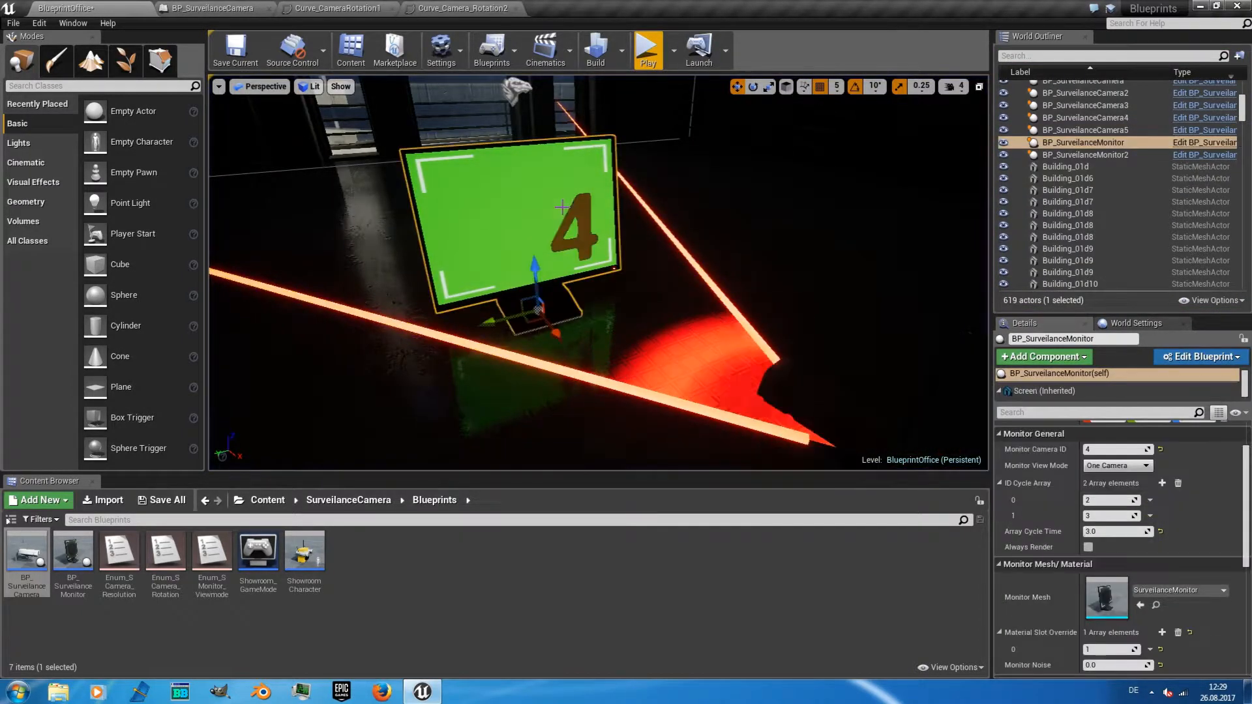
pyautogui.click(1088, 547)
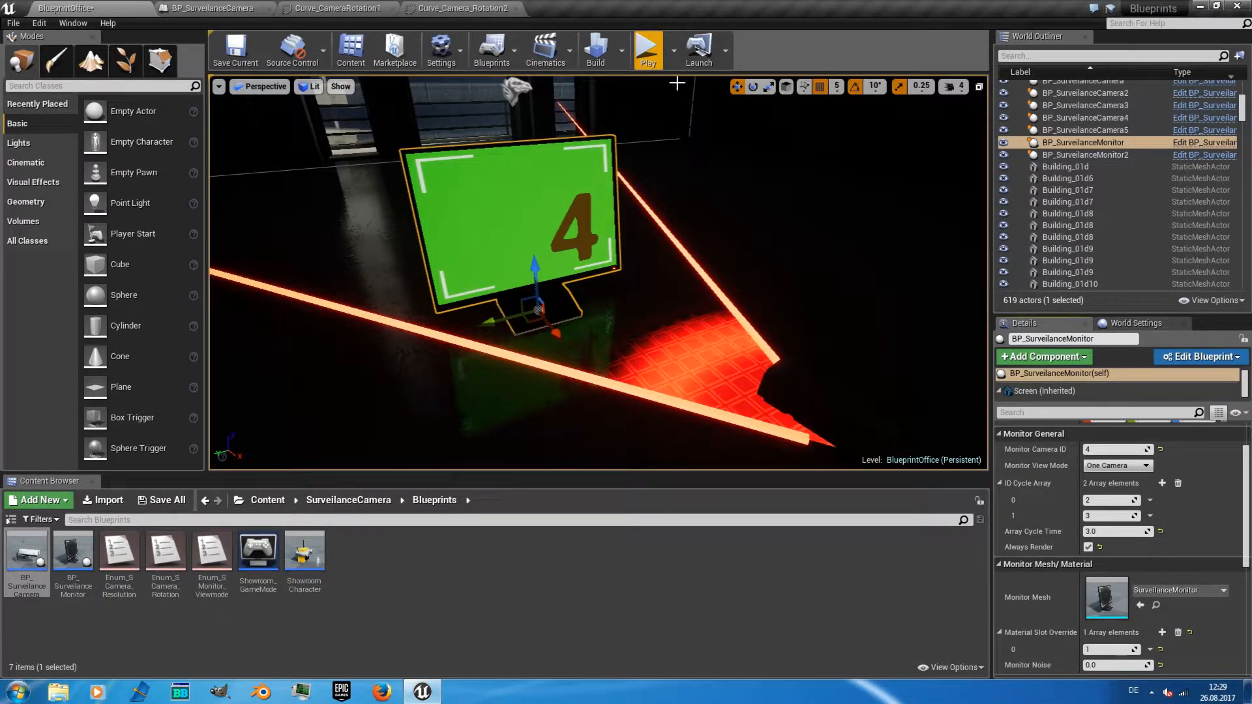
pyautogui.moveTo(648, 49)
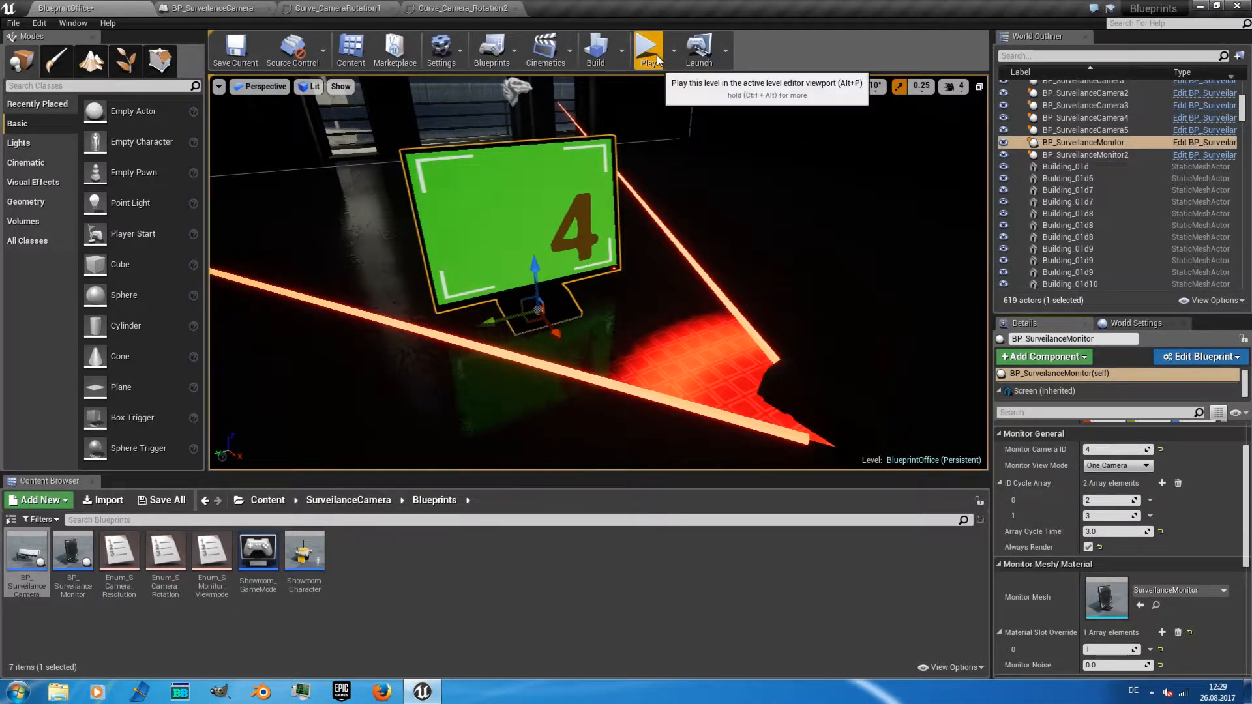
pyautogui.click(646, 49)
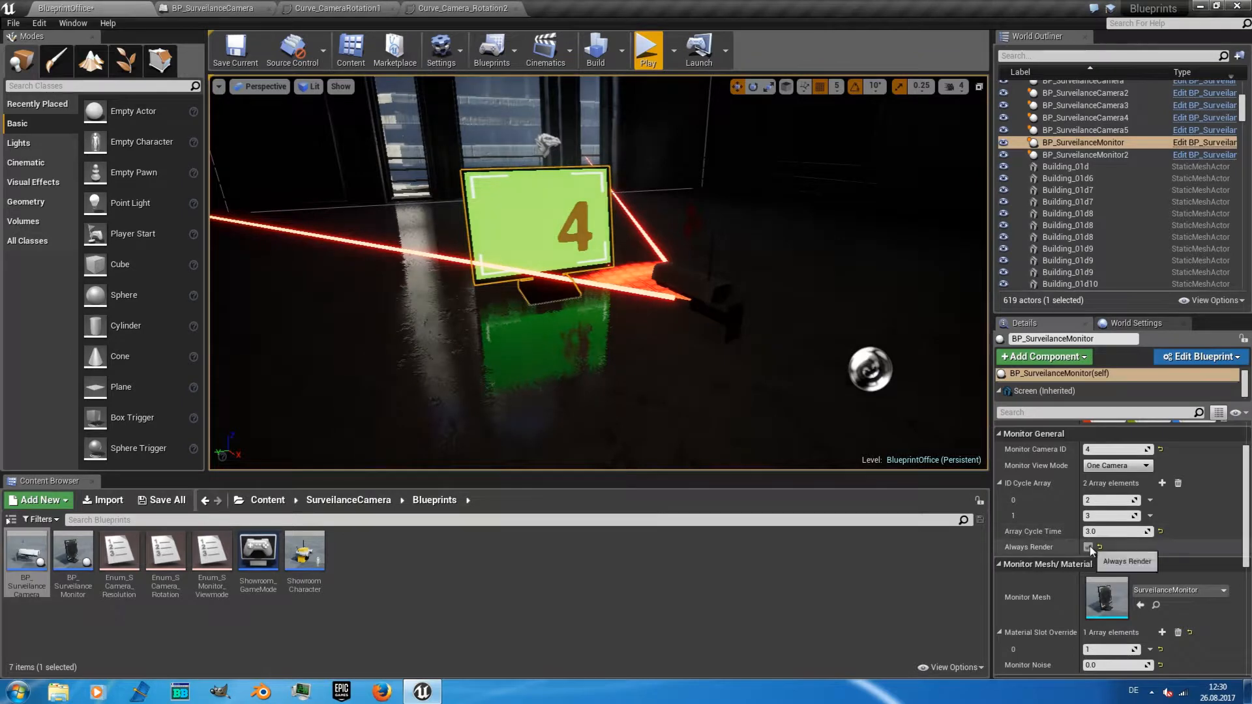
# Step: Play the level to view the monitor wall showing camera feeds and static
pyautogui.click(647, 49)
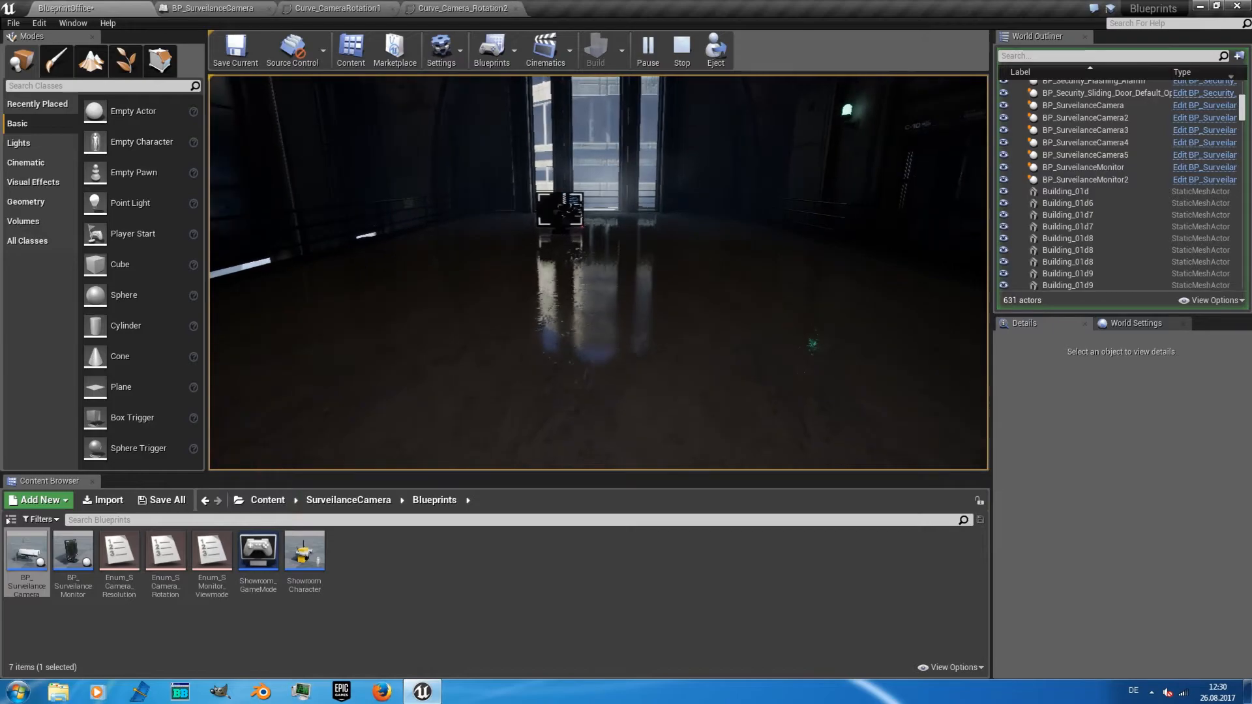
pyautogui.doubleClick(72, 551)
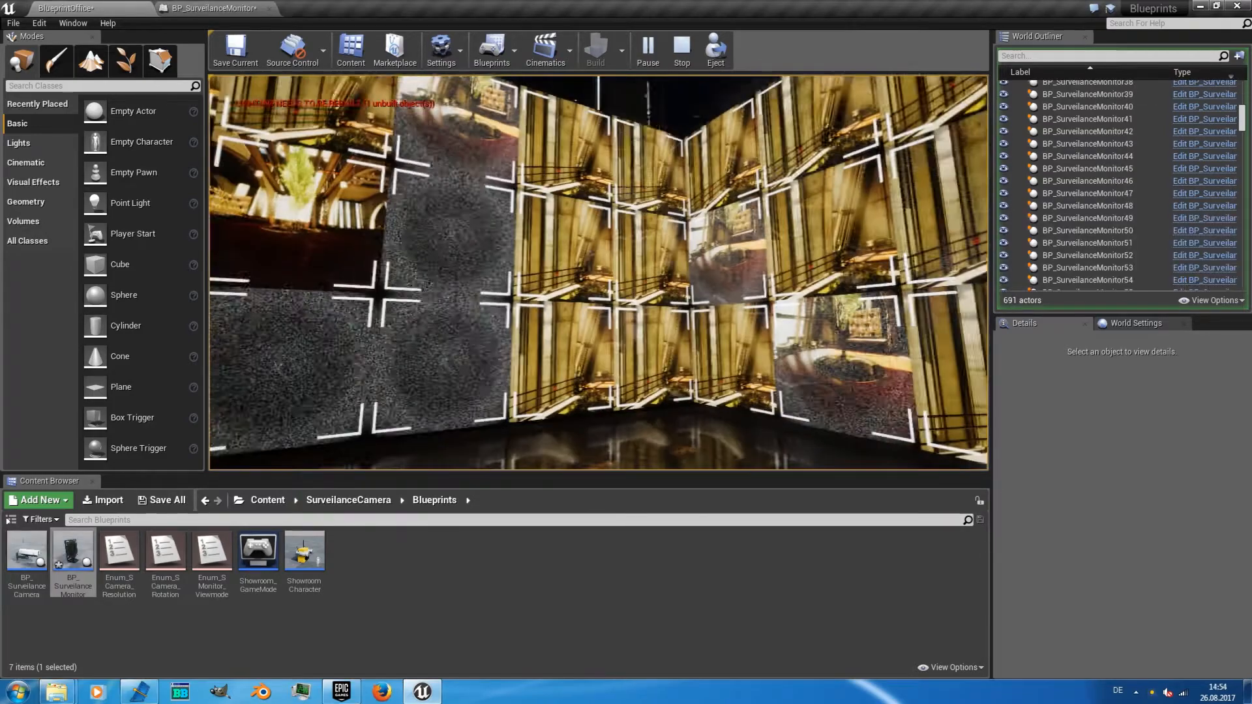